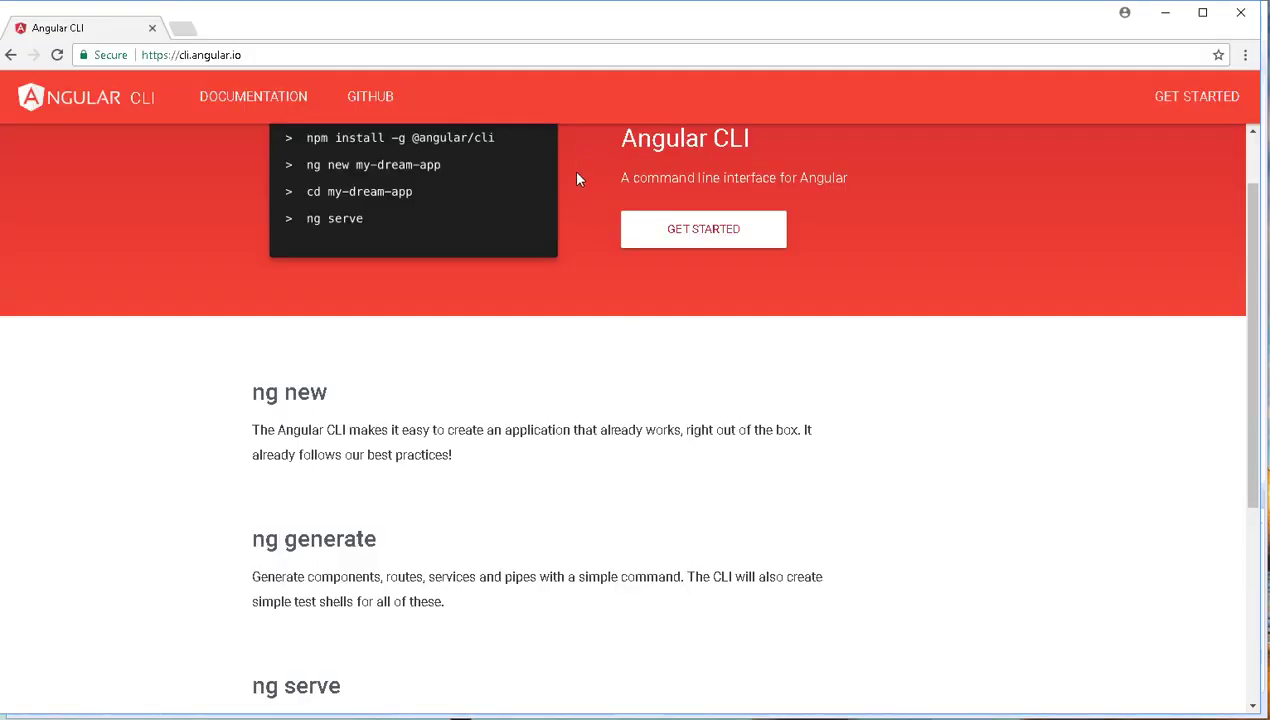
pyautogui.moveTo(572, 206)
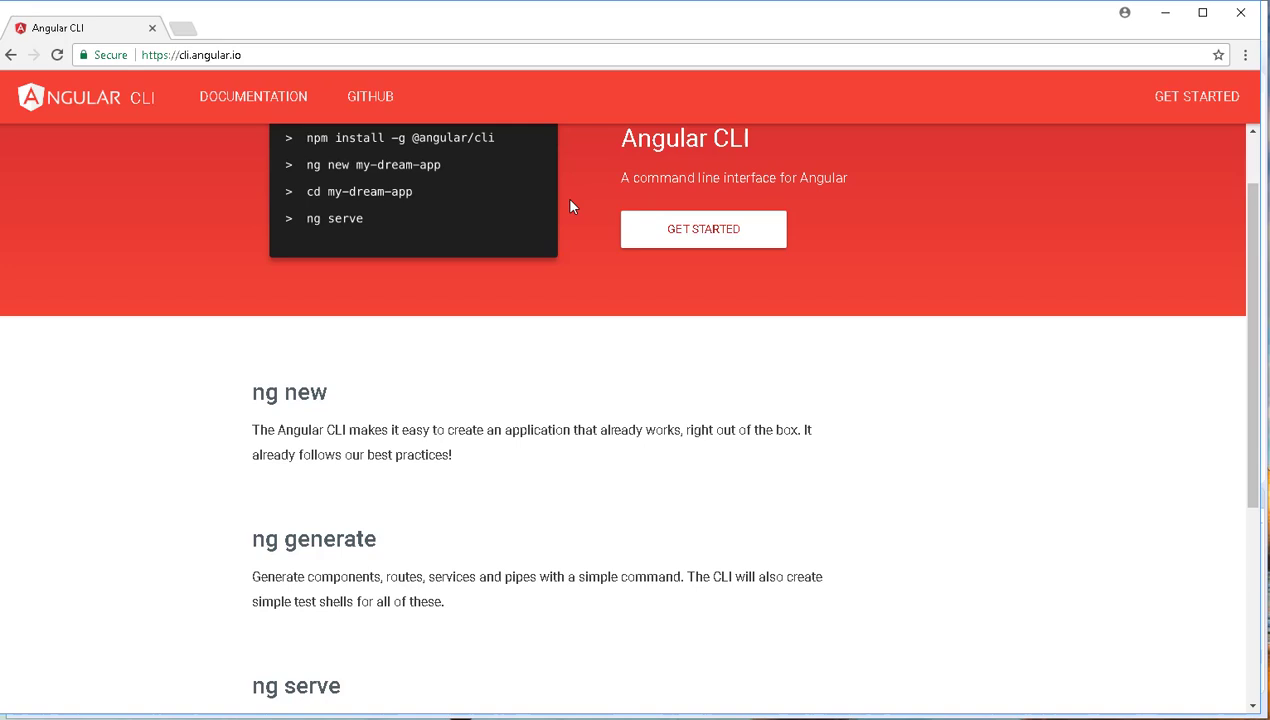
pyautogui.moveTo(1224, 248)
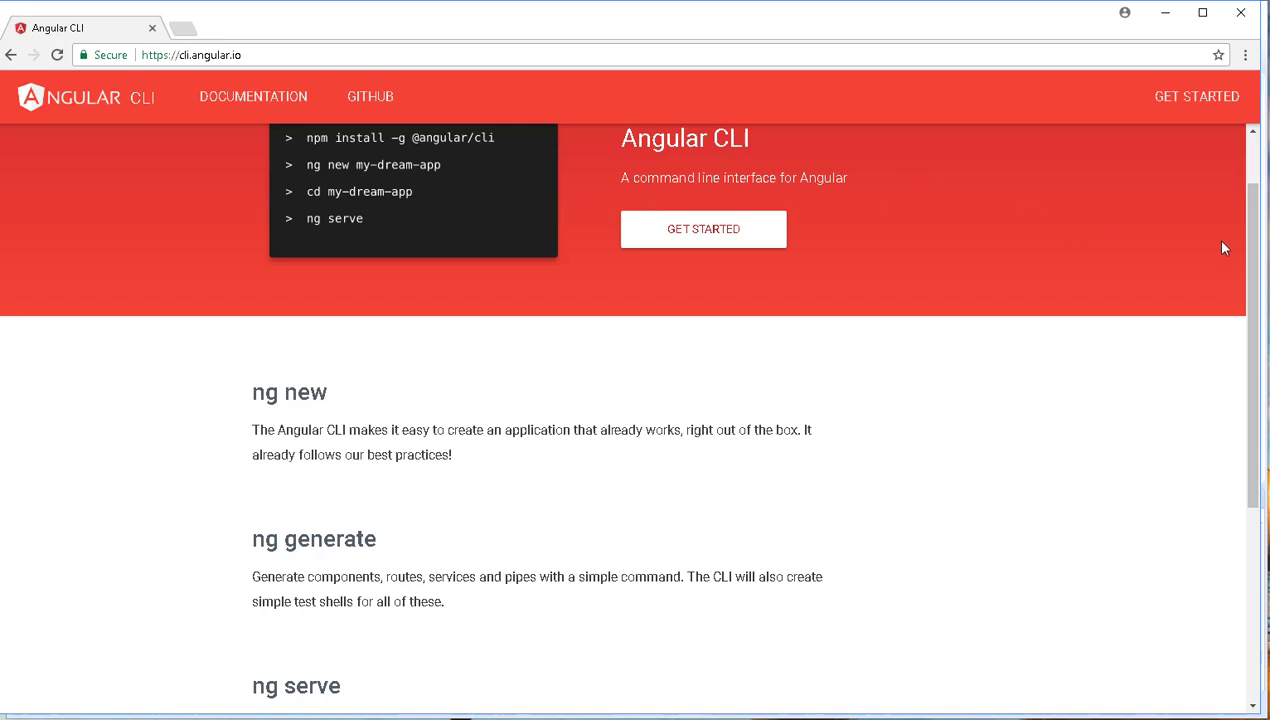
# Copy the full location path of the backend's static resources folder from its properties
pyautogui.scroll(3)
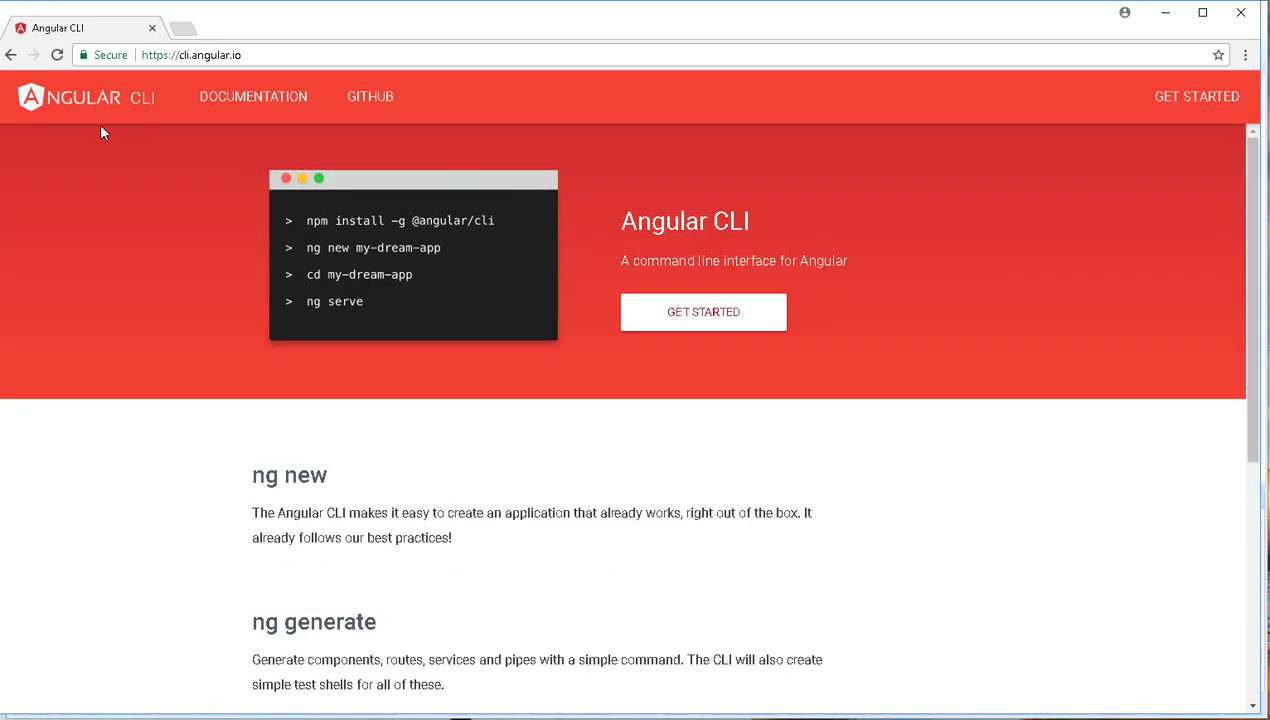
pyautogui.moveTo(462, 392)
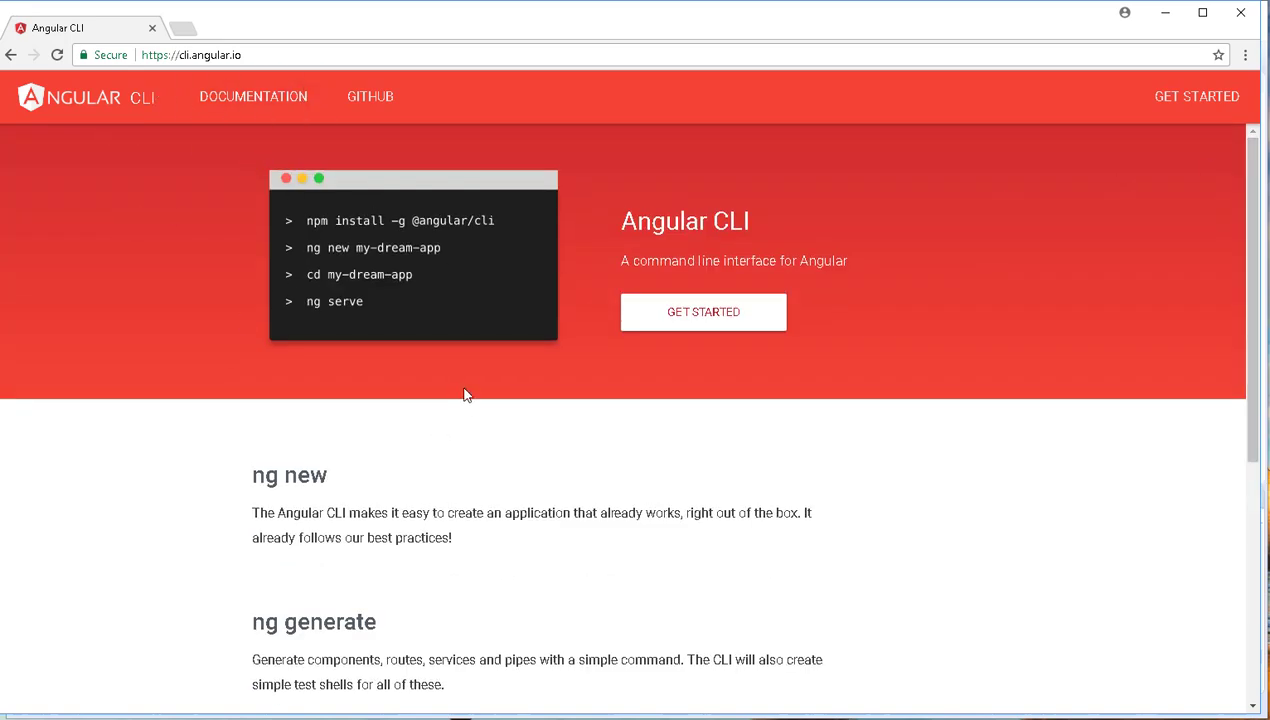
pyautogui.moveTo(268, 452)
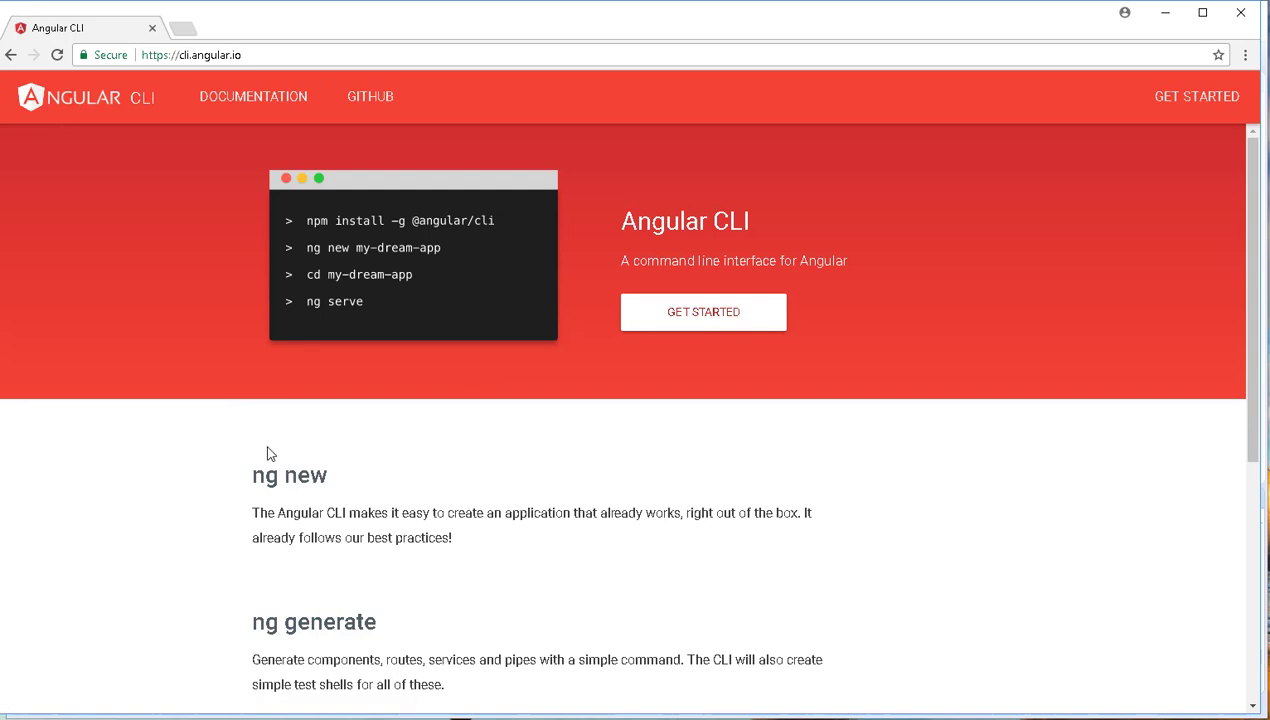
pyautogui.scroll(-3)
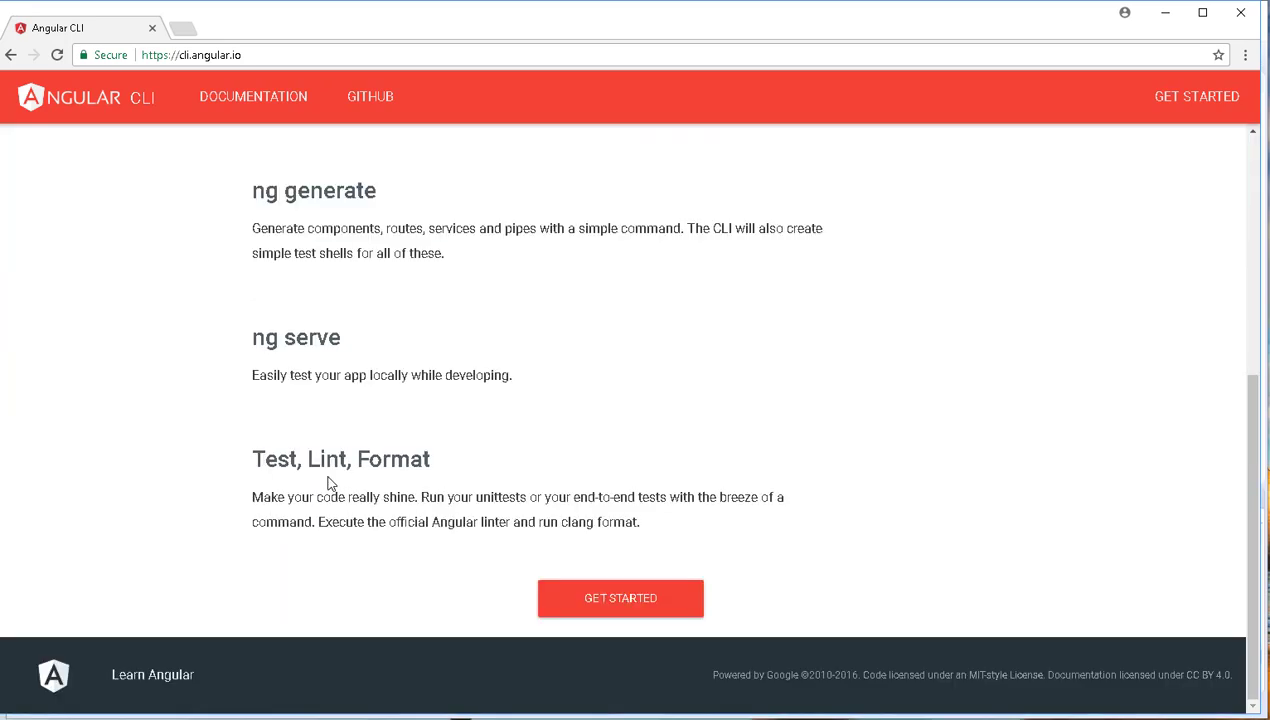
pyautogui.scroll(3)
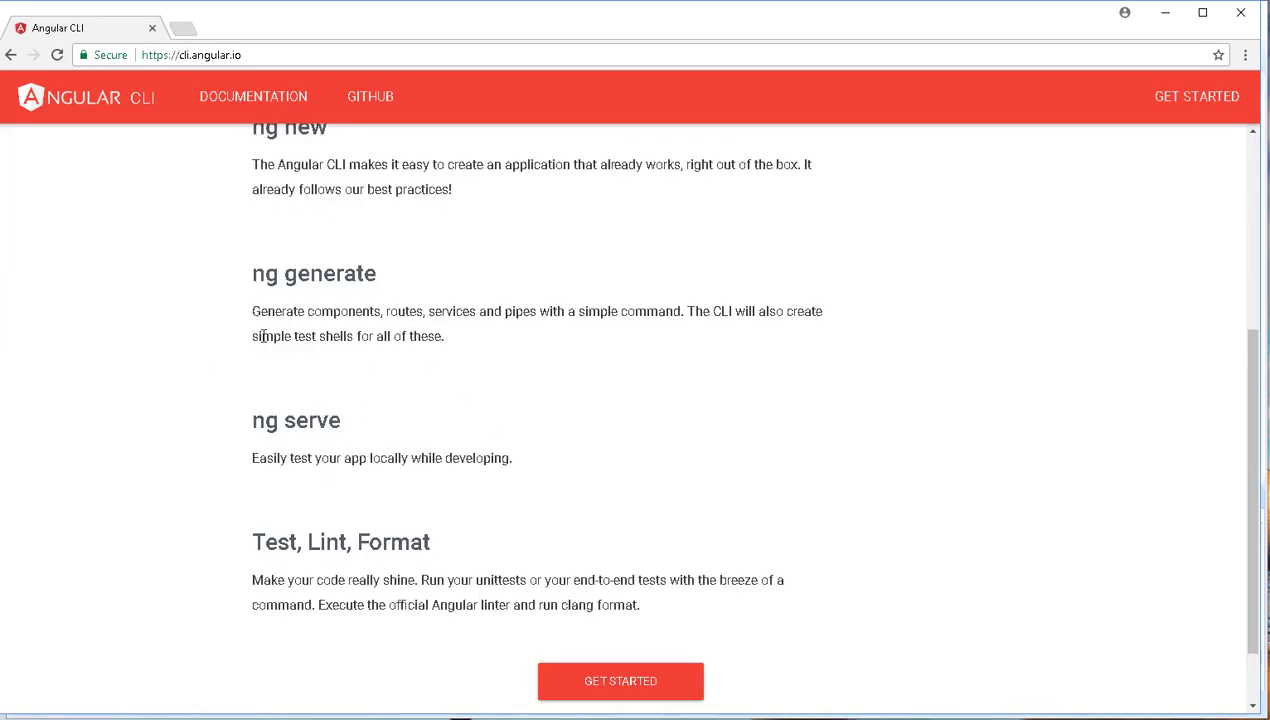
pyautogui.moveTo(1240, 12)
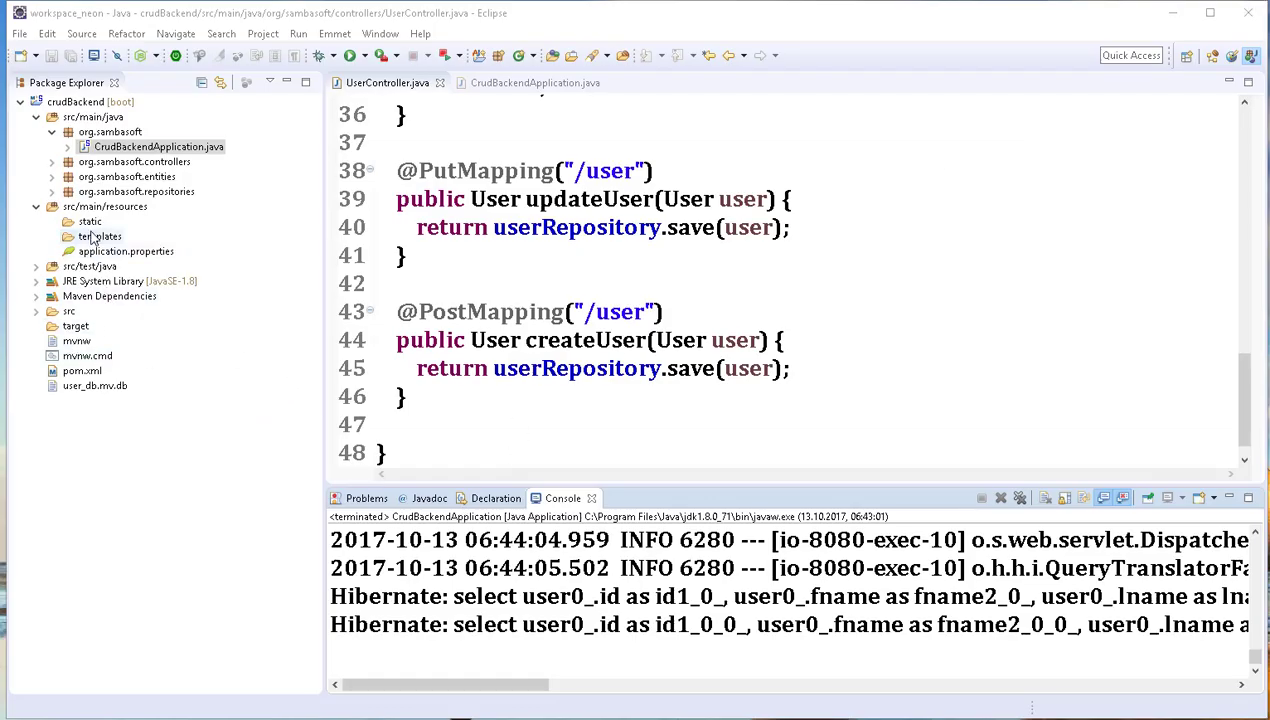
pyautogui.click(90, 220)
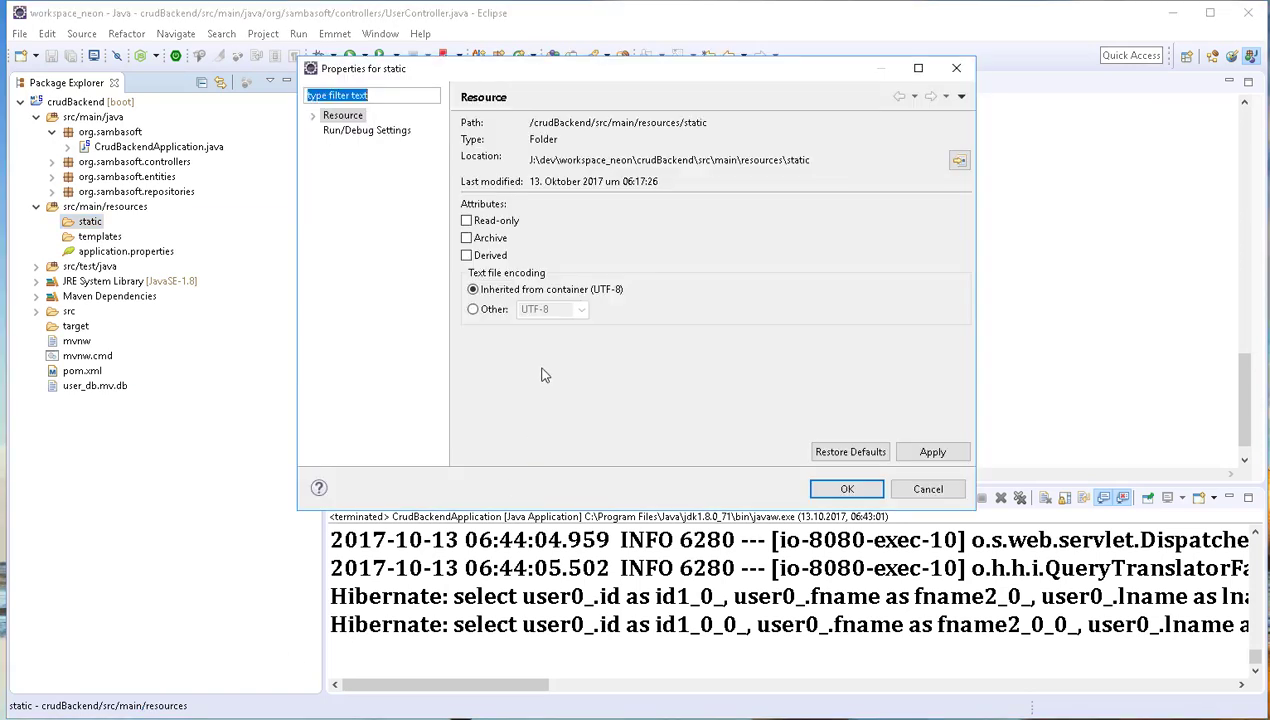
pyautogui.moveTo(688, 174)
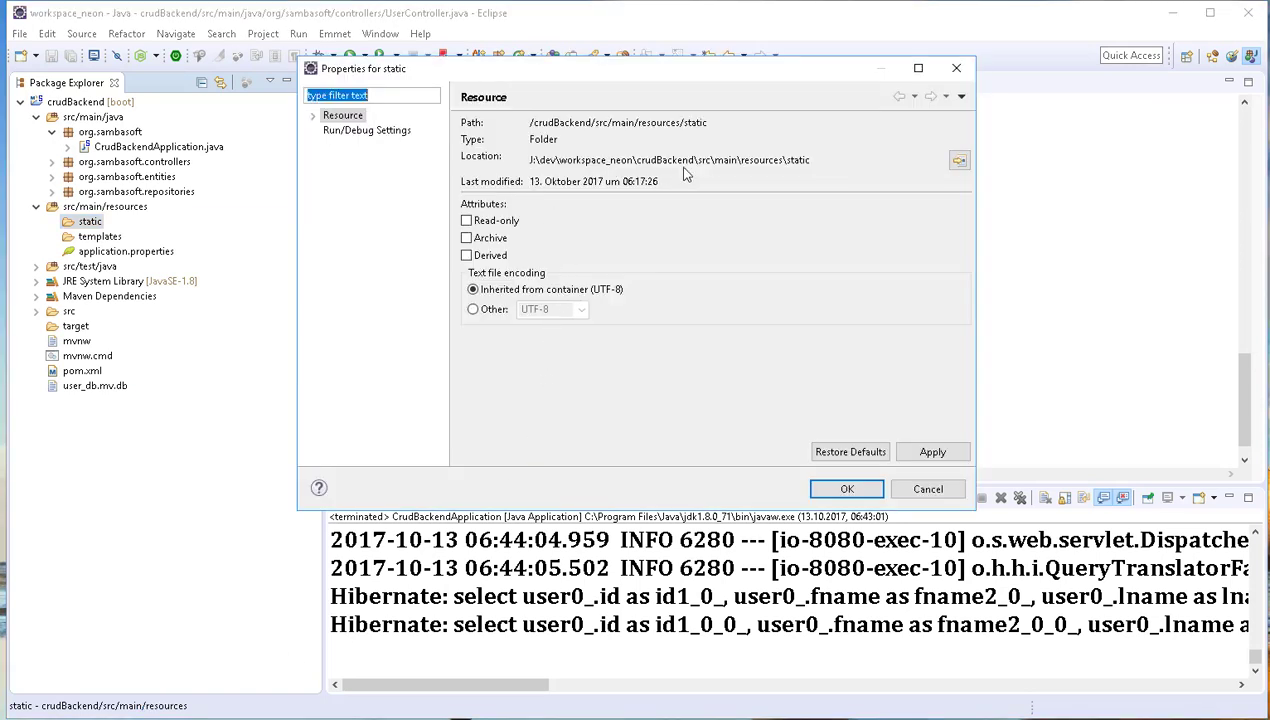
pyautogui.tripleClick(668, 160)
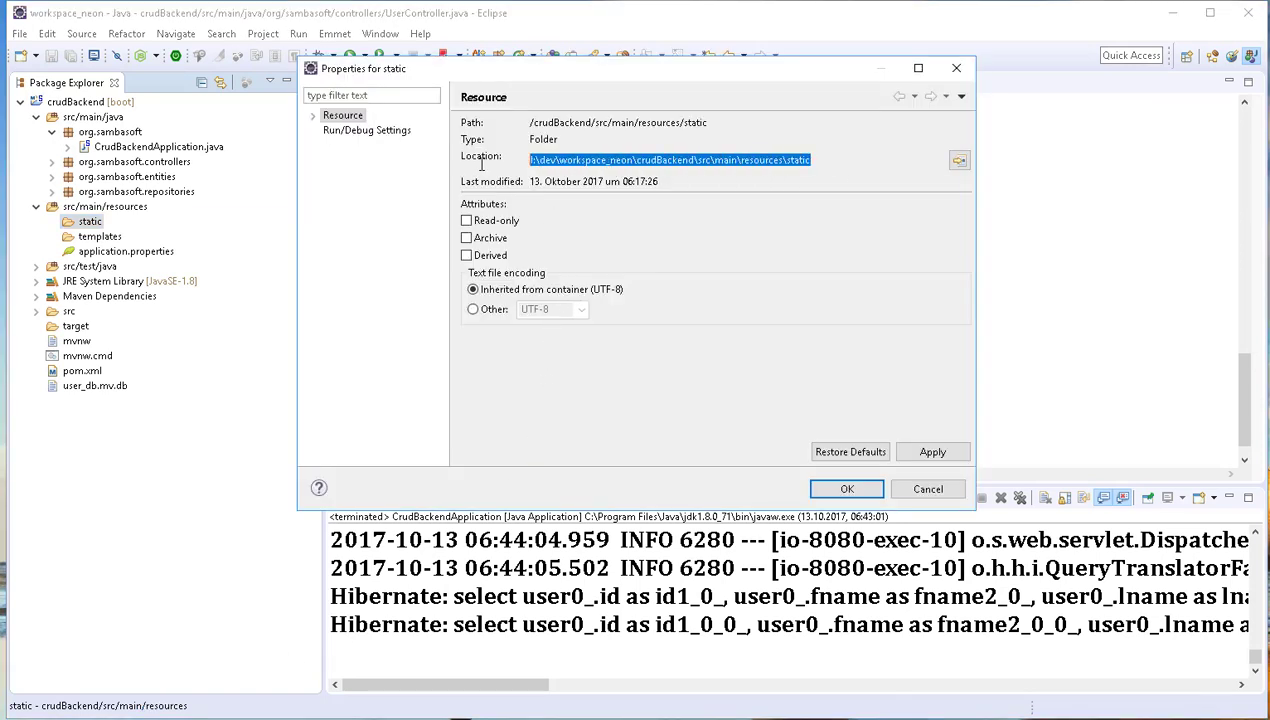
pyautogui.rightClick(670, 160)
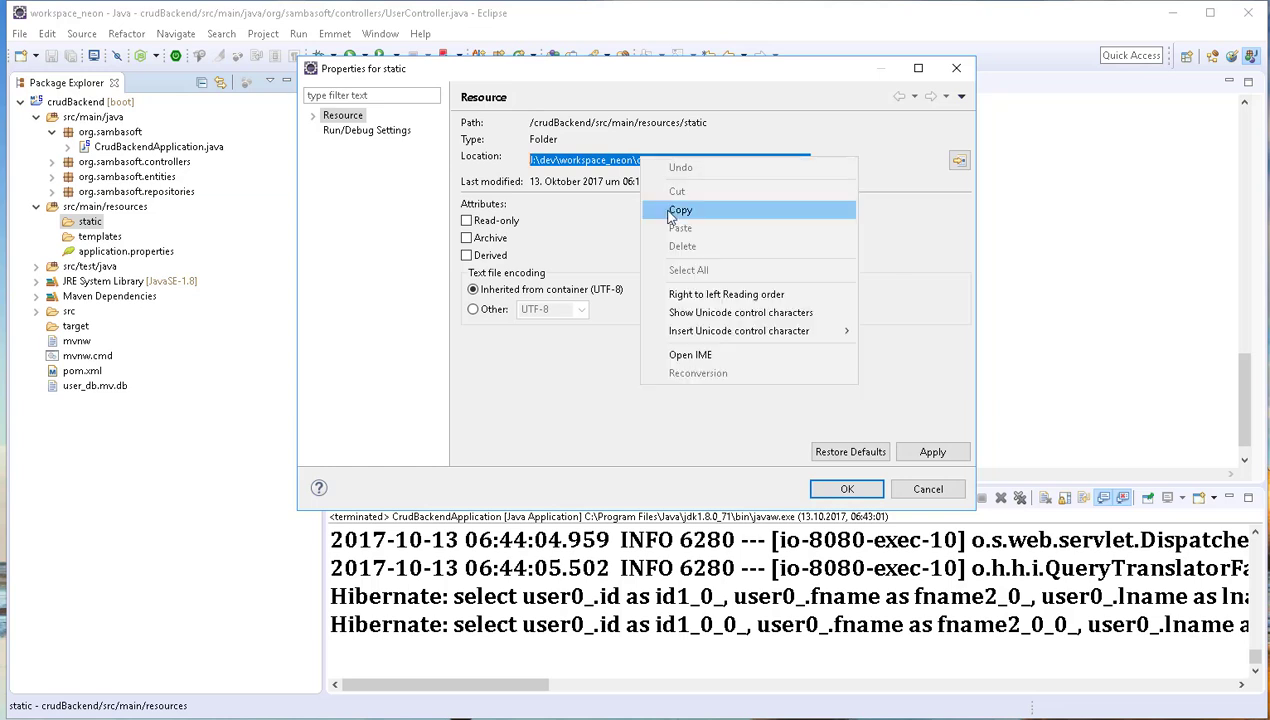
pyautogui.click(680, 210)
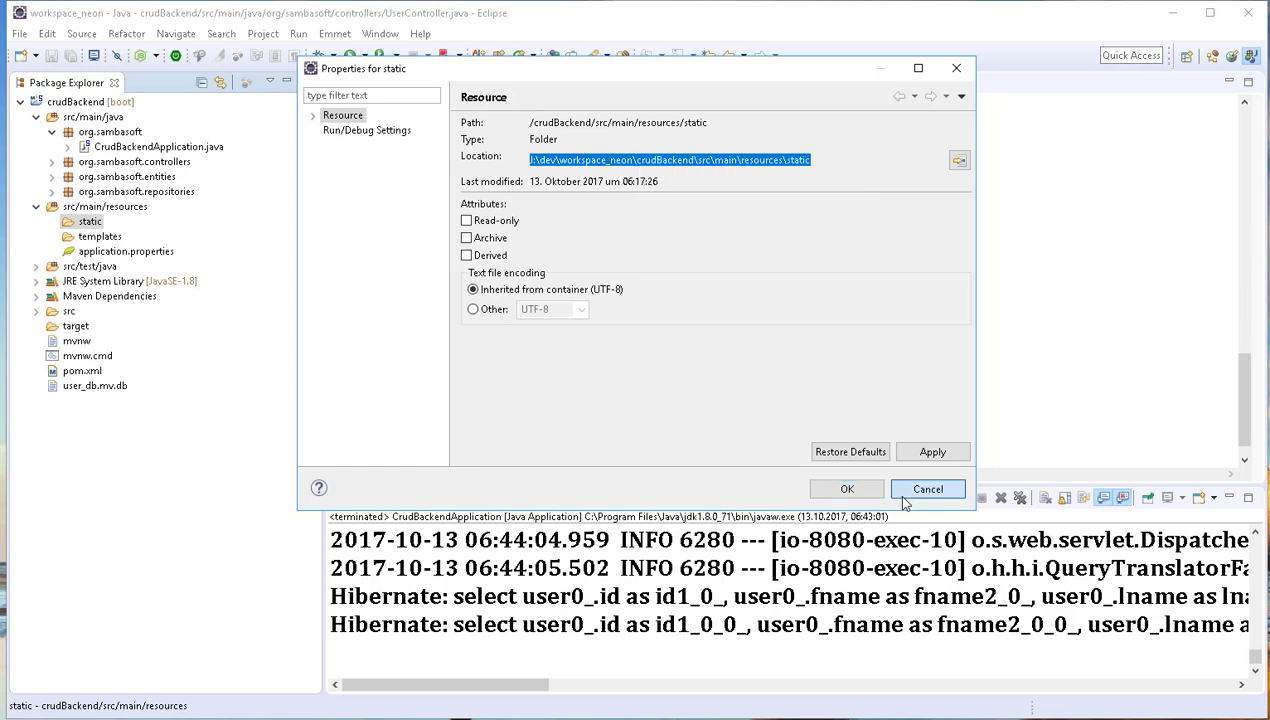
pyautogui.click(928, 488)
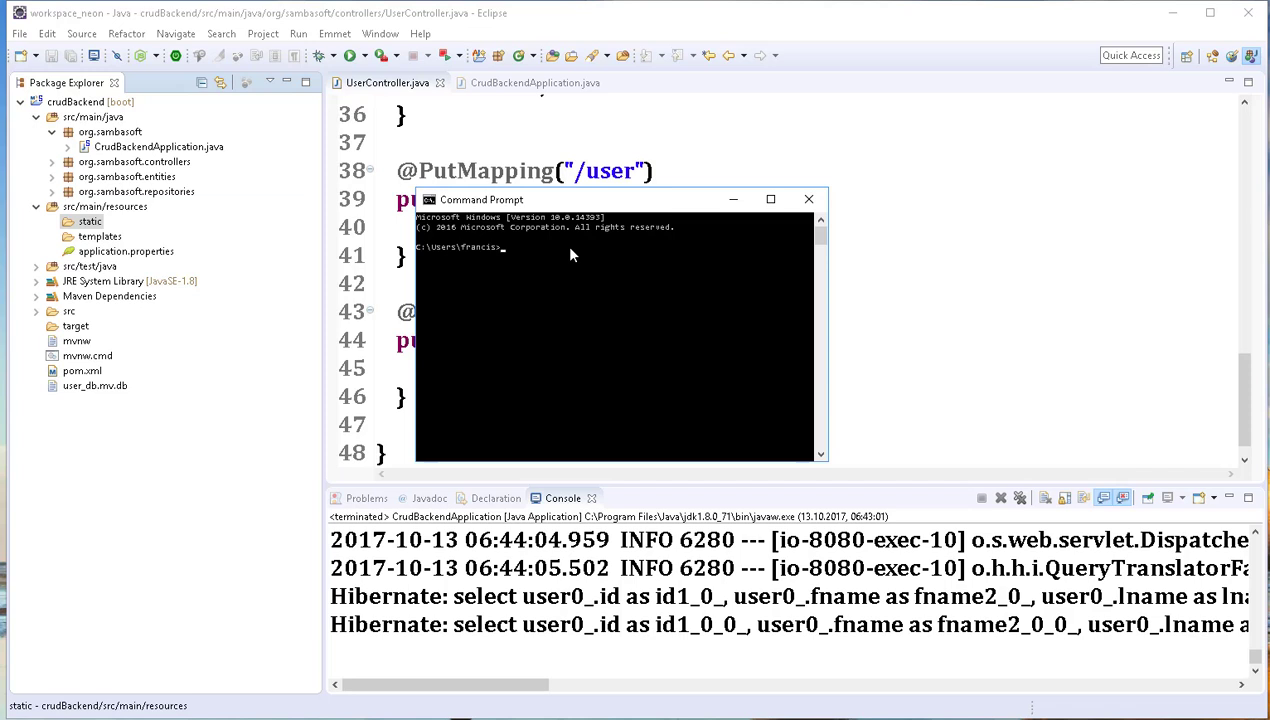
# In Command Prompt switch to J:, cd into the static folder, run ng new restClient and cd restClient
pyautogui.write('j:')
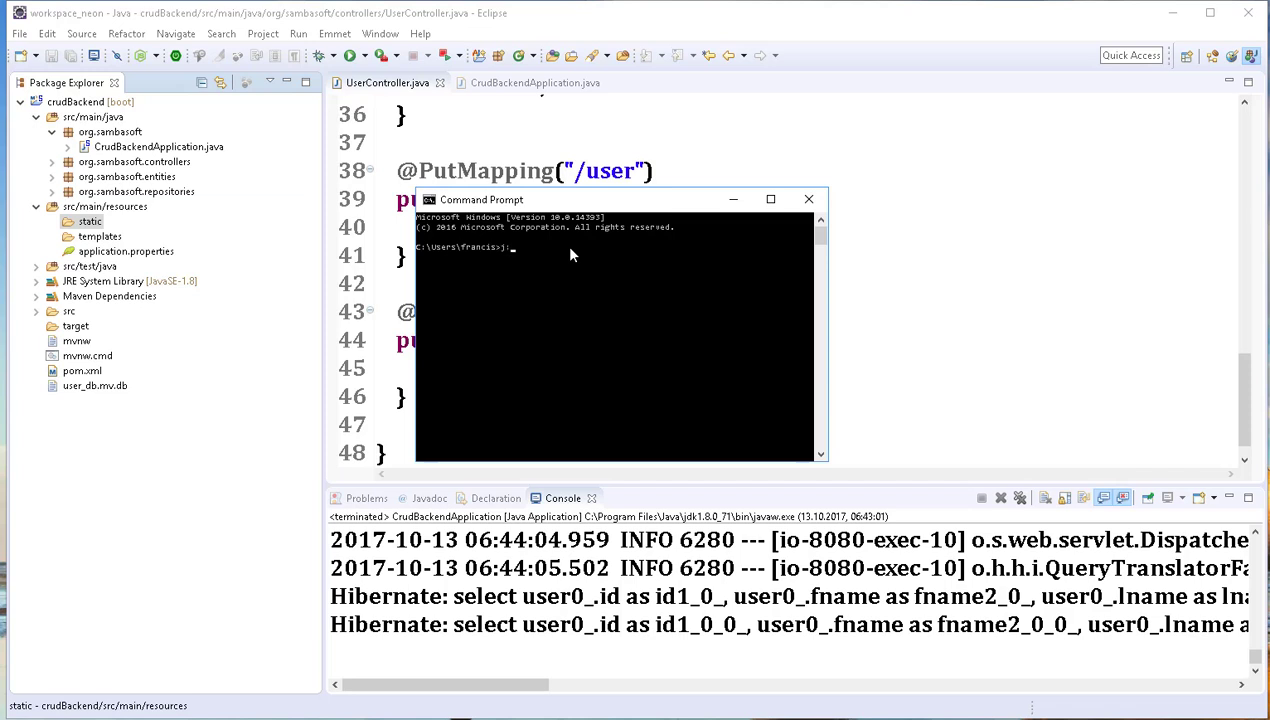
pyautogui.press('Return')
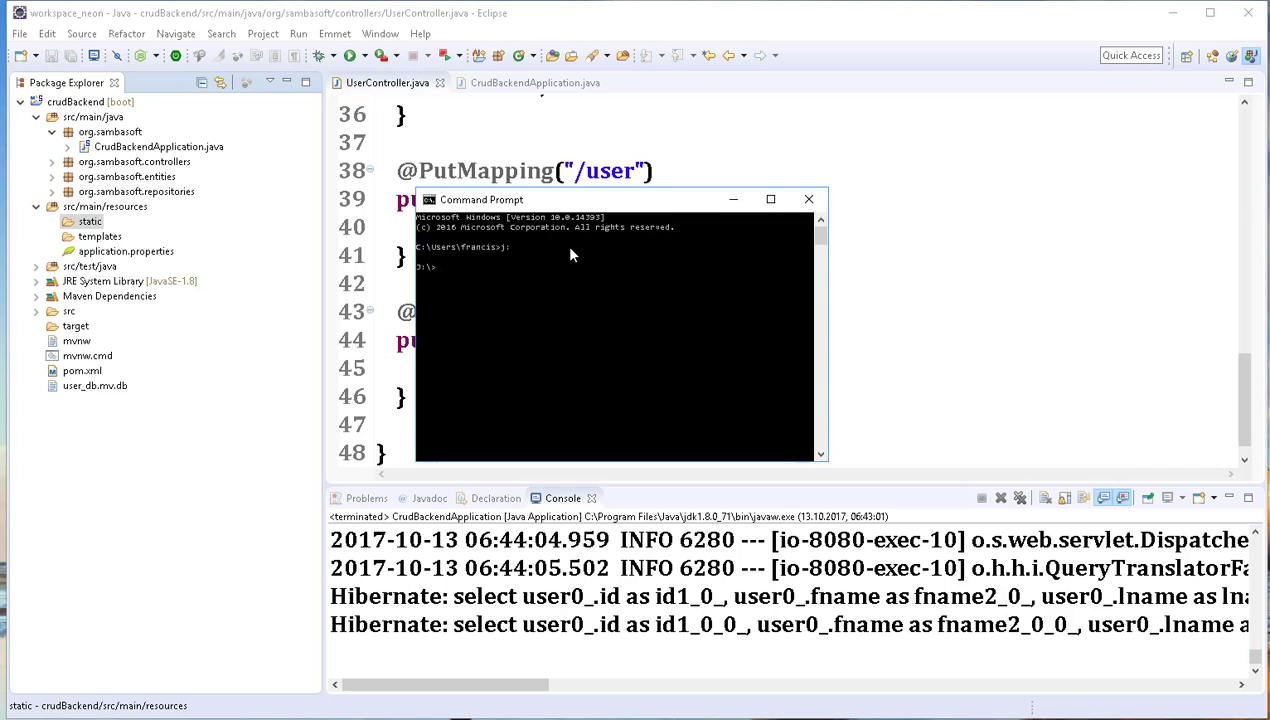
pyautogui.rightClick(576, 264)
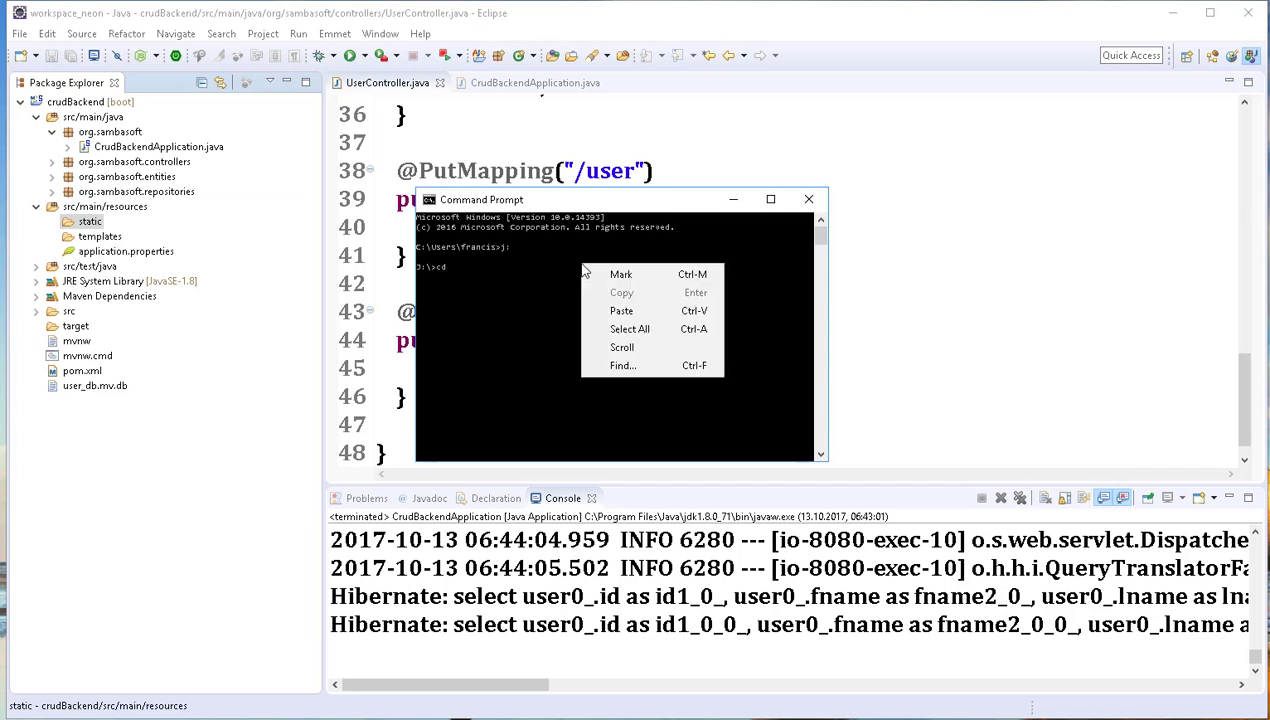
pyautogui.click(620, 310)
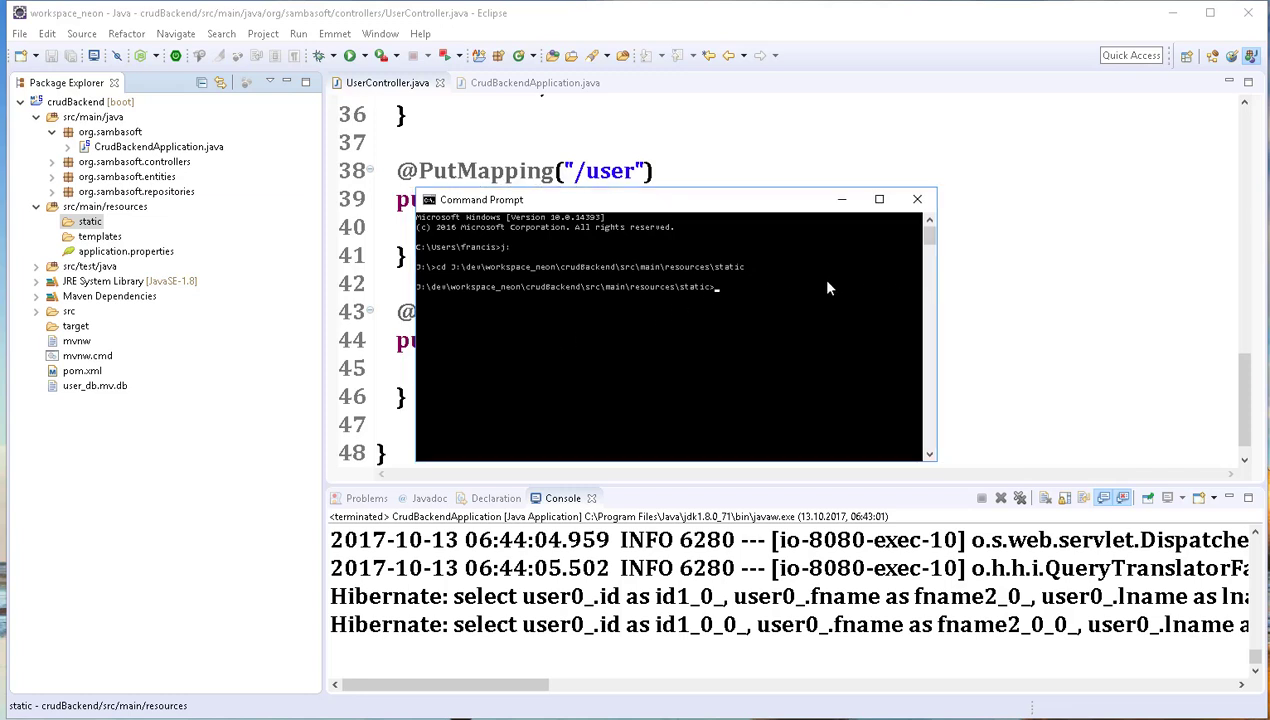
pyautogui.write('ng new')
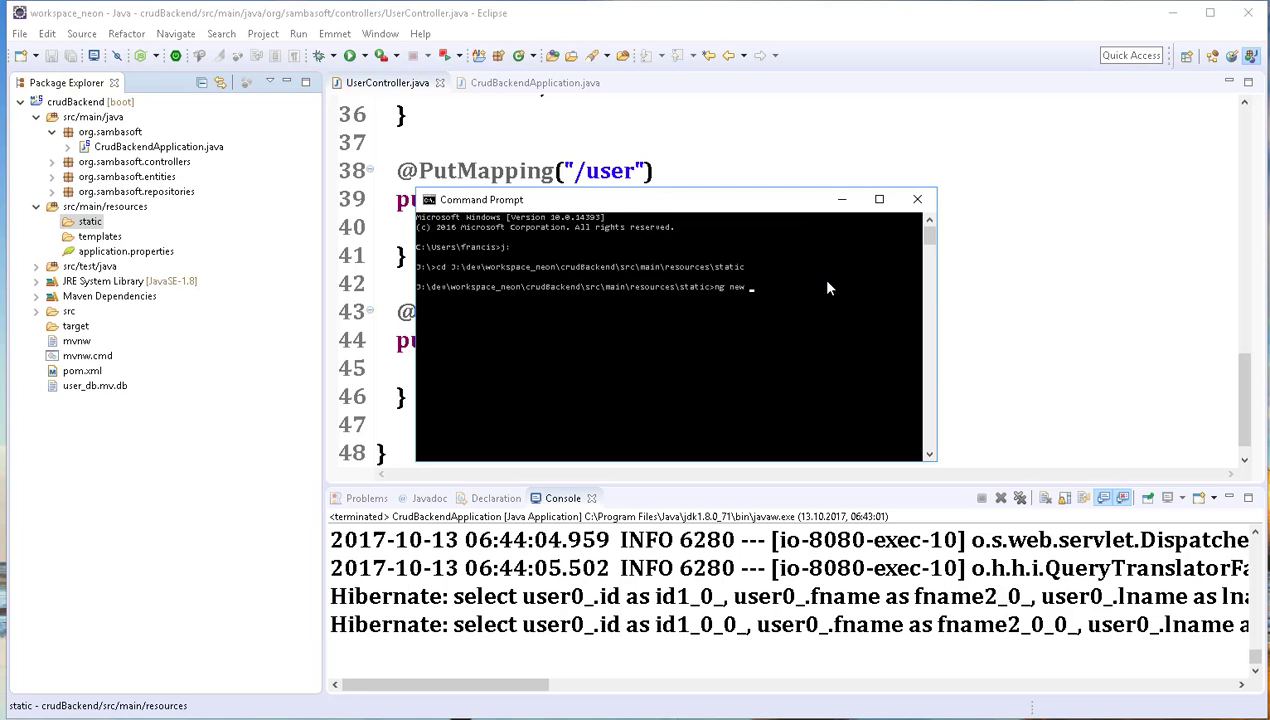
pyautogui.write('rest')
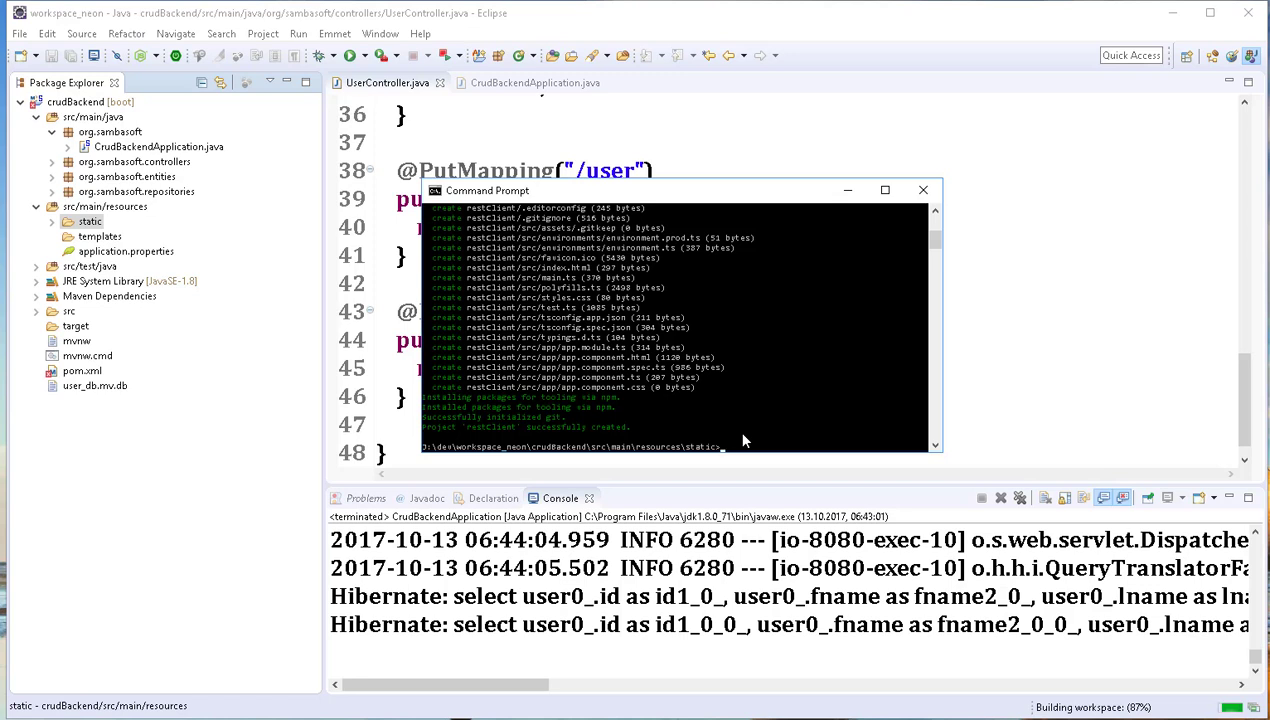
pyautogui.write('cd restClient')
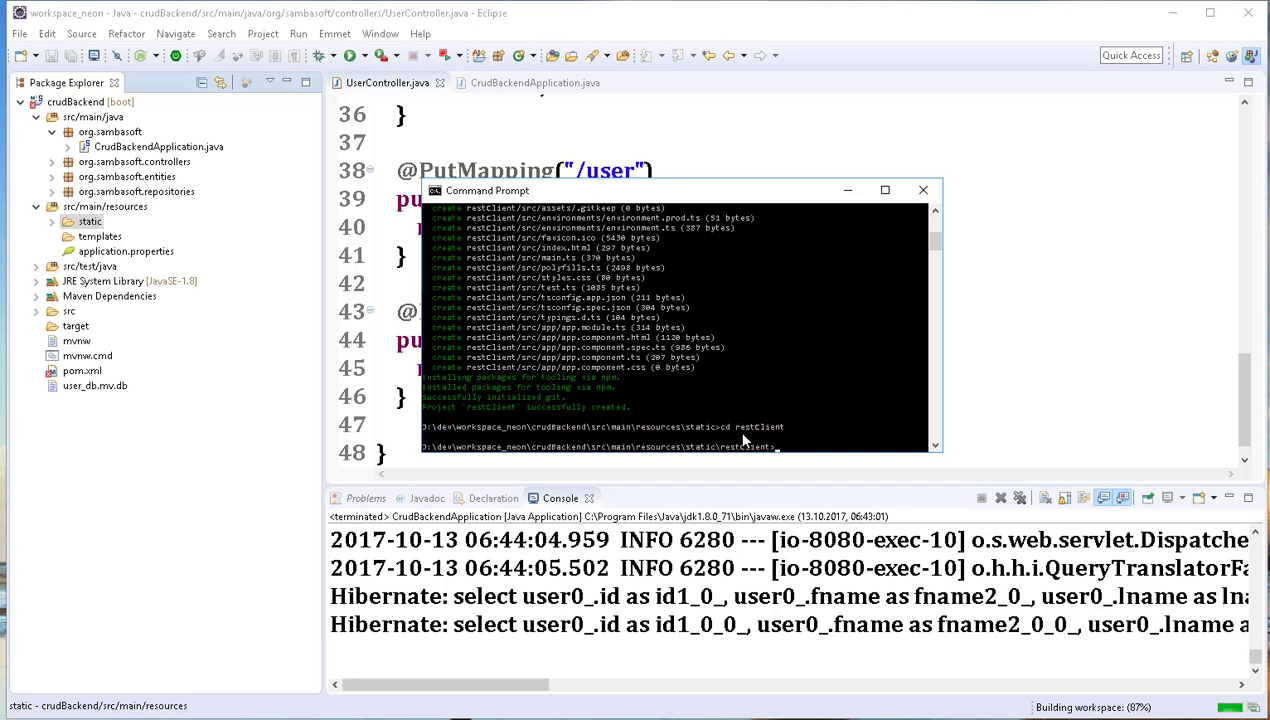
pyautogui.write('cd')
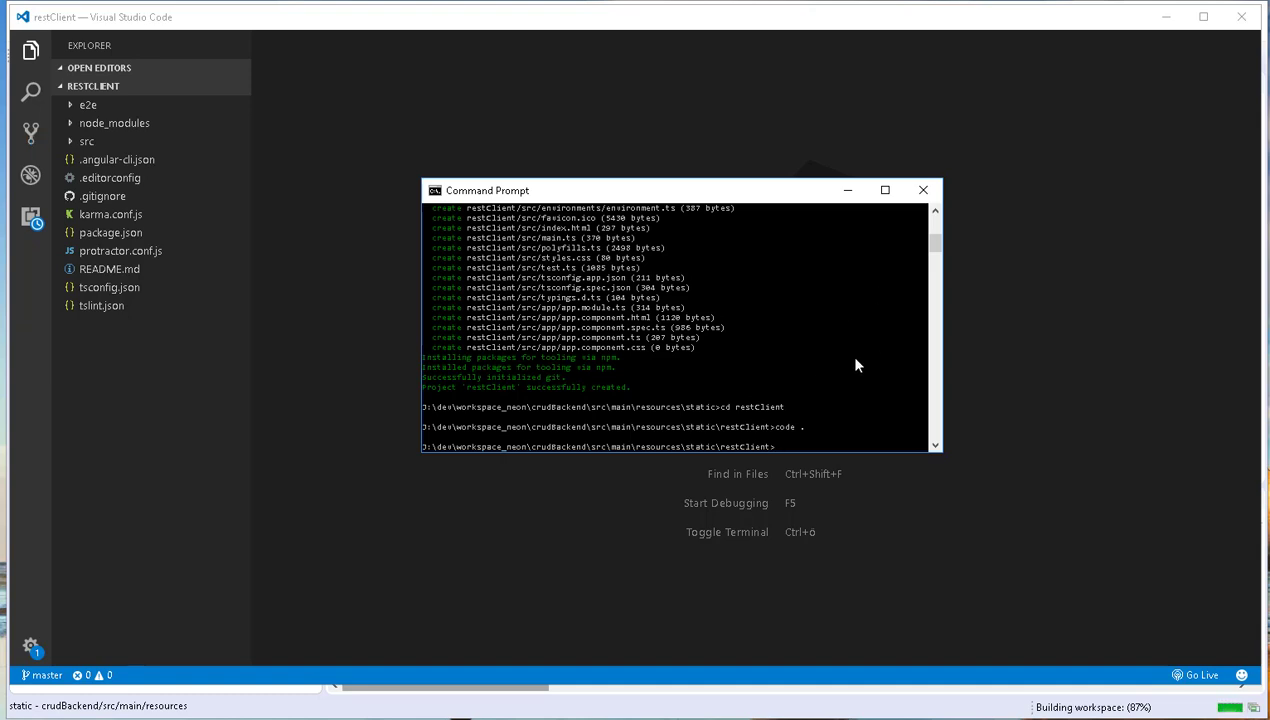
# Start the development server with ng serve --open so the app launches in the browser
pyautogui.write('ng serve')
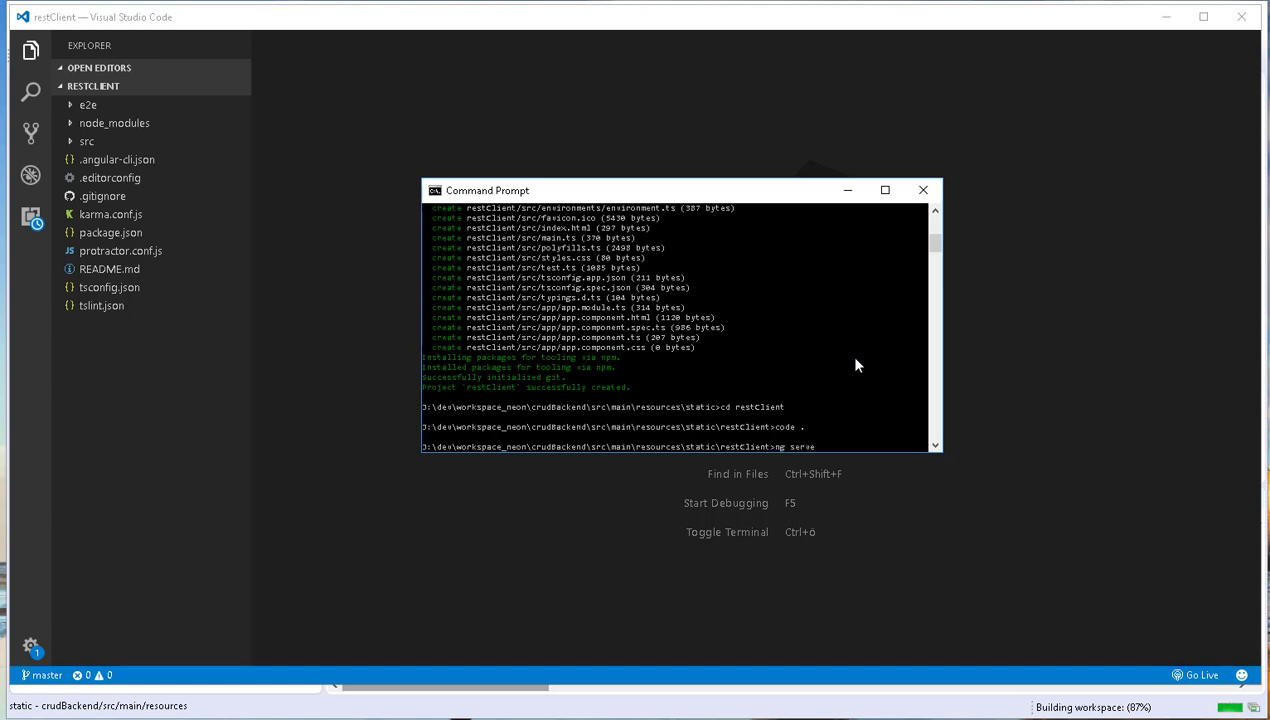
pyautogui.write('--')
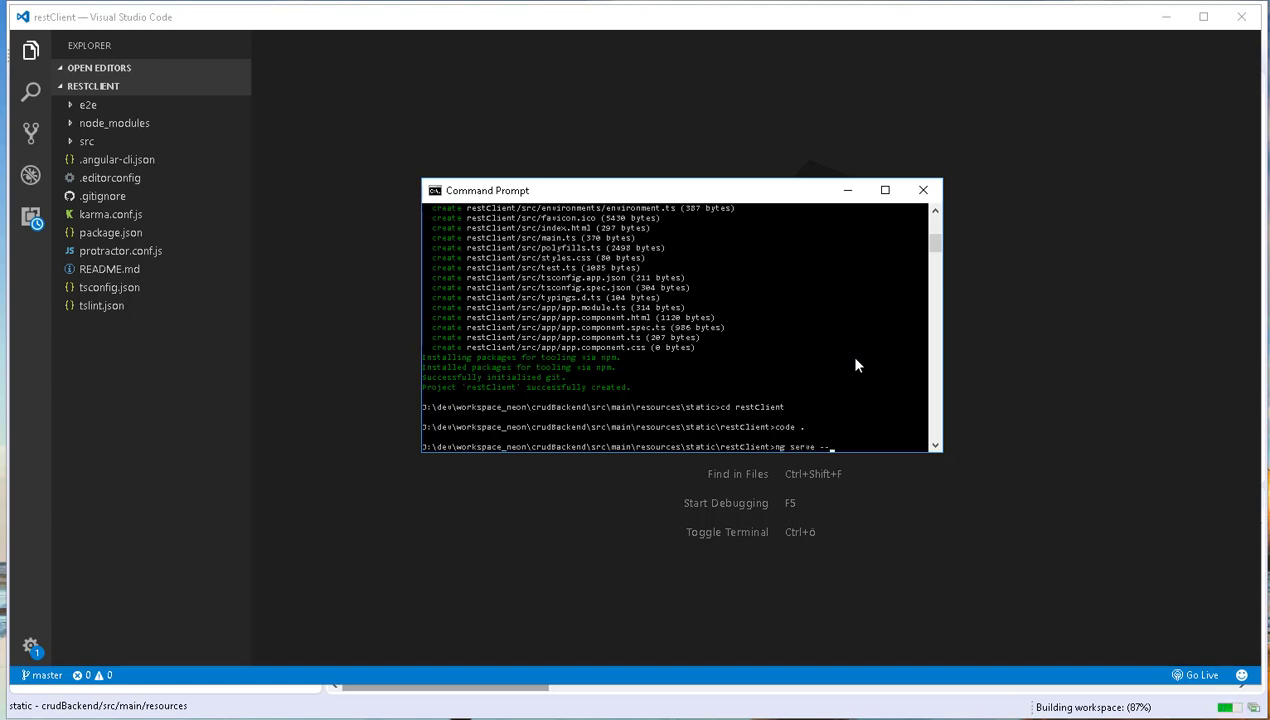
pyautogui.write('pen')
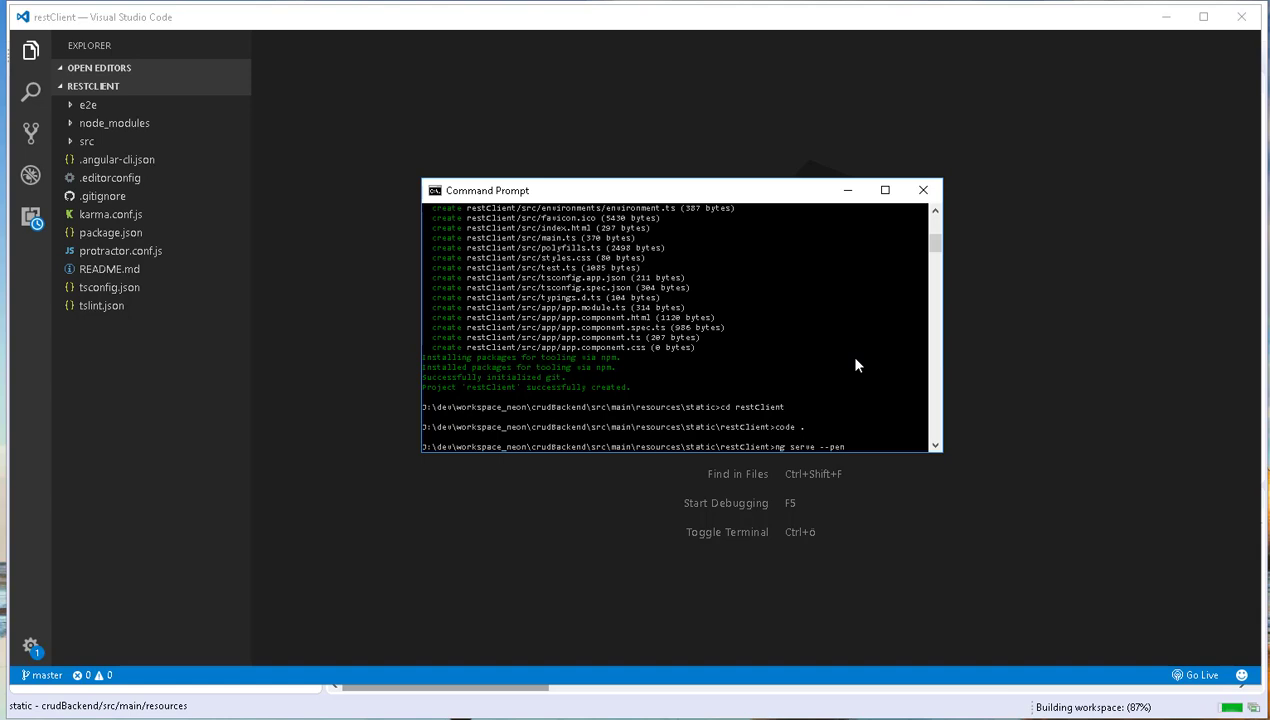
pyautogui.write('open')
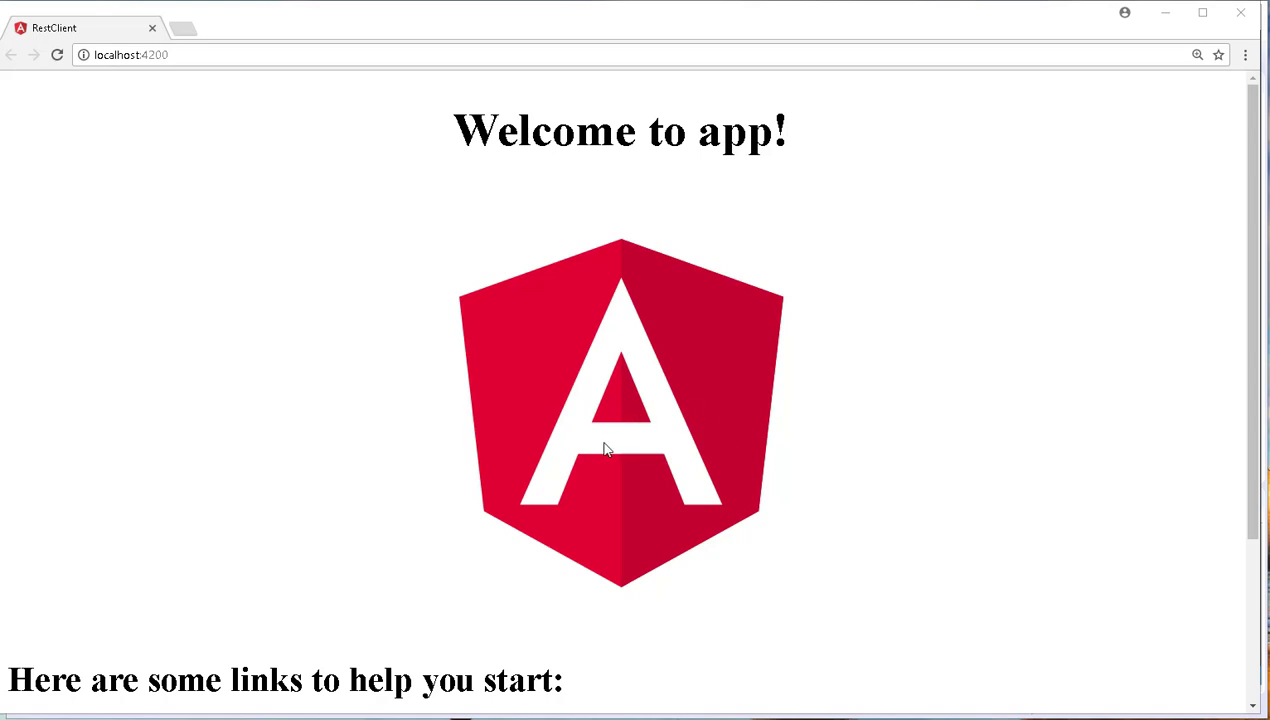
pyautogui.moveTo(680, 188)
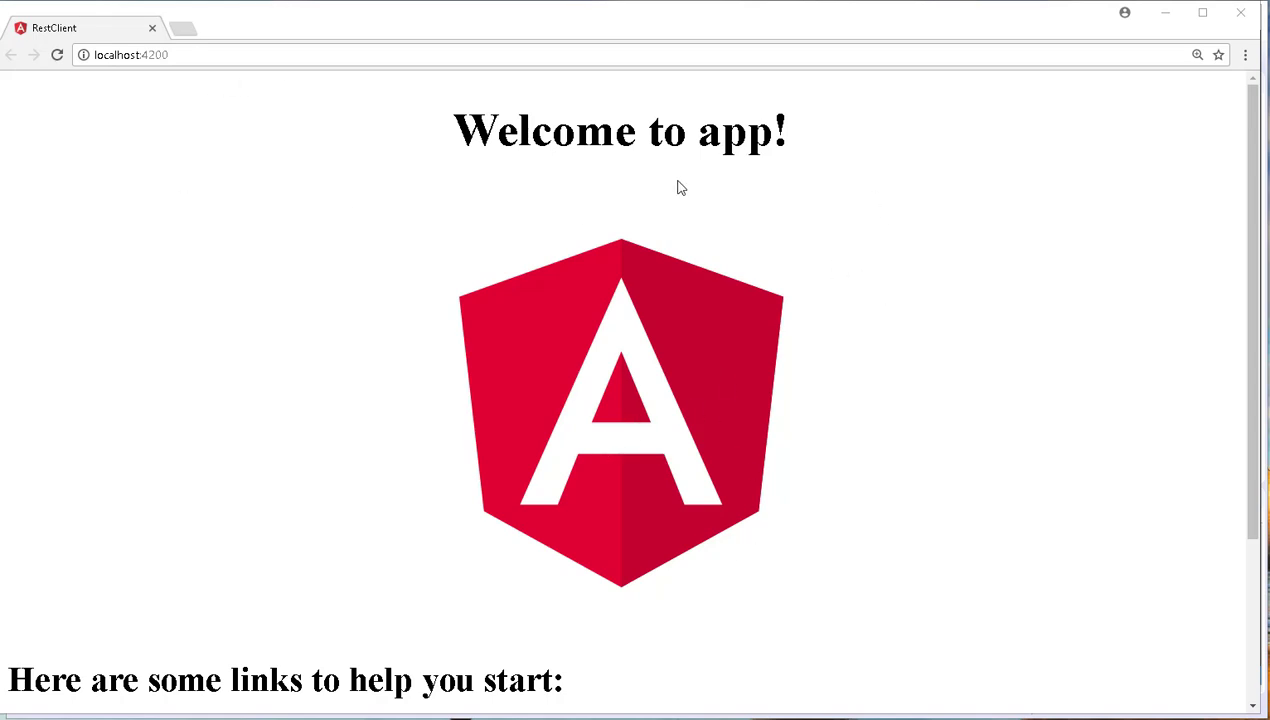
# Check the ng serve output confirming webpack compiled successfully for restClient
pyautogui.scroll(-3)
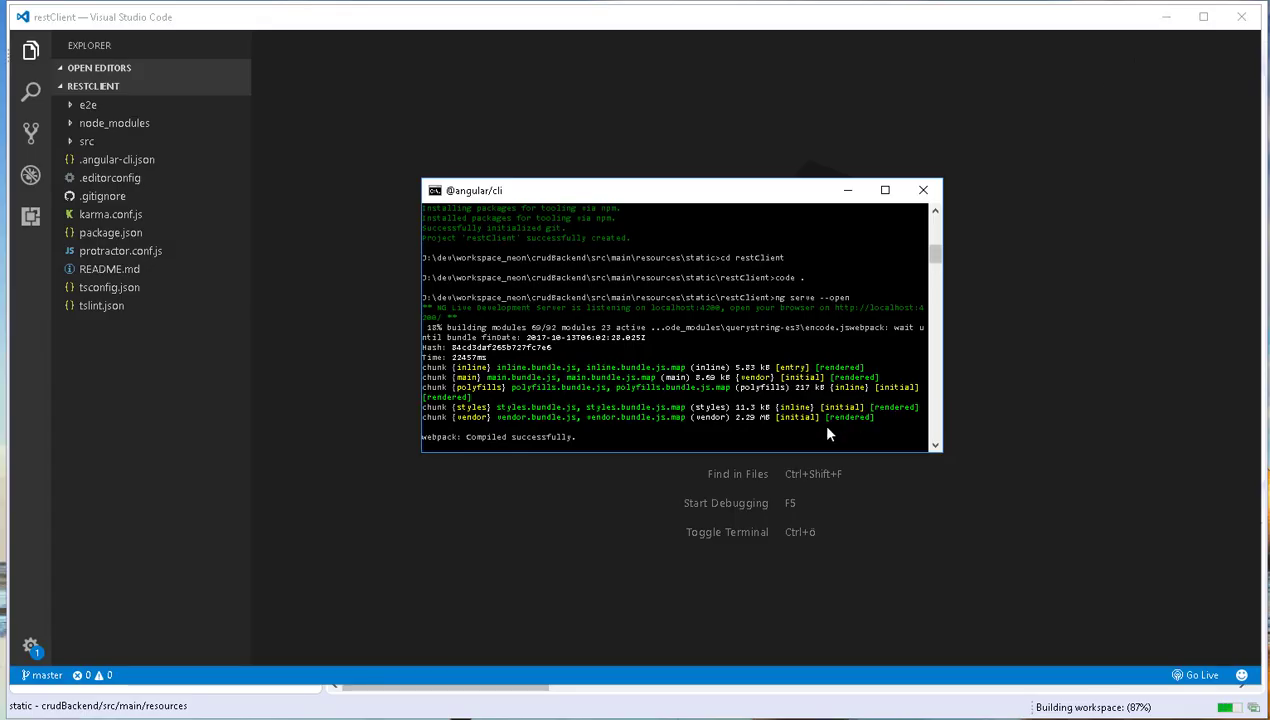
pyautogui.moveTo(848, 190)
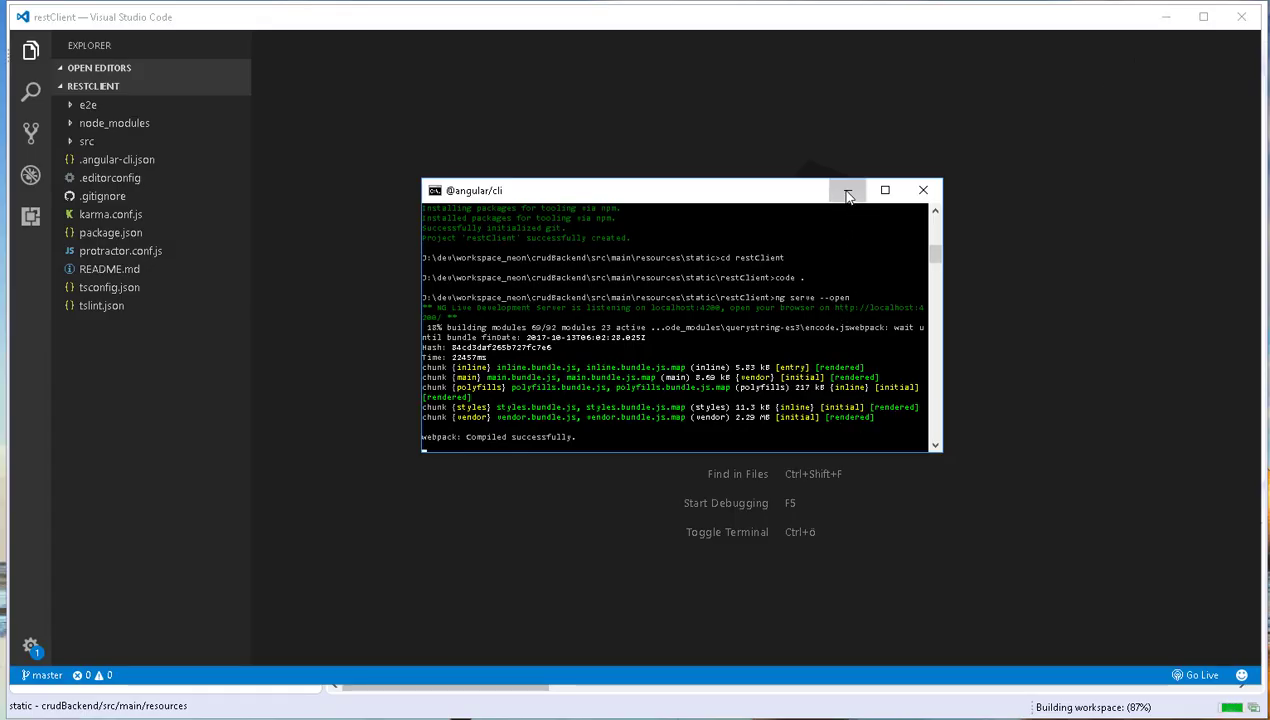
# Minimize the ng serve Command Prompt window to bring the restClient workspace forward
pyautogui.click(848, 190)
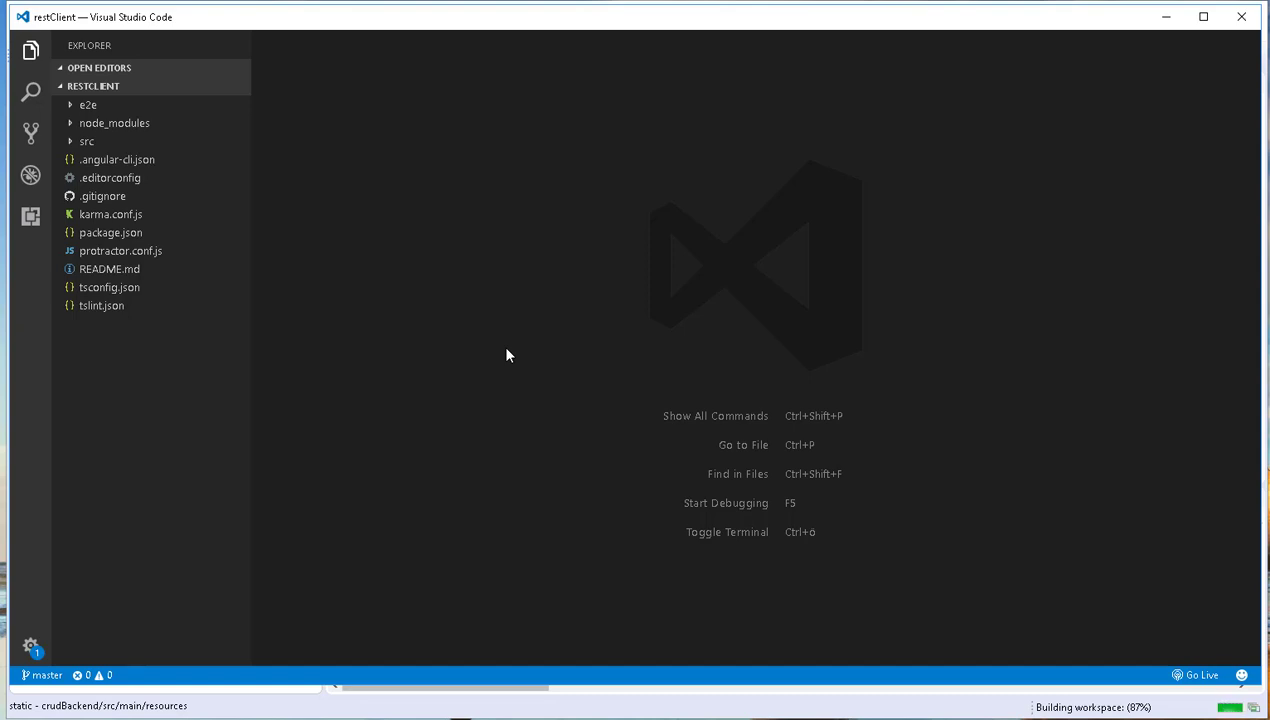
pyautogui.moveTo(400, 306)
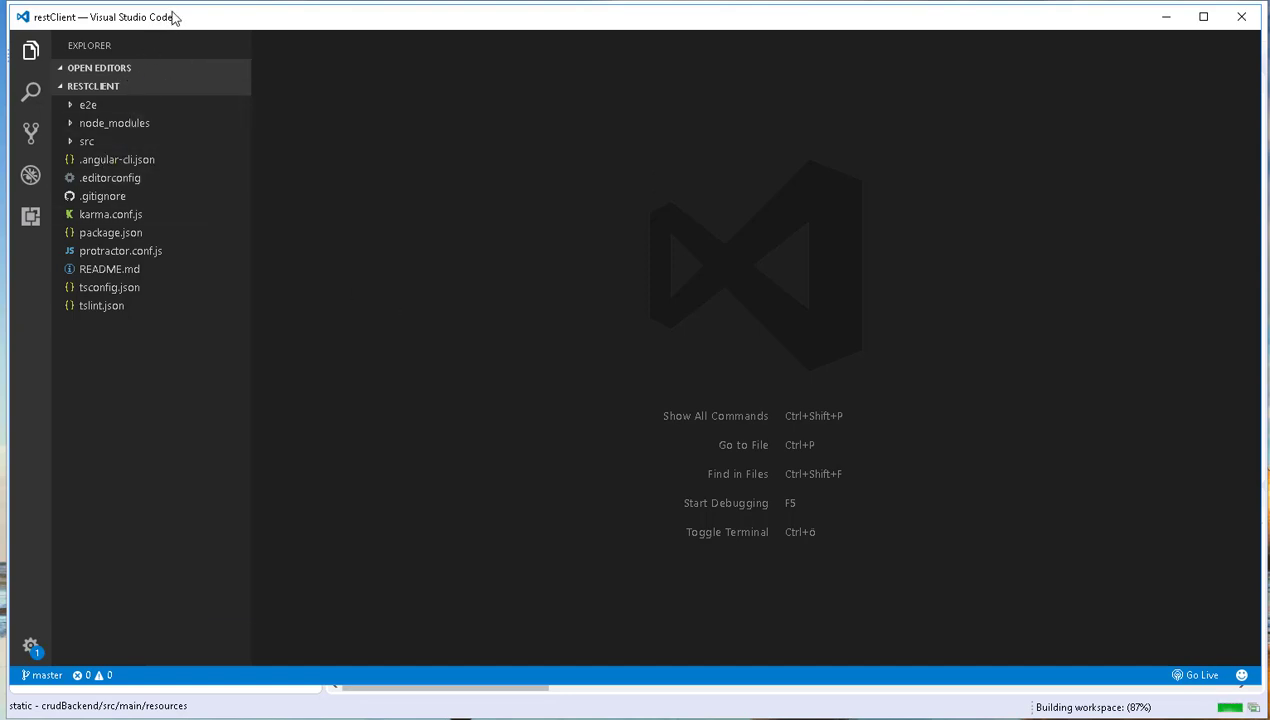
pyautogui.moveTo(212, 32)
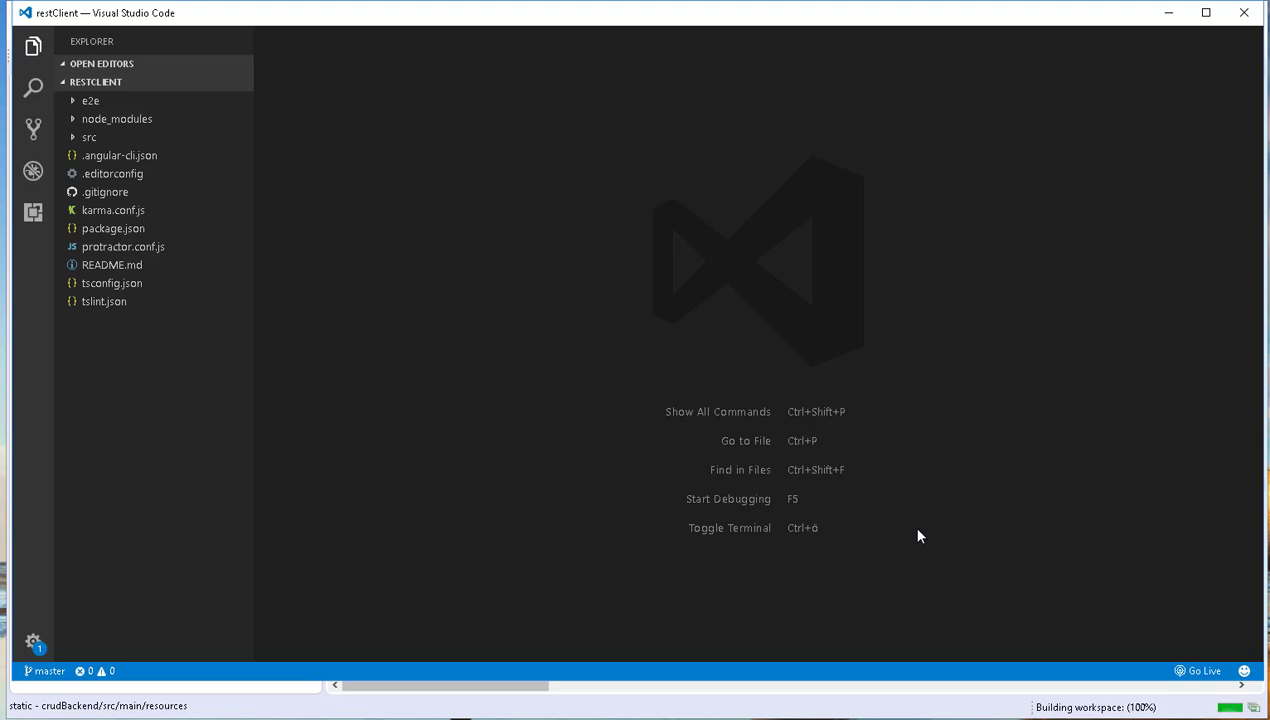
# Run ng g class user in the integrated terminal and expand the src folder
pyautogui.press('ctrl+`')
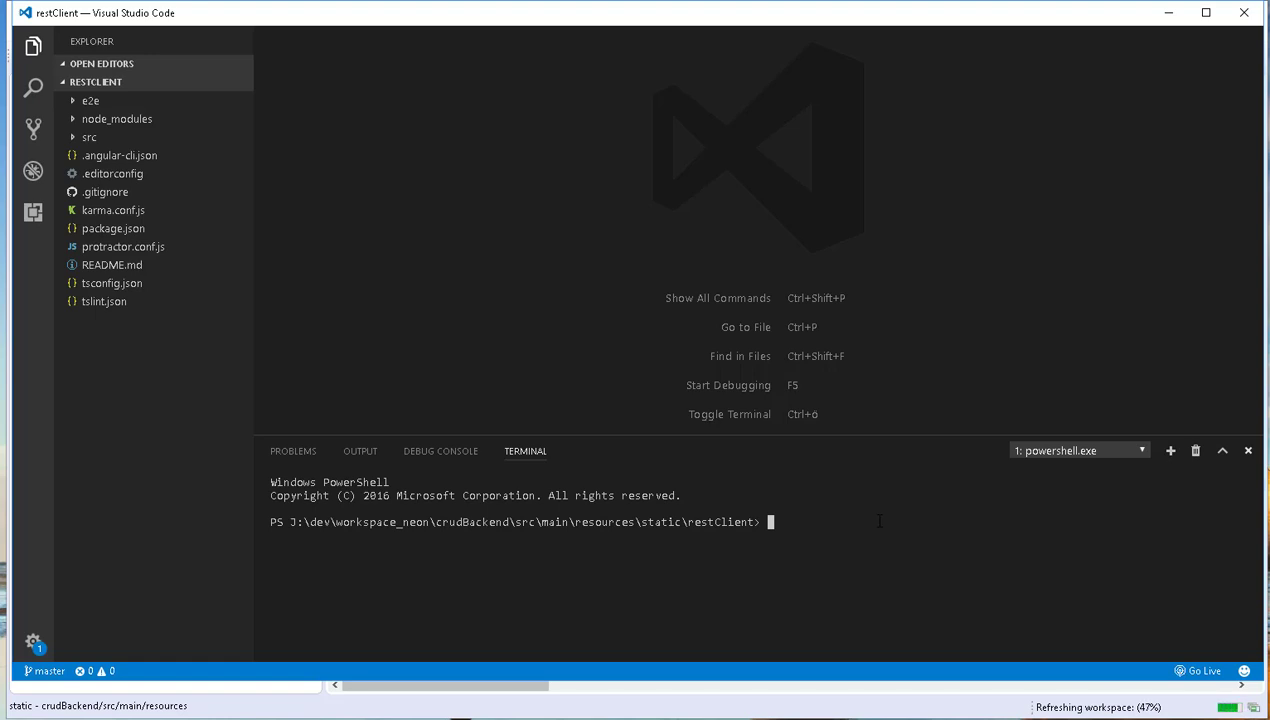
pyautogui.write('ng g')
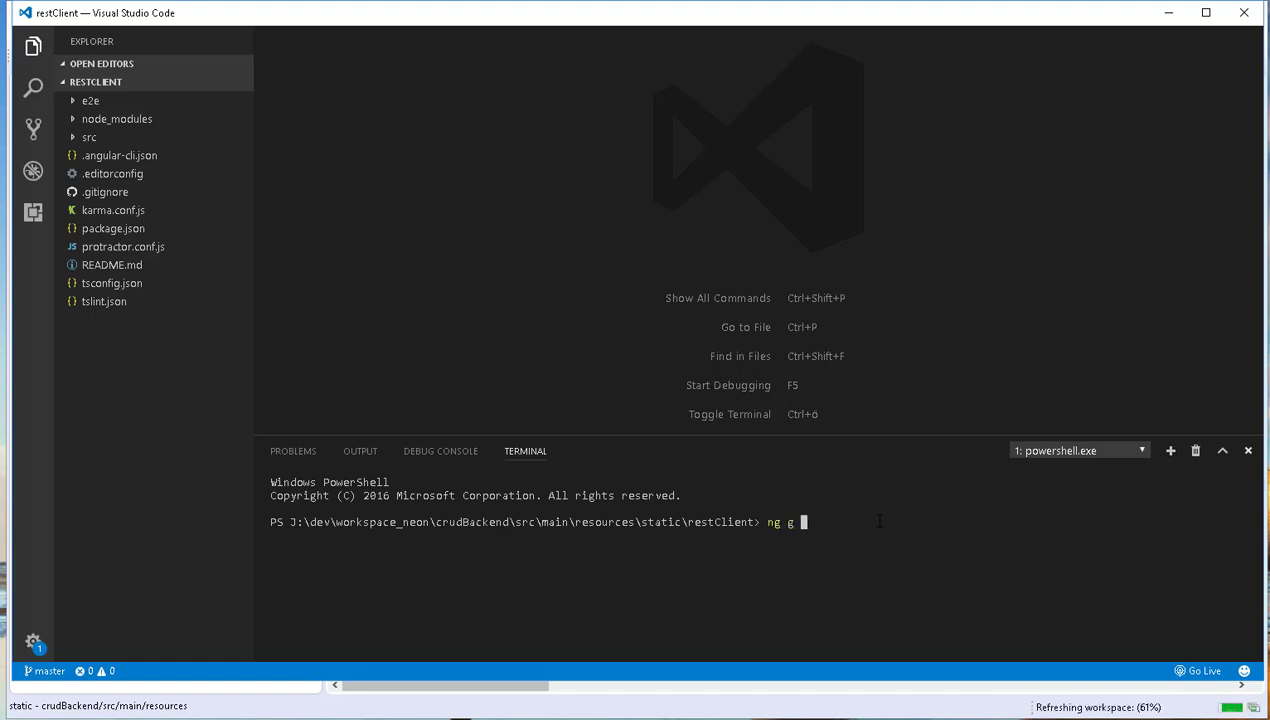
pyautogui.write('class')
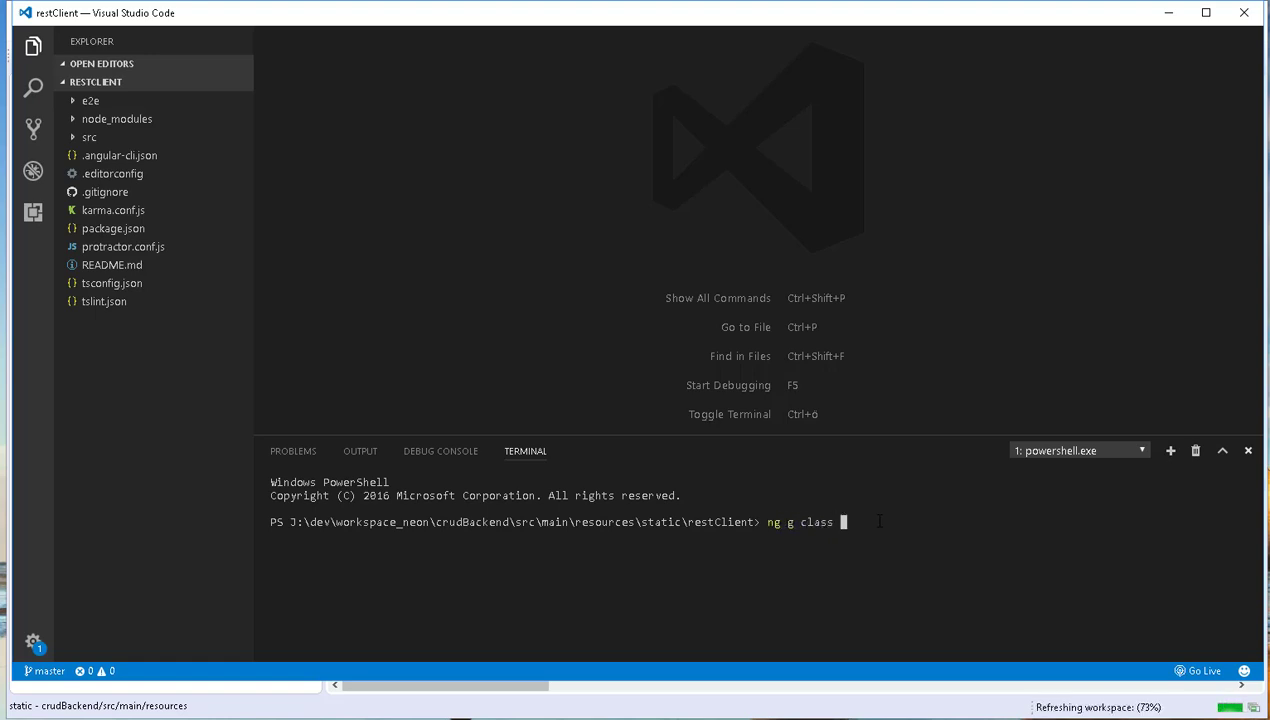
pyautogui.press('Return')
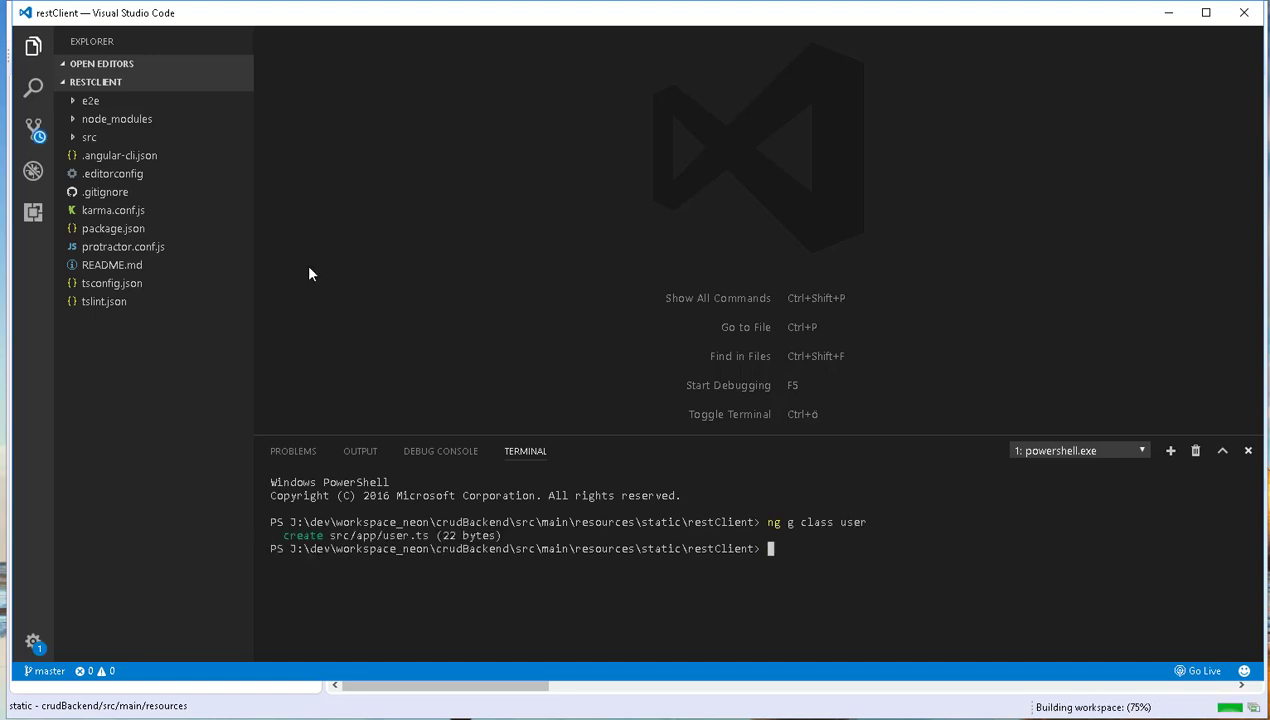
pyautogui.click(90, 136)
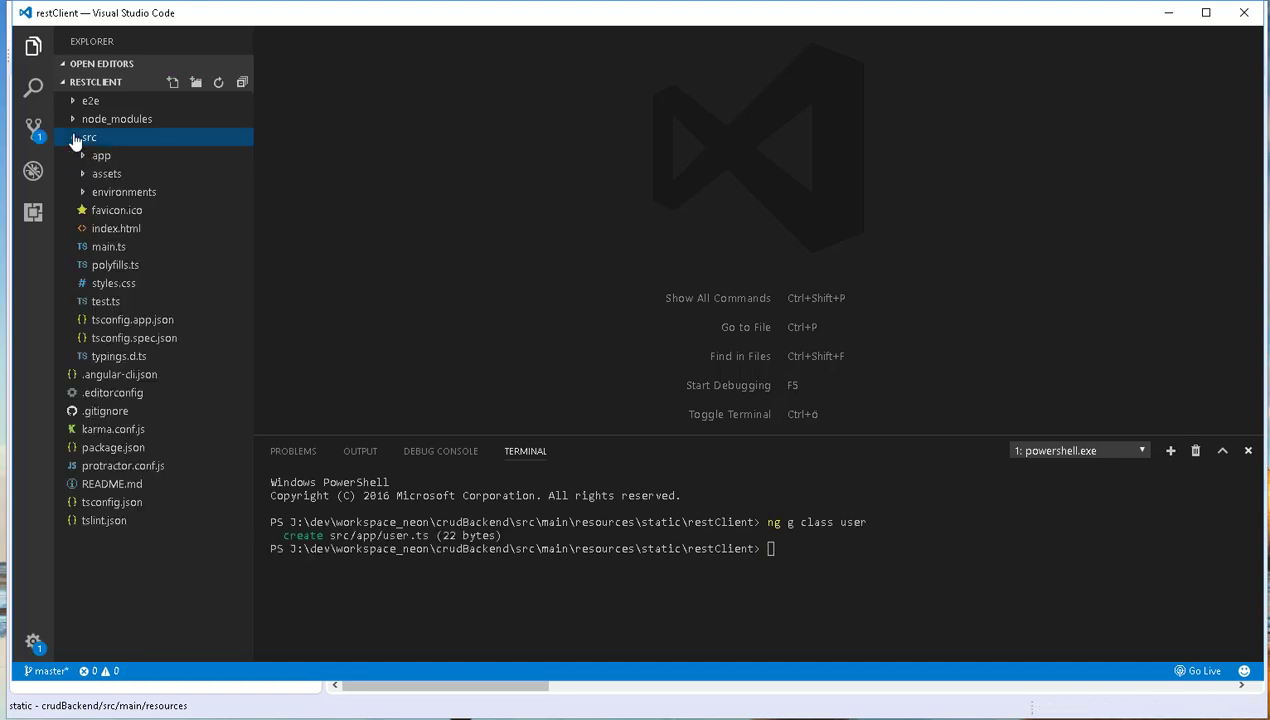
pyautogui.moveTo(82, 162)
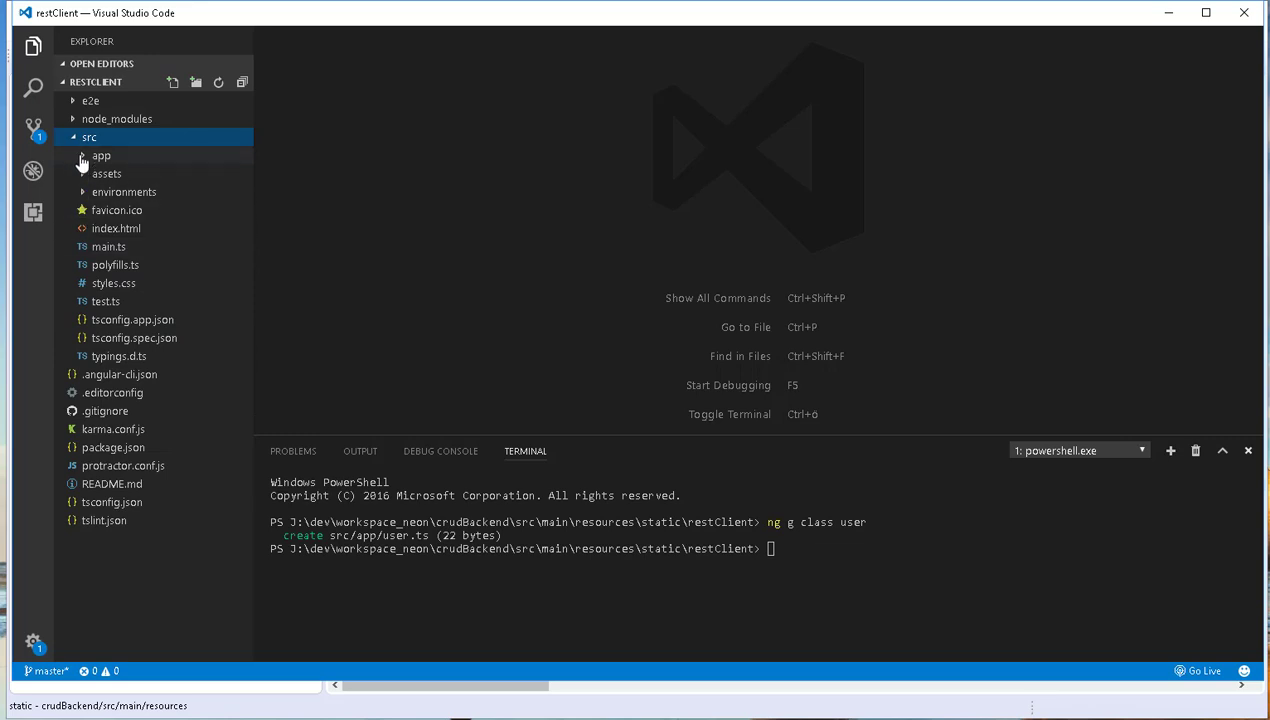
# Declare id:Number, fname:string and lname:string in the User class and save user.ts
pyautogui.click(102, 156)
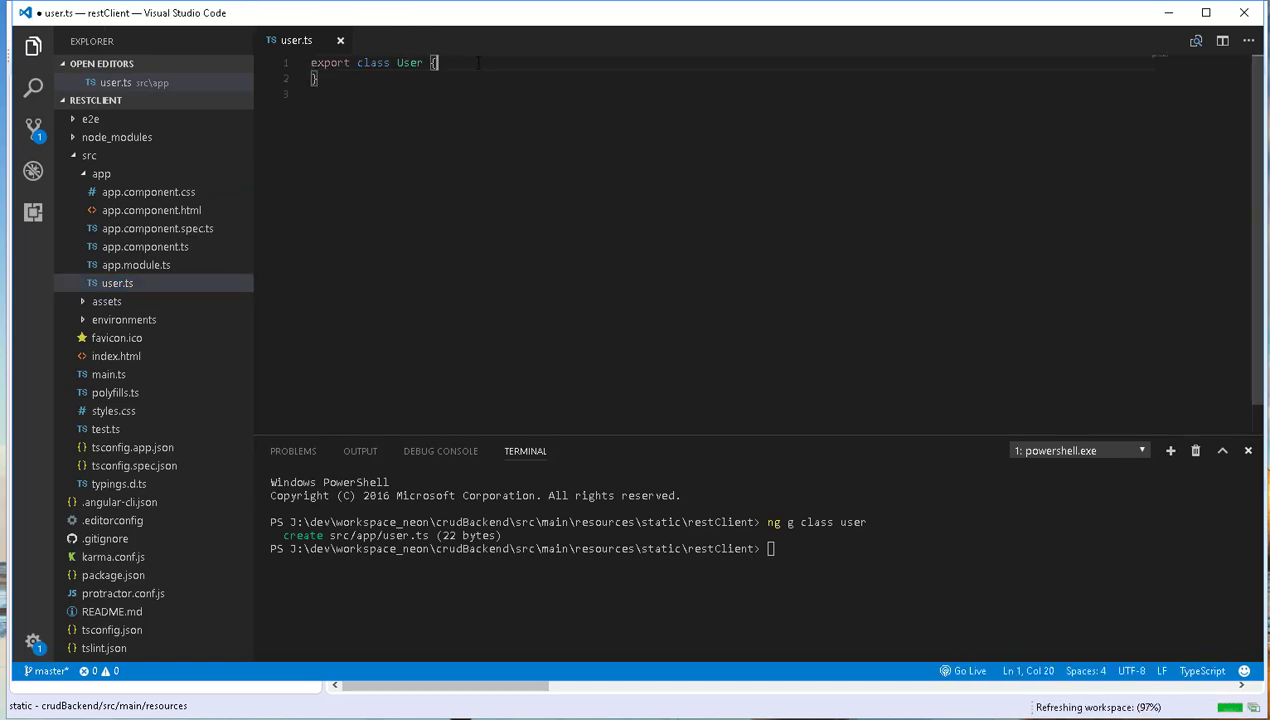
pyautogui.press('enter')
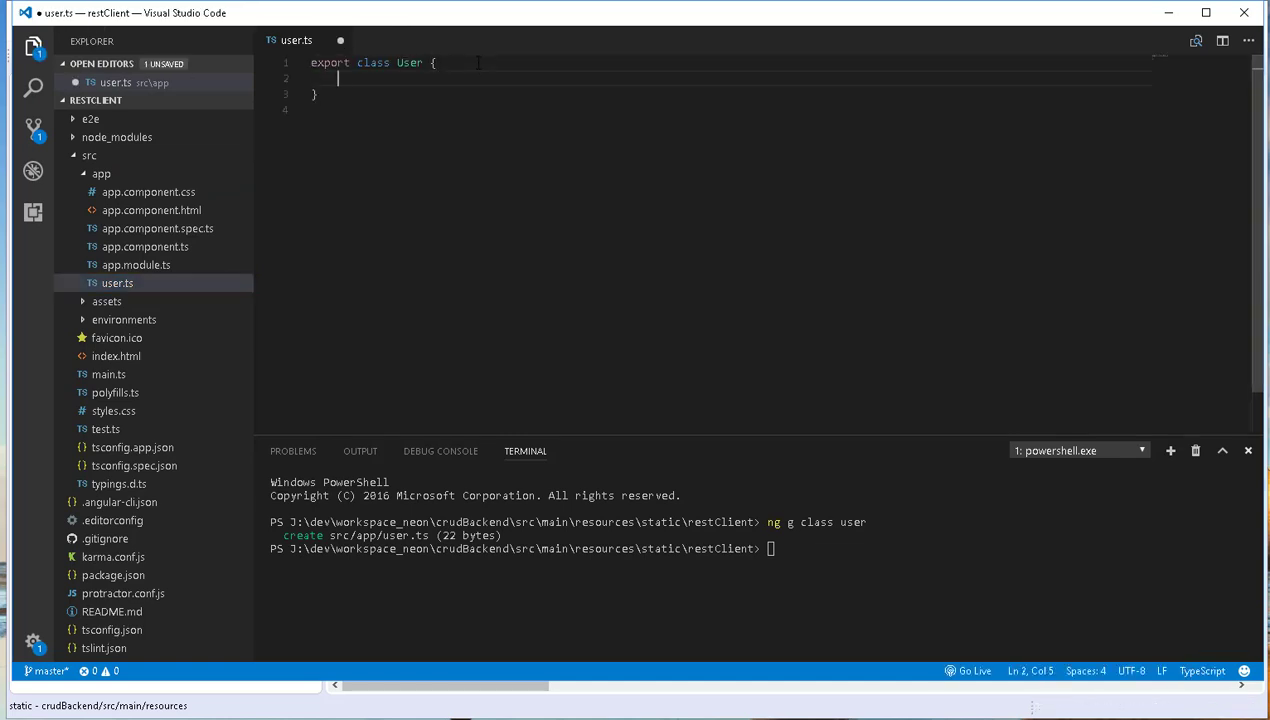
pyautogui.write('id:')
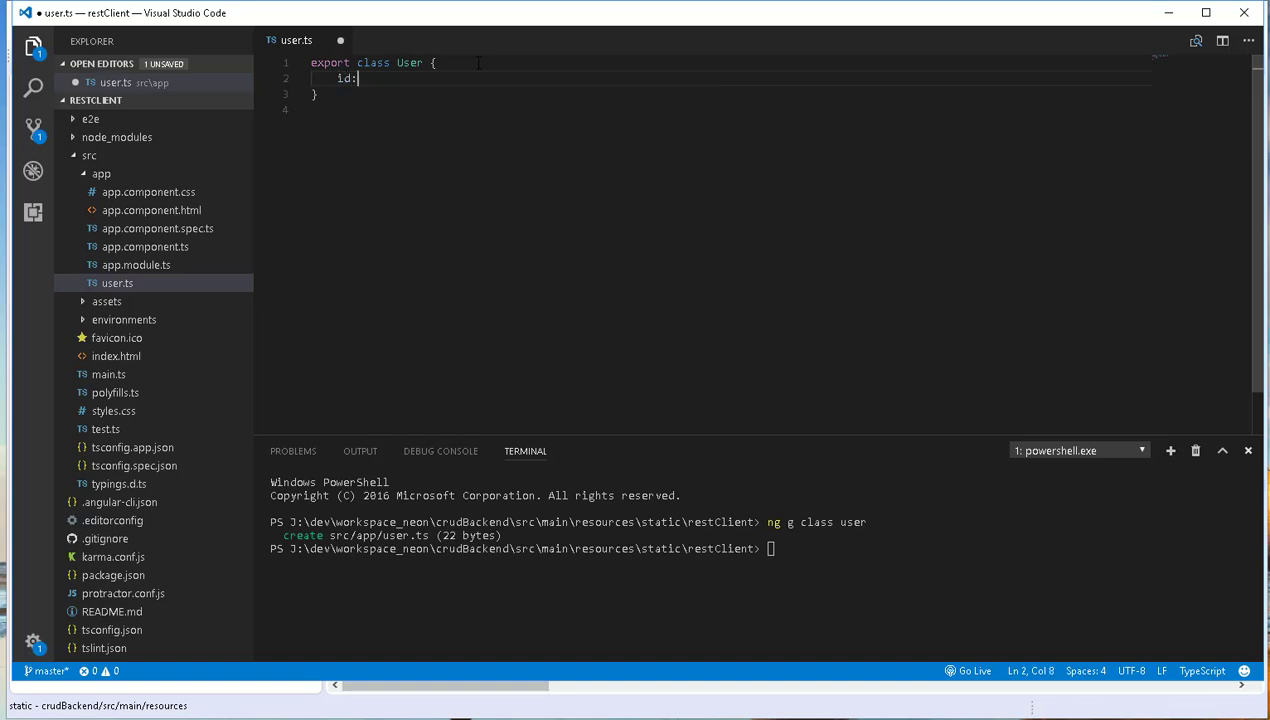
pyautogui.write('Number')
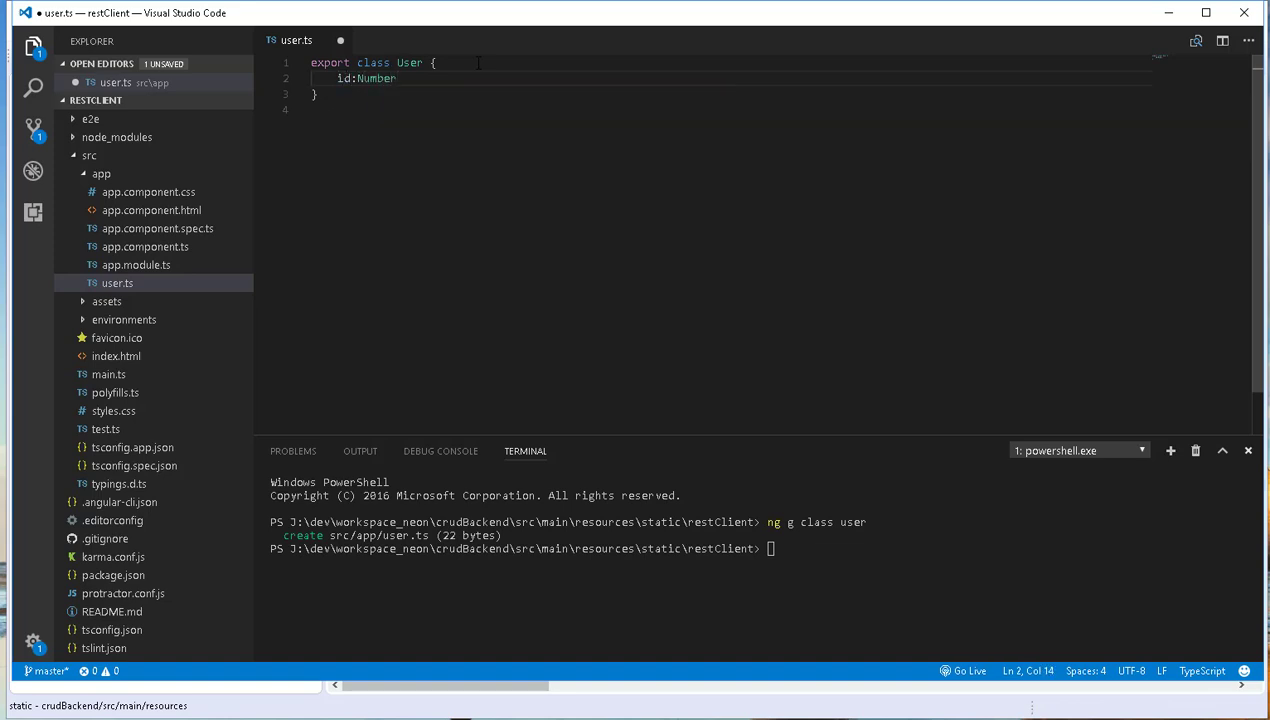
pyautogui.write('fname:st')
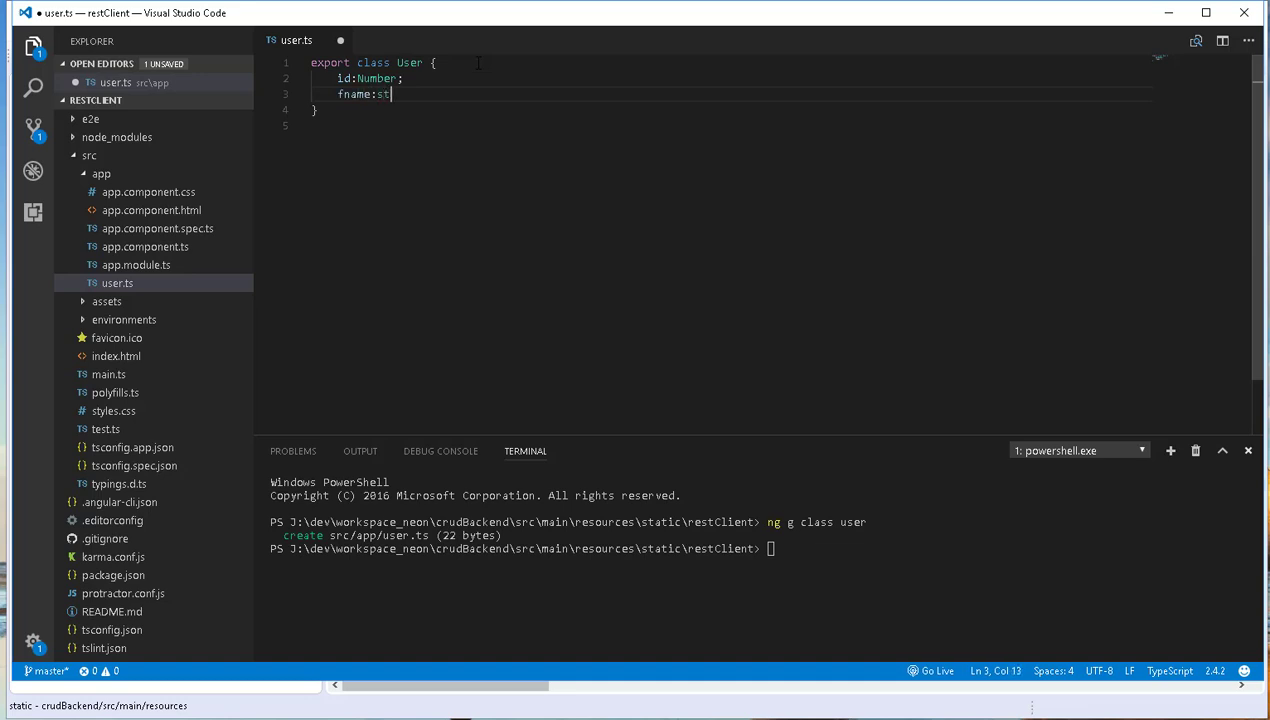
pyautogui.write('ring;')
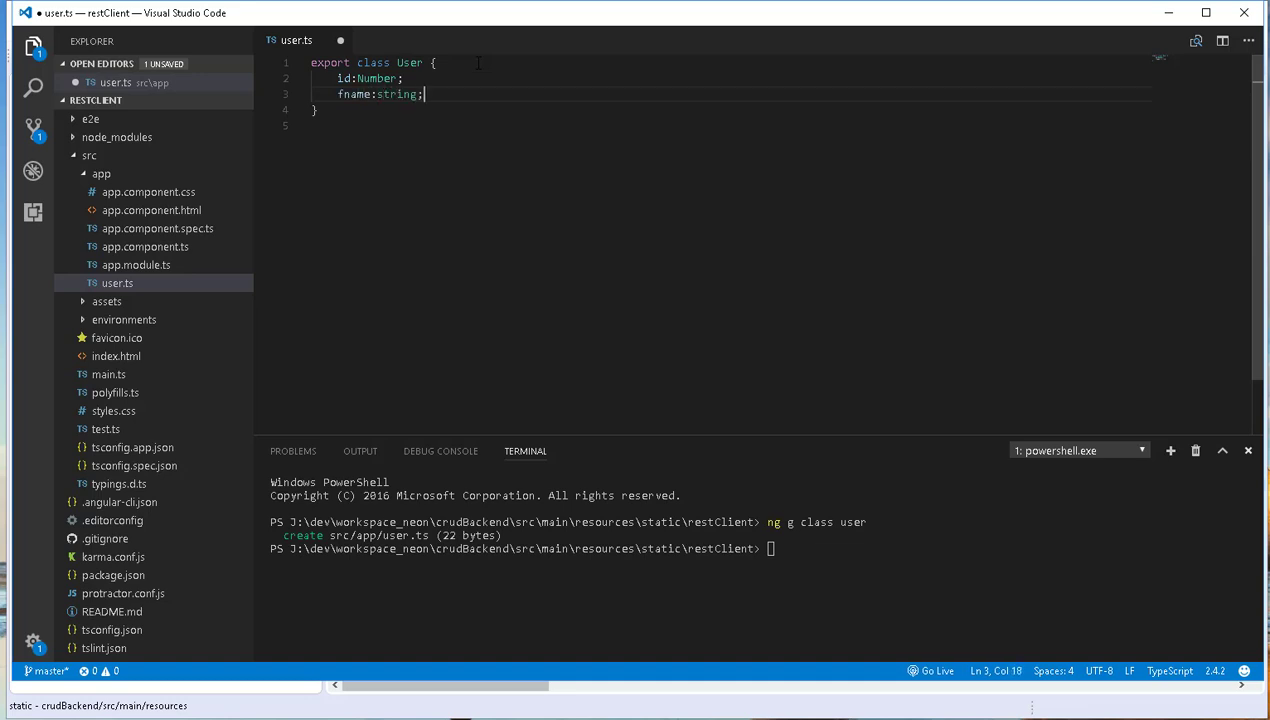
pyautogui.write('la')
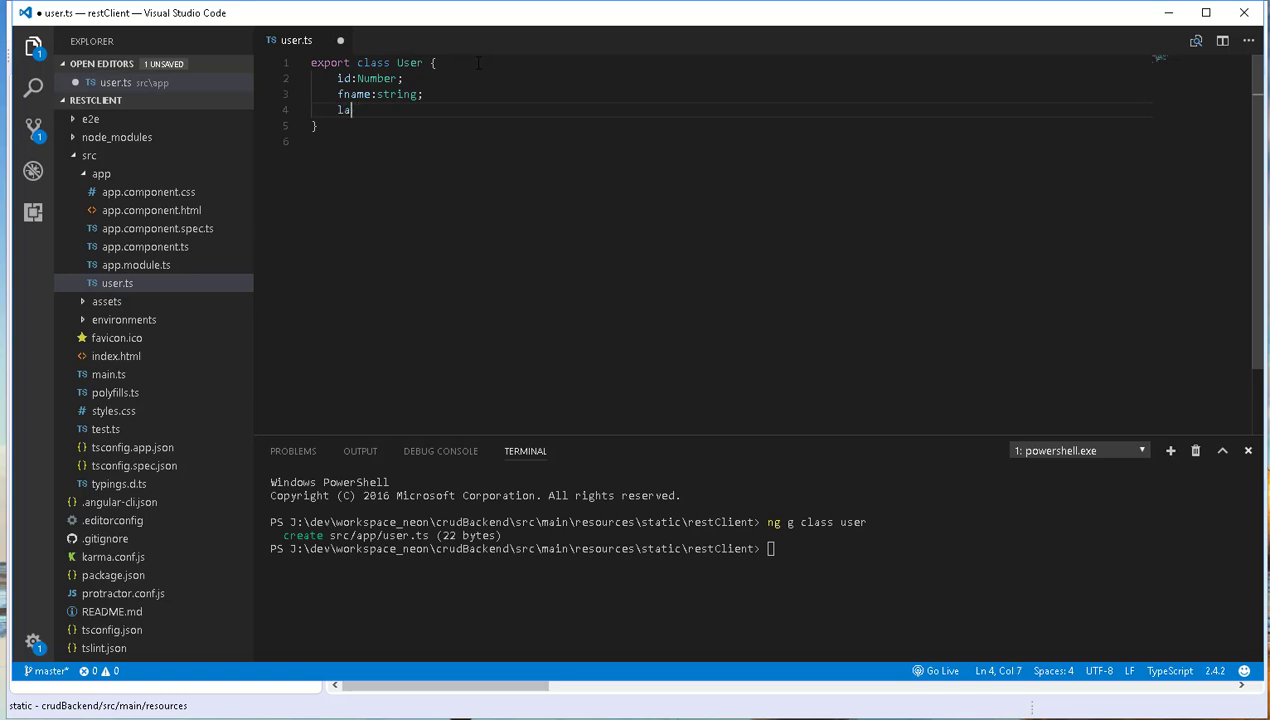
pyautogui.write('name:')
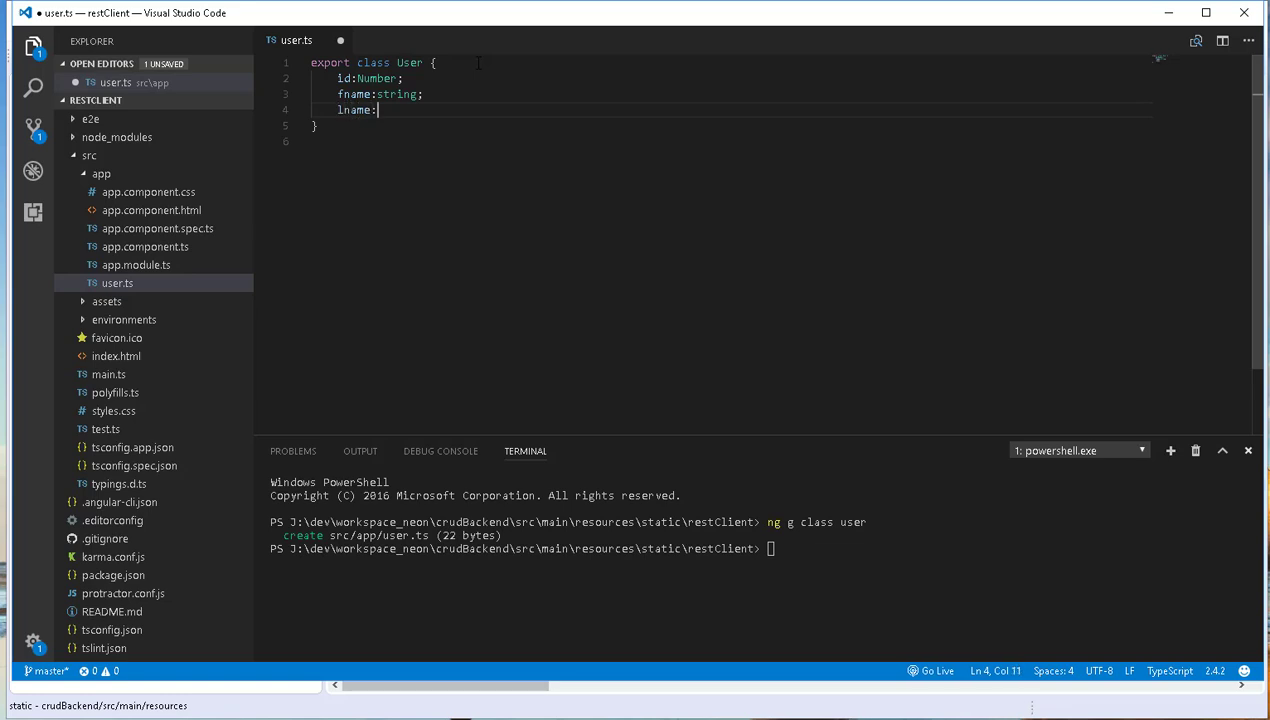
pyautogui.write('string')
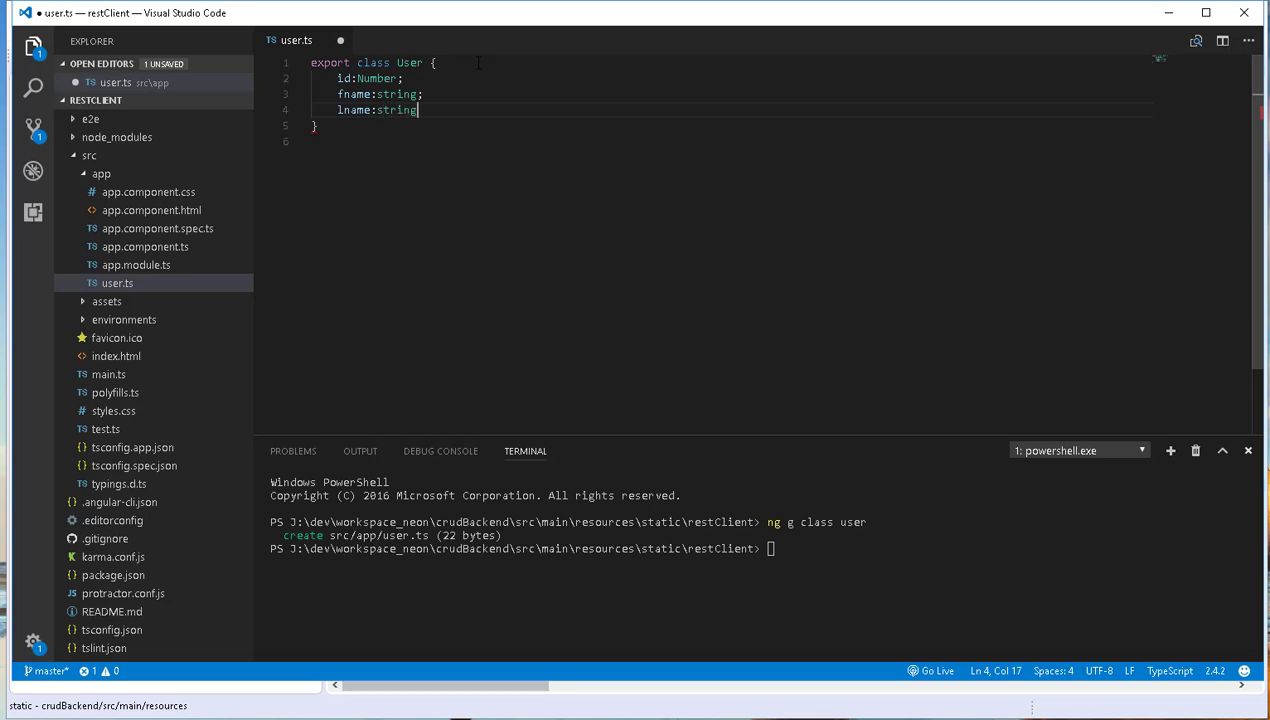
pyautogui.write(';')
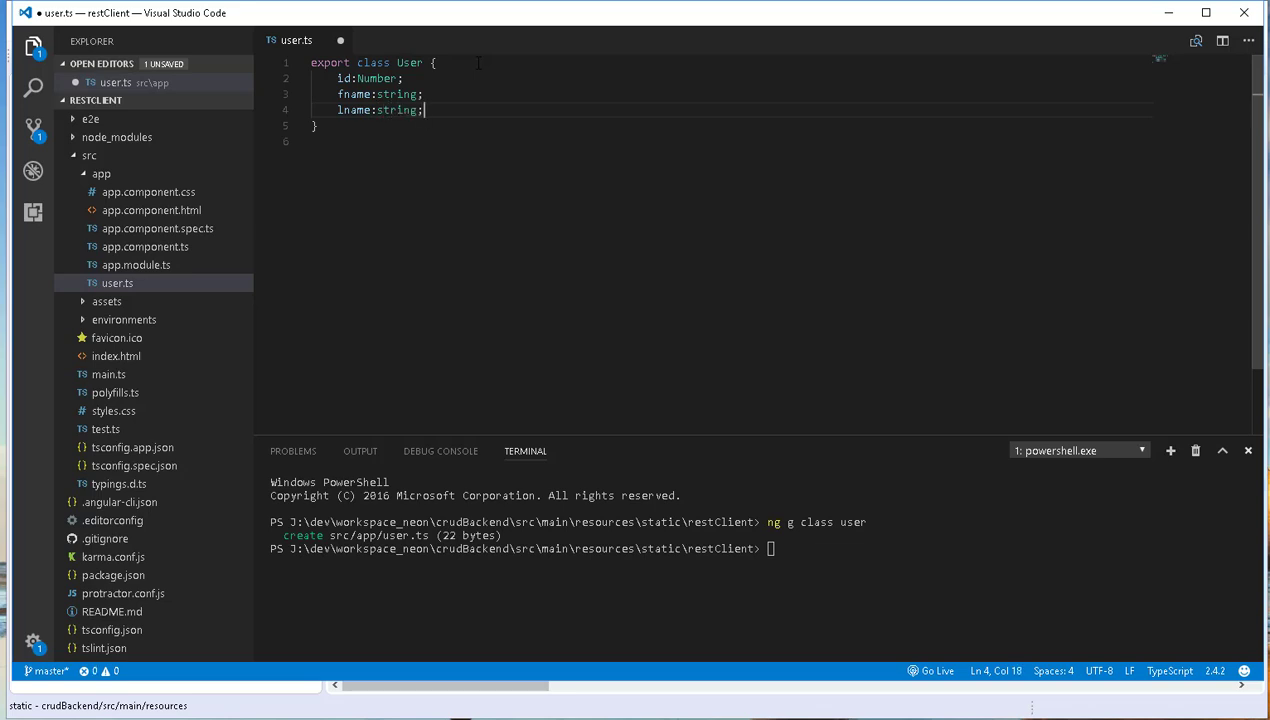
pyautogui.press('ctrl+s')
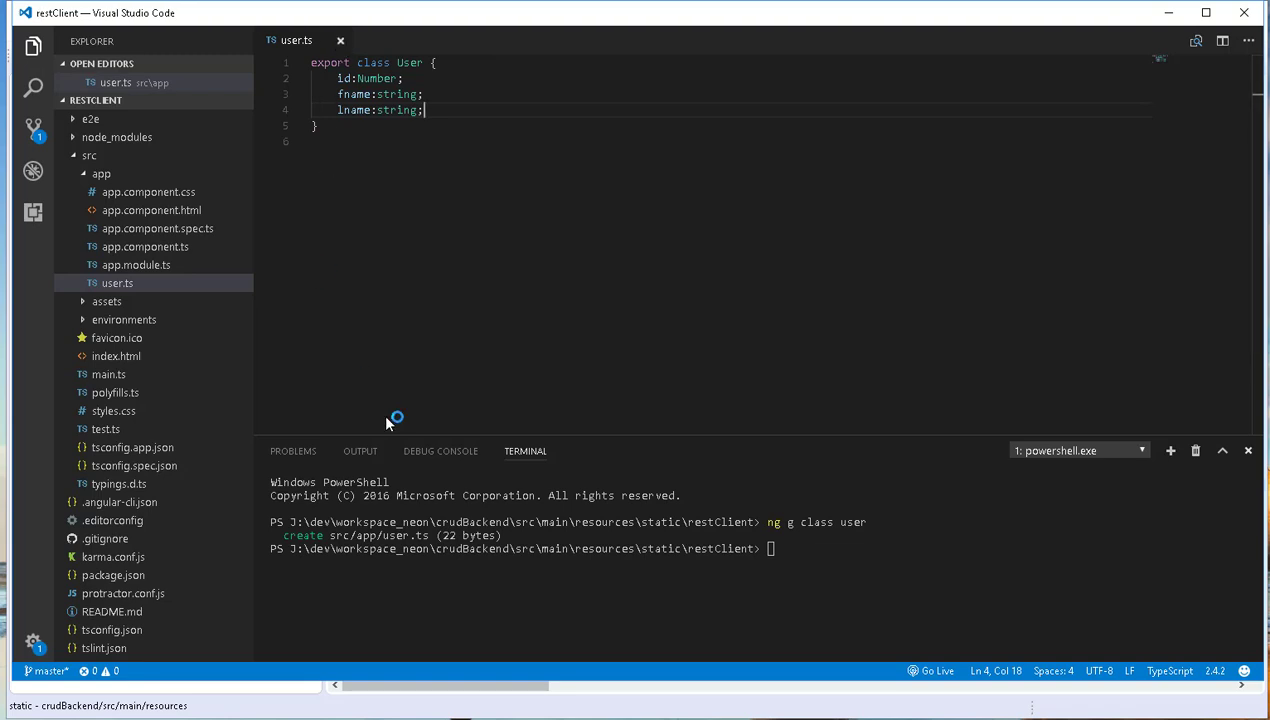
# Run ng g component components/listuser, then begin the next ng g component command
pyautogui.click(340, 40)
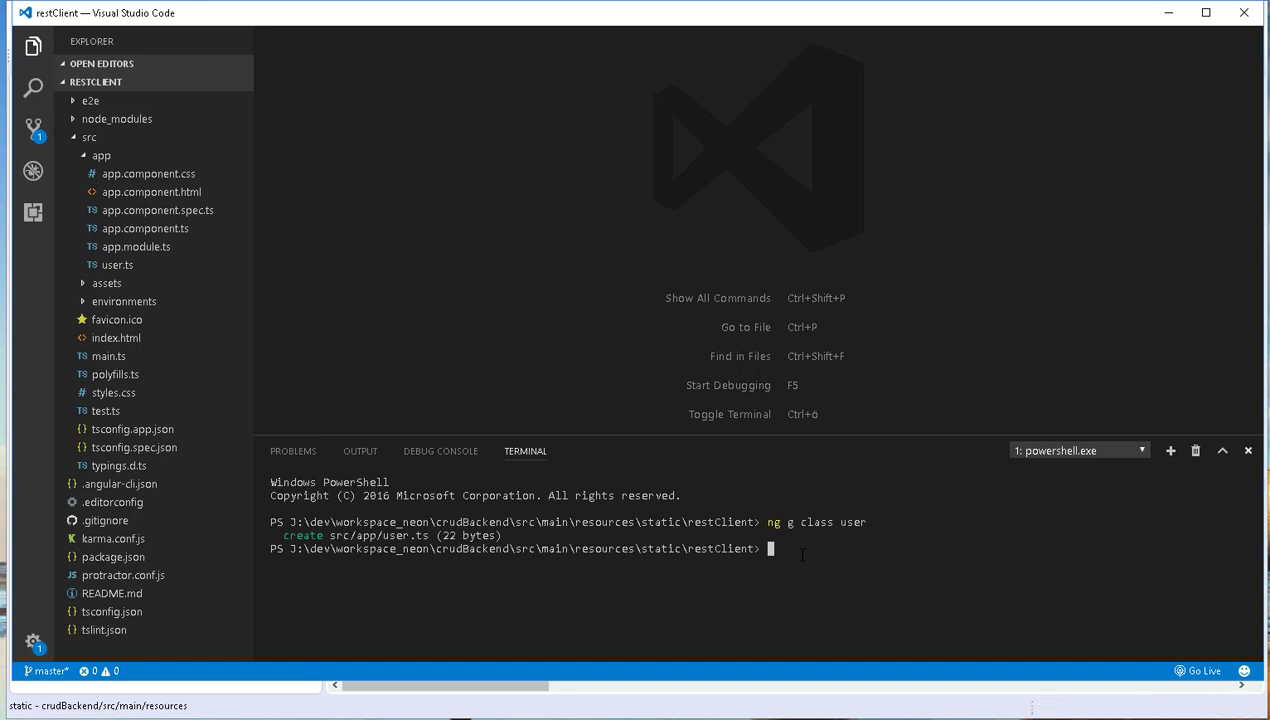
pyautogui.write('ng g')
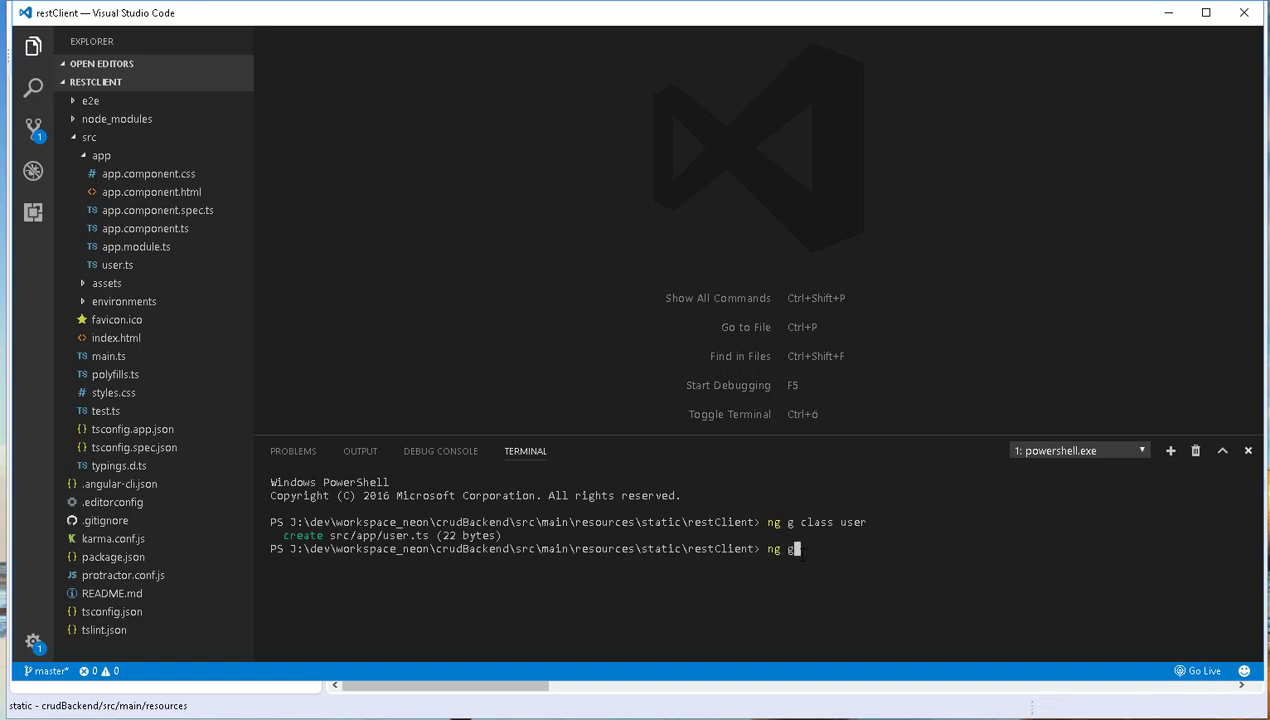
pyautogui.write('comp')
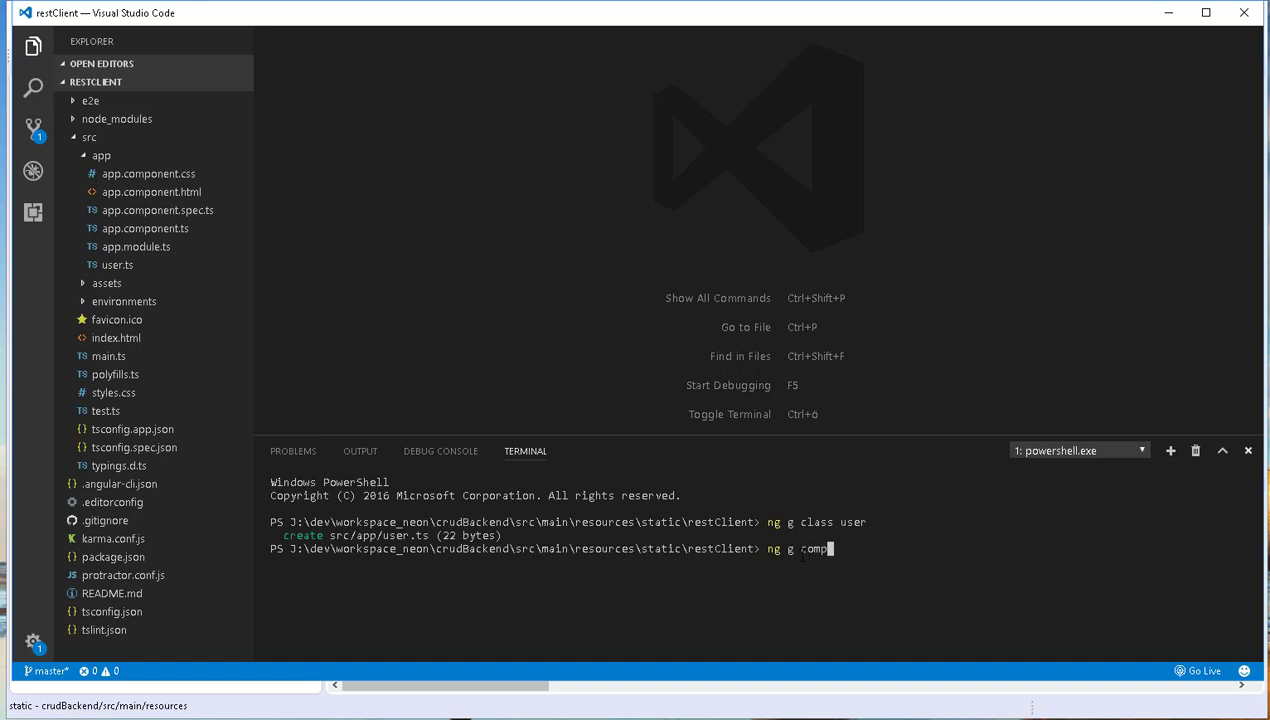
pyautogui.write('onent')
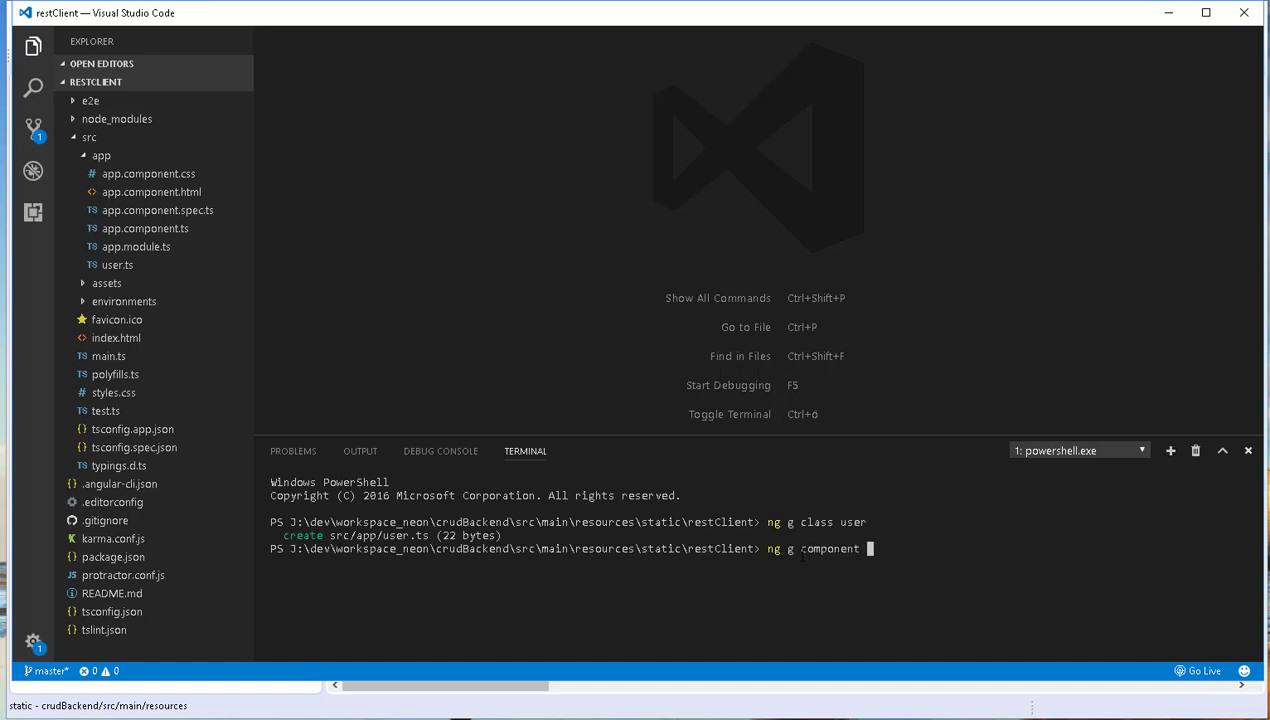
pyautogui.write('c')
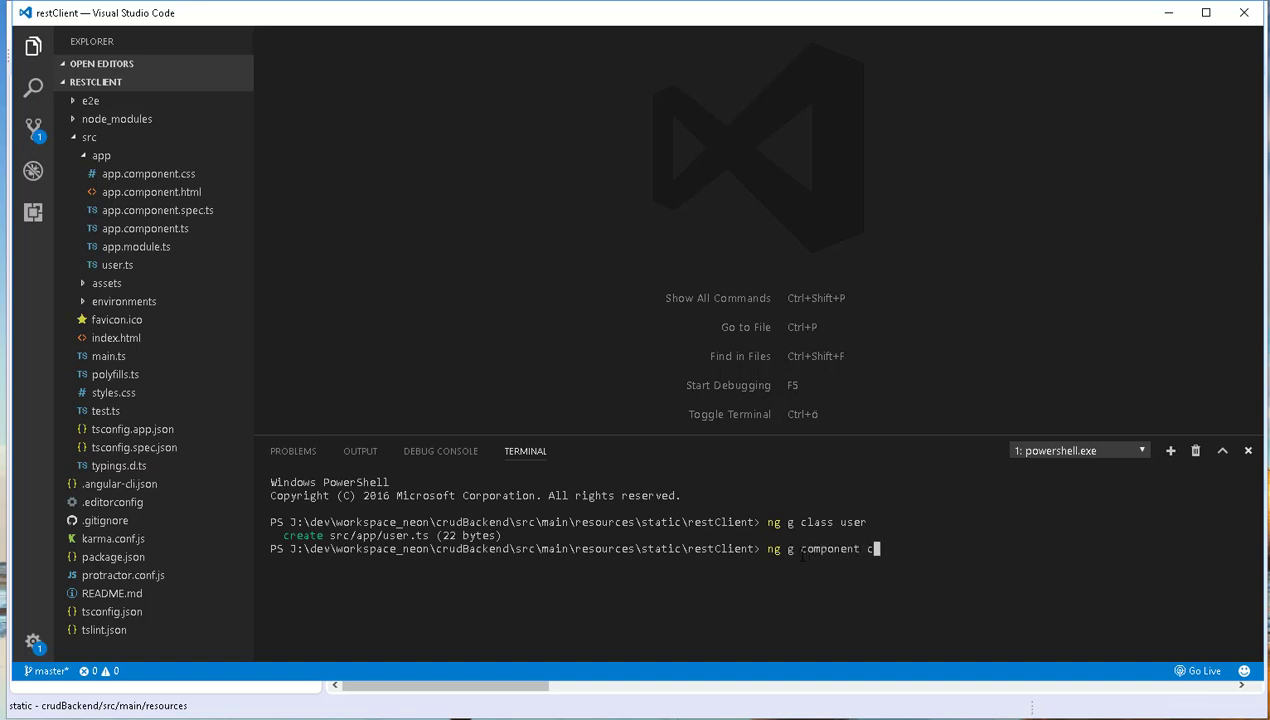
pyautogui.write('omponents/')
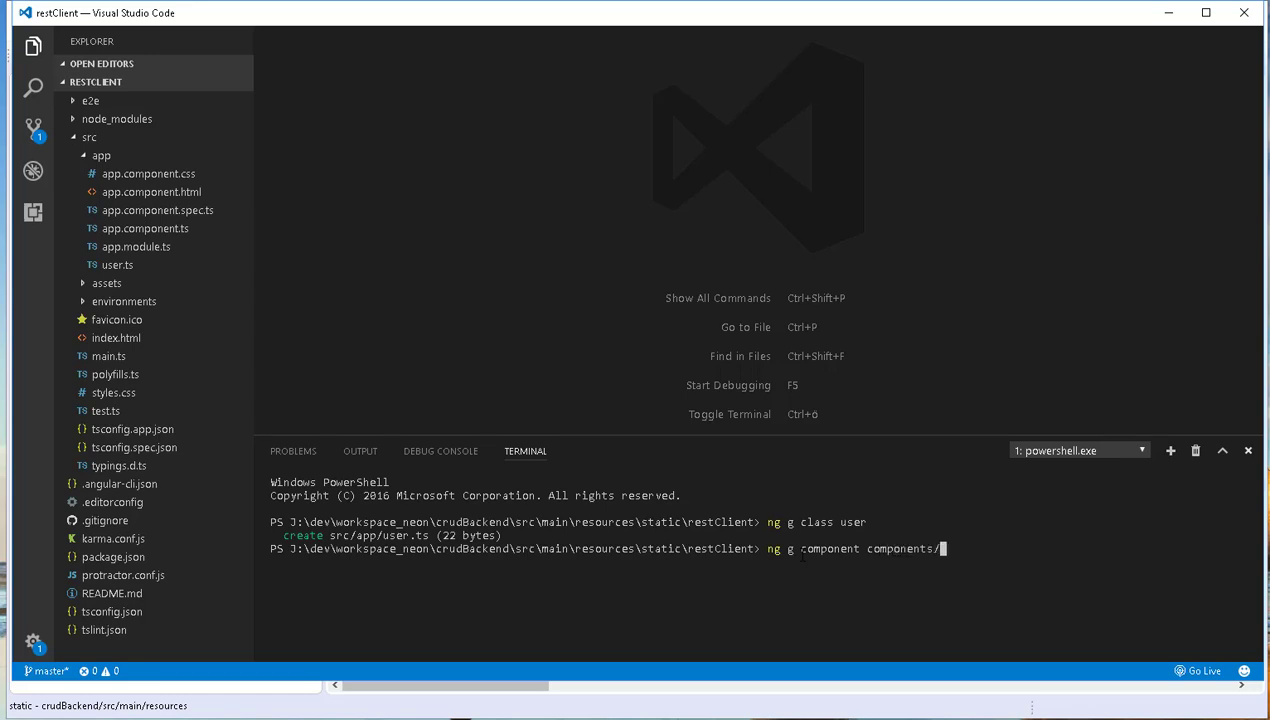
pyautogui.write('listuser')
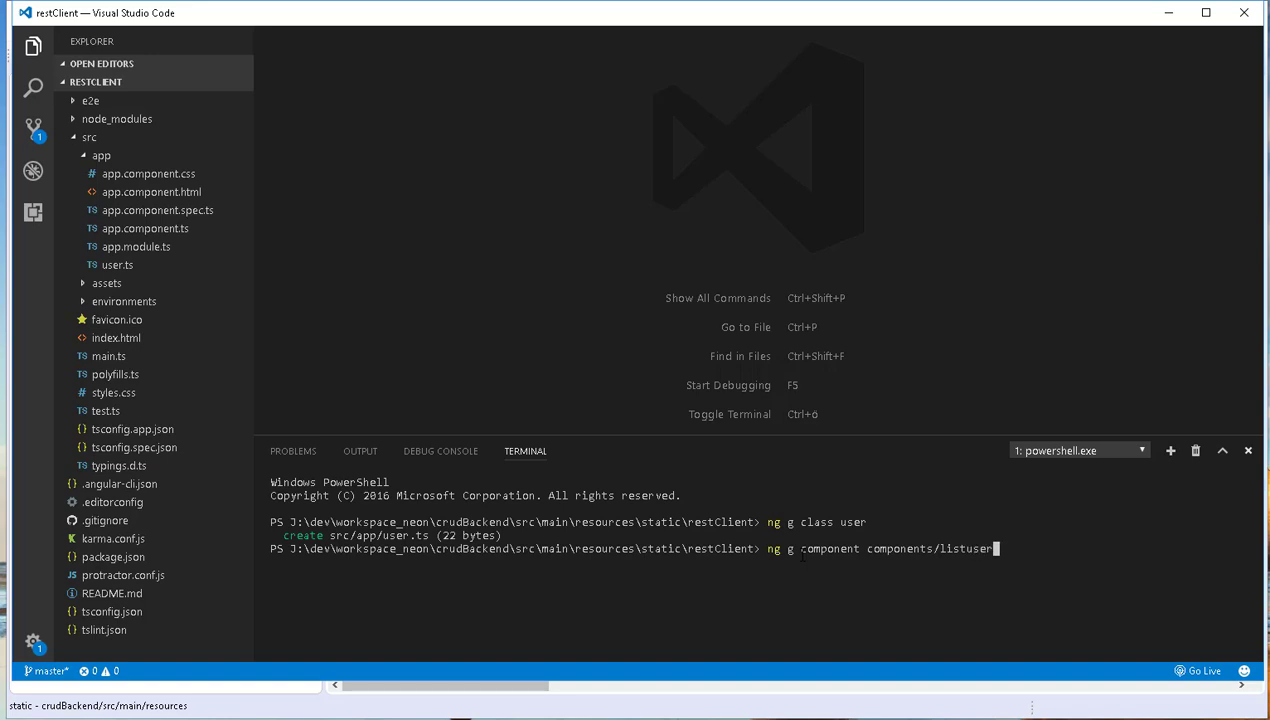
pyautogui.press('Return')
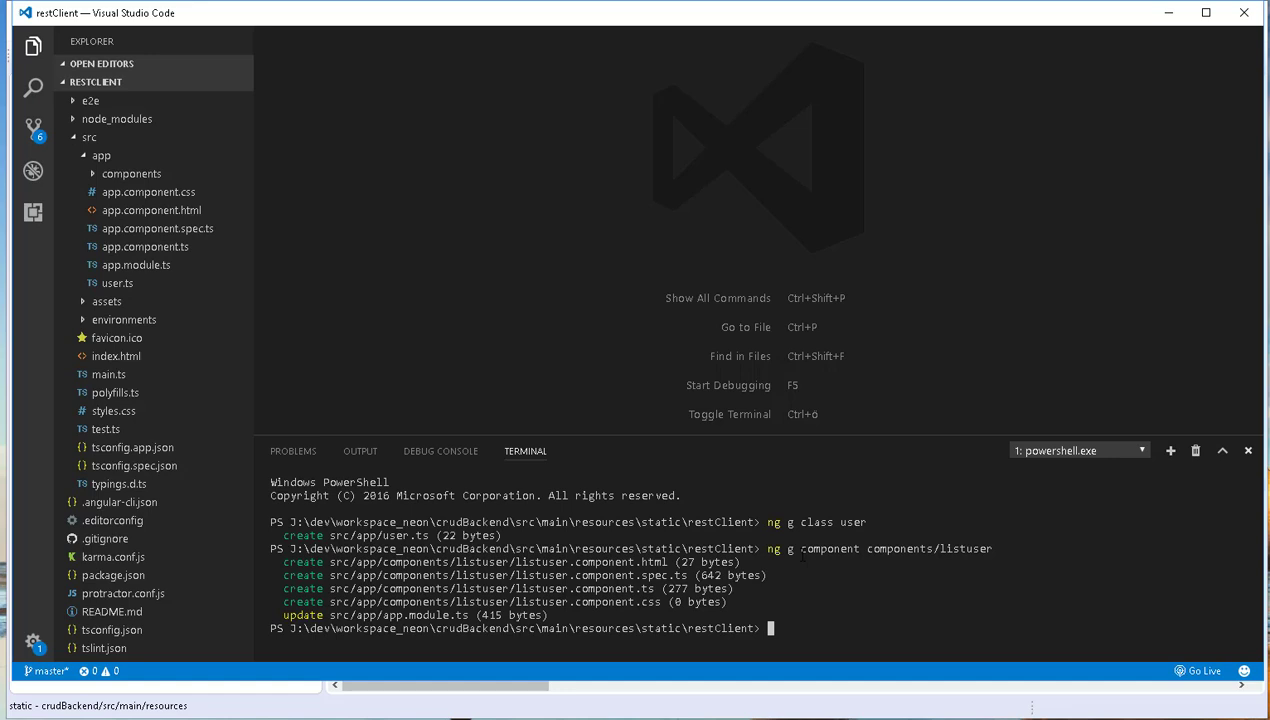
pyautogui.write('ng g')
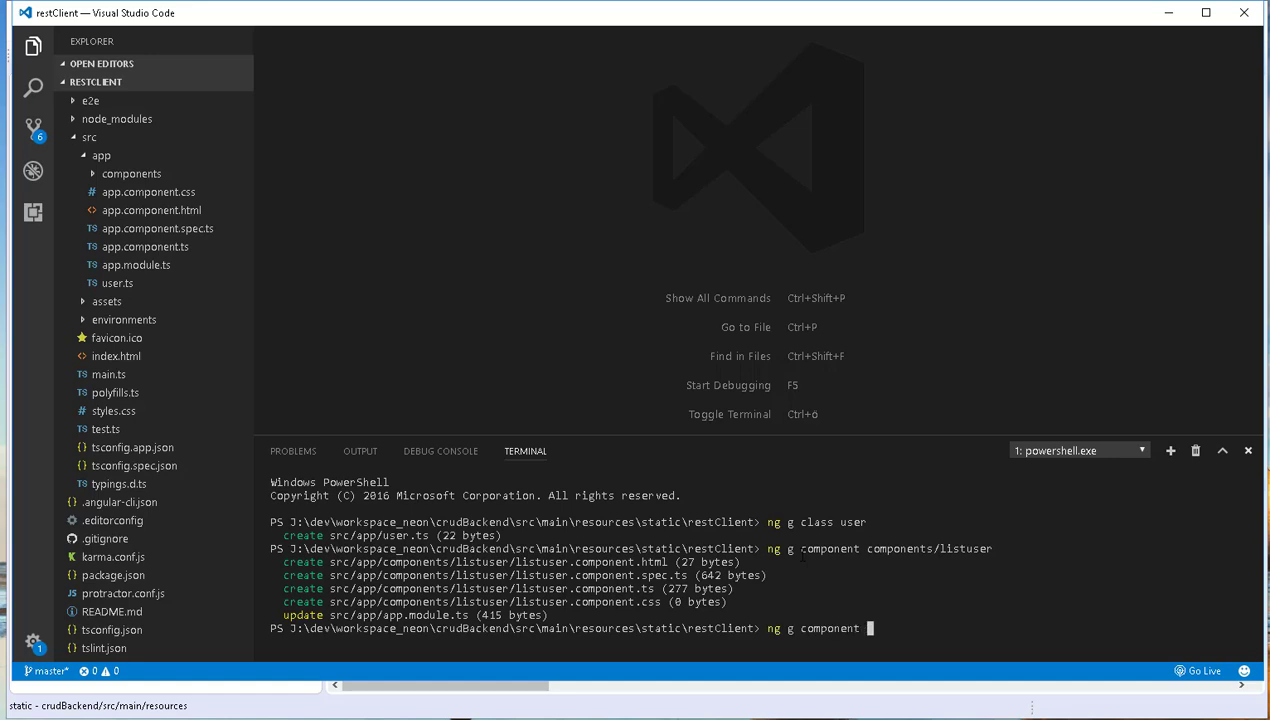
pyautogui.write('components/')
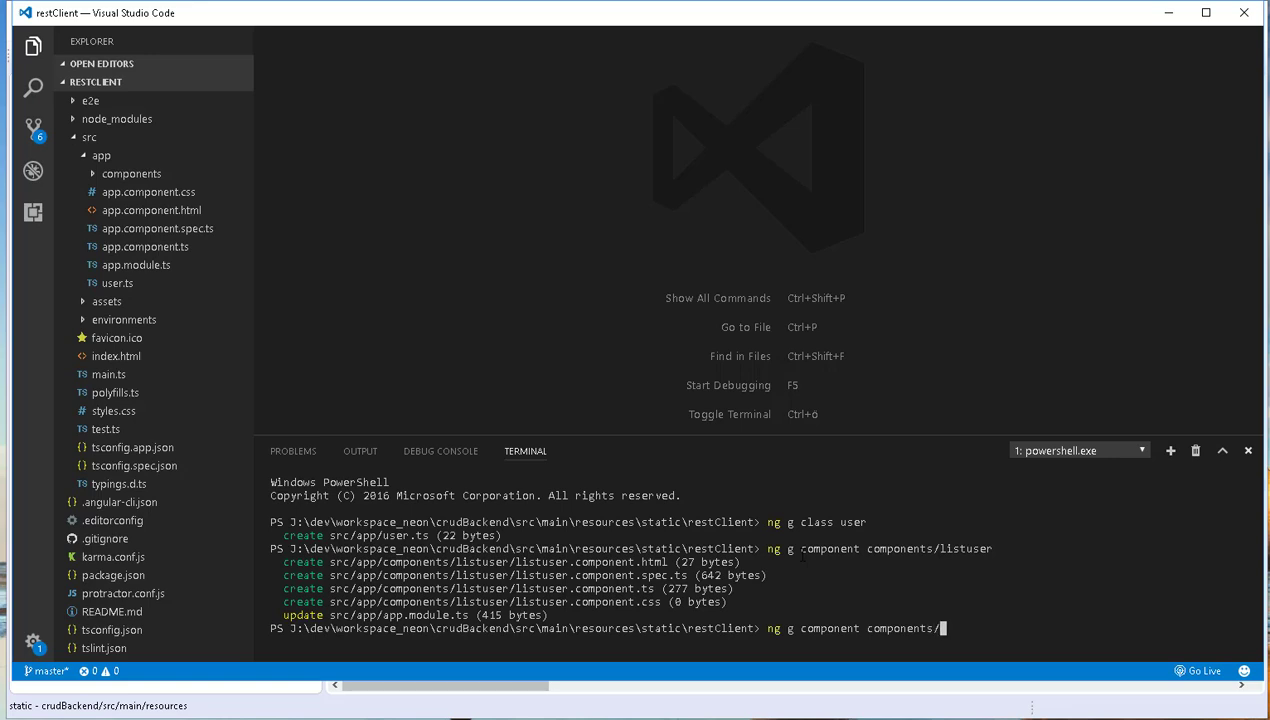
# Refresh the app folder in Explorer and open app.module.ts for editing
pyautogui.click(102, 156)
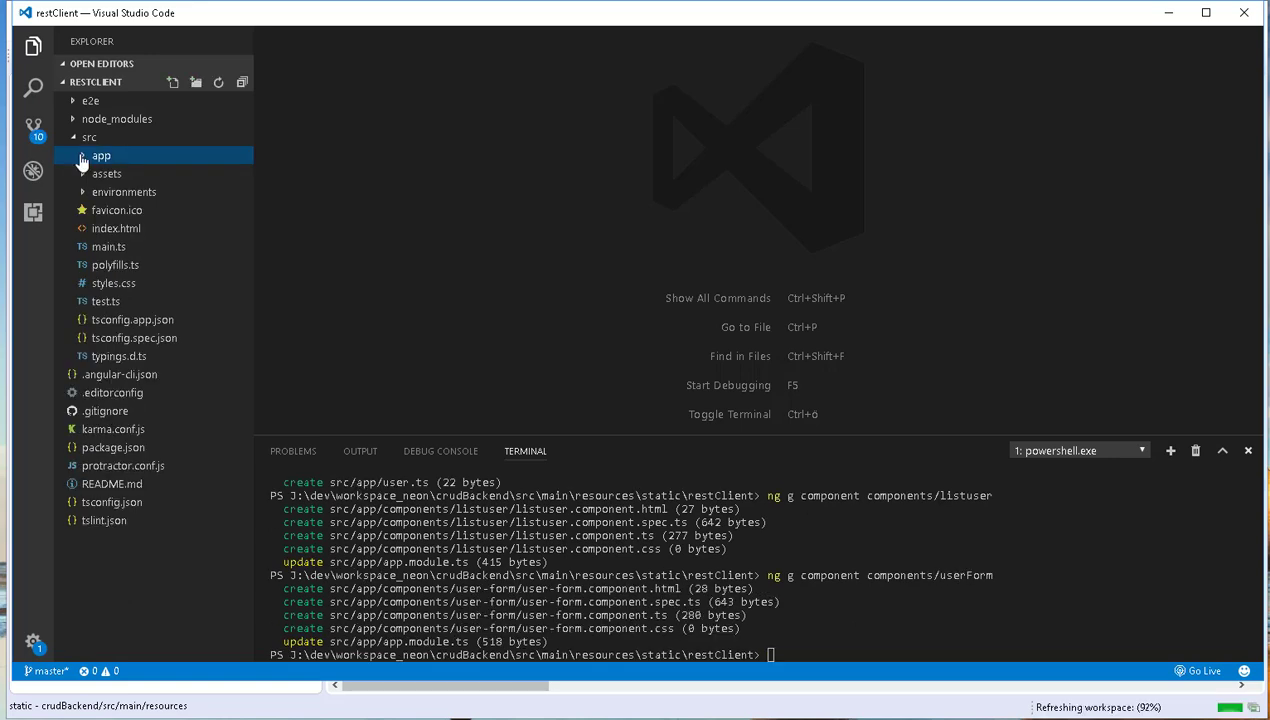
pyautogui.click(100, 156)
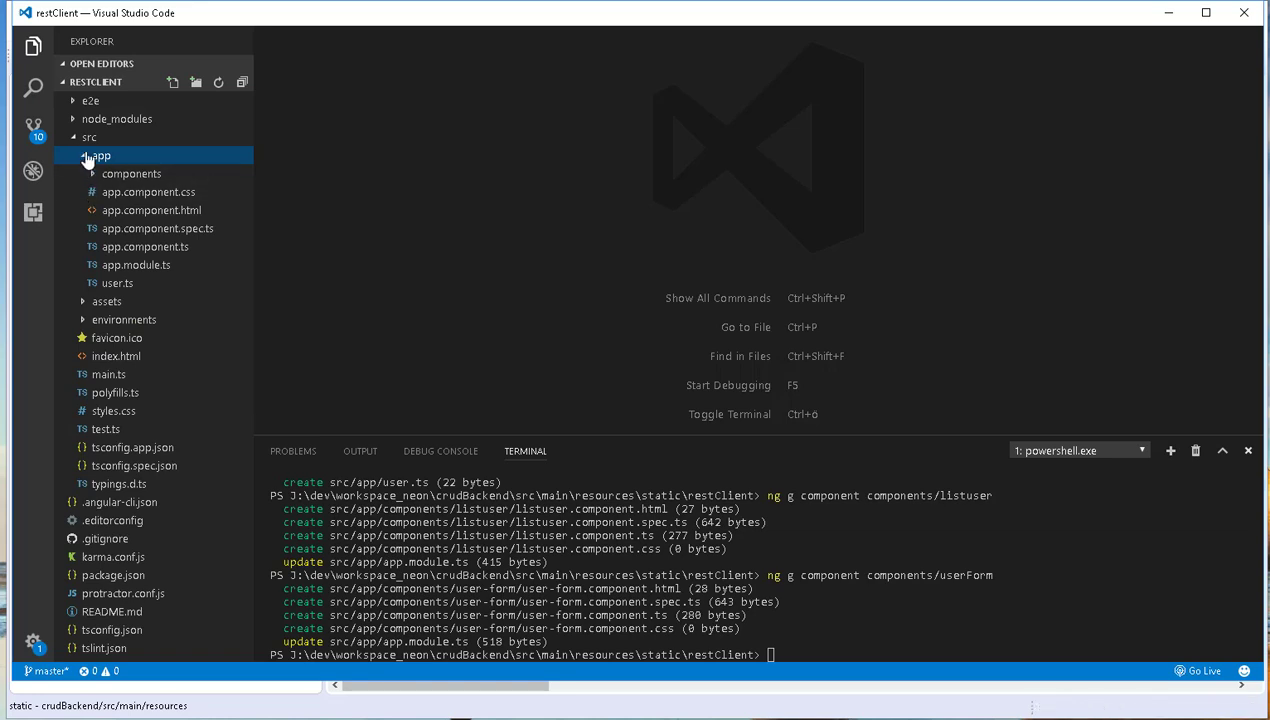
pyautogui.moveTo(40, 458)
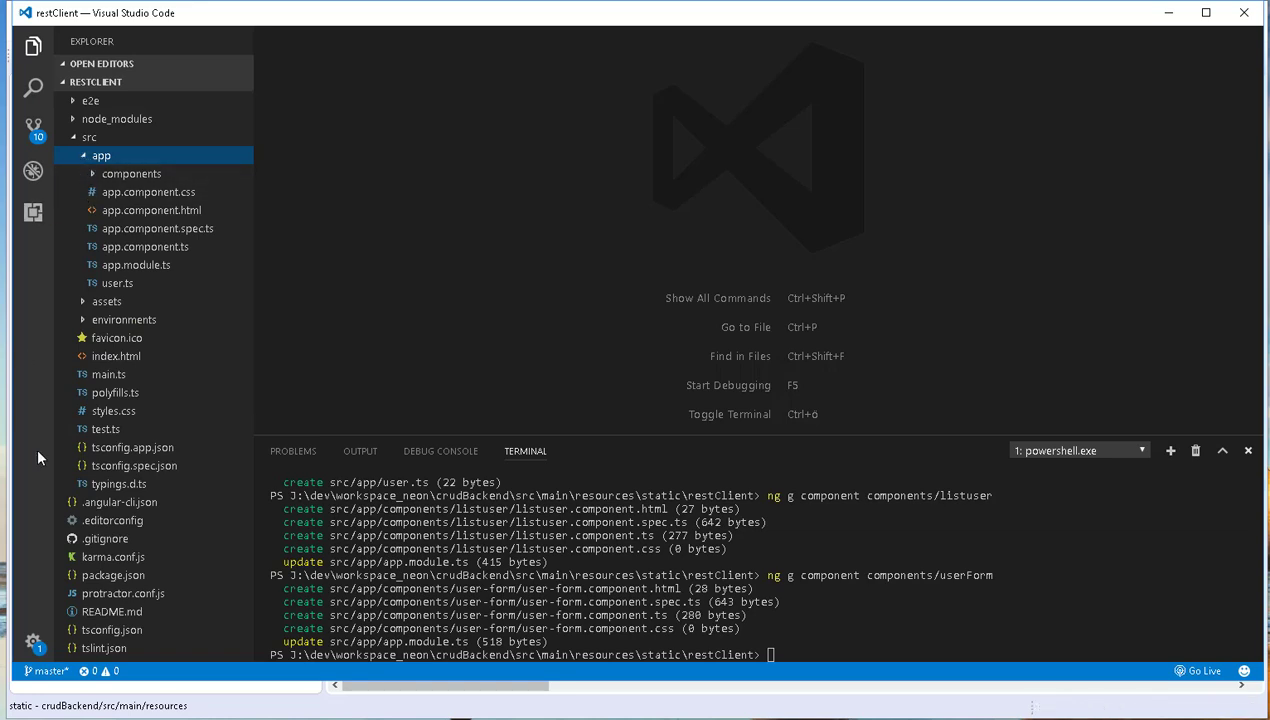
pyautogui.moveTo(136, 264)
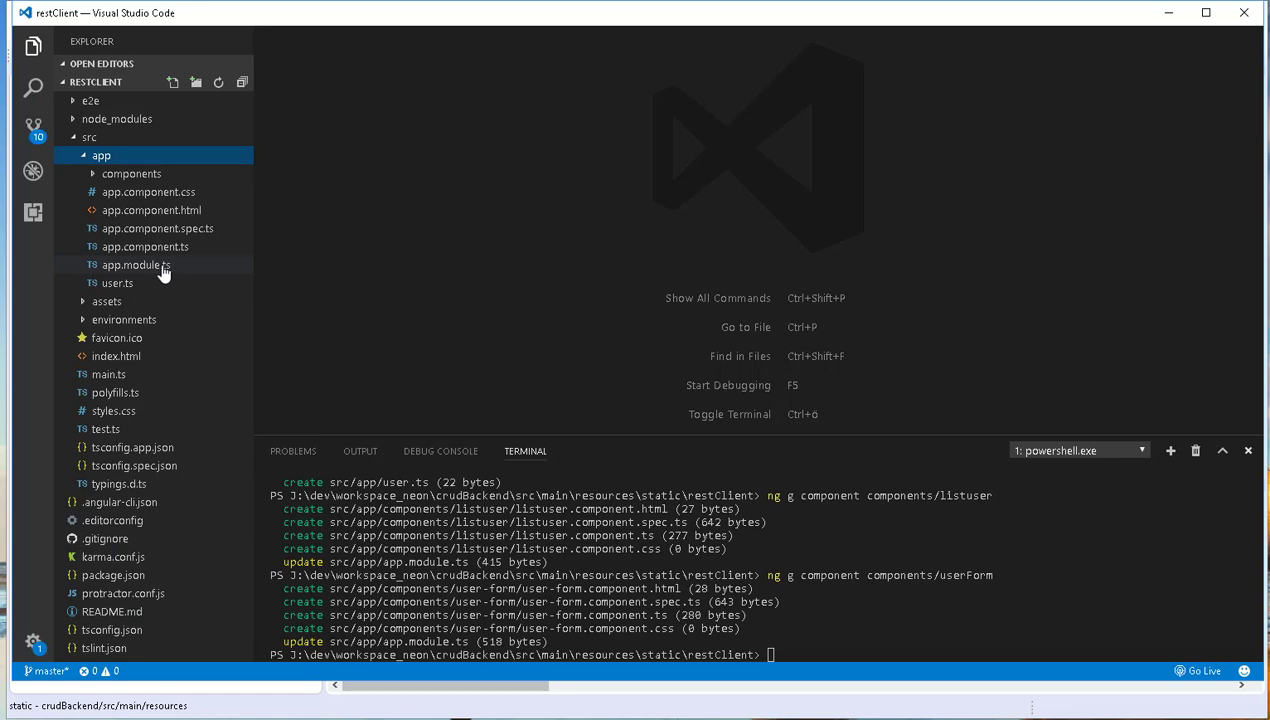
pyautogui.click(136, 264)
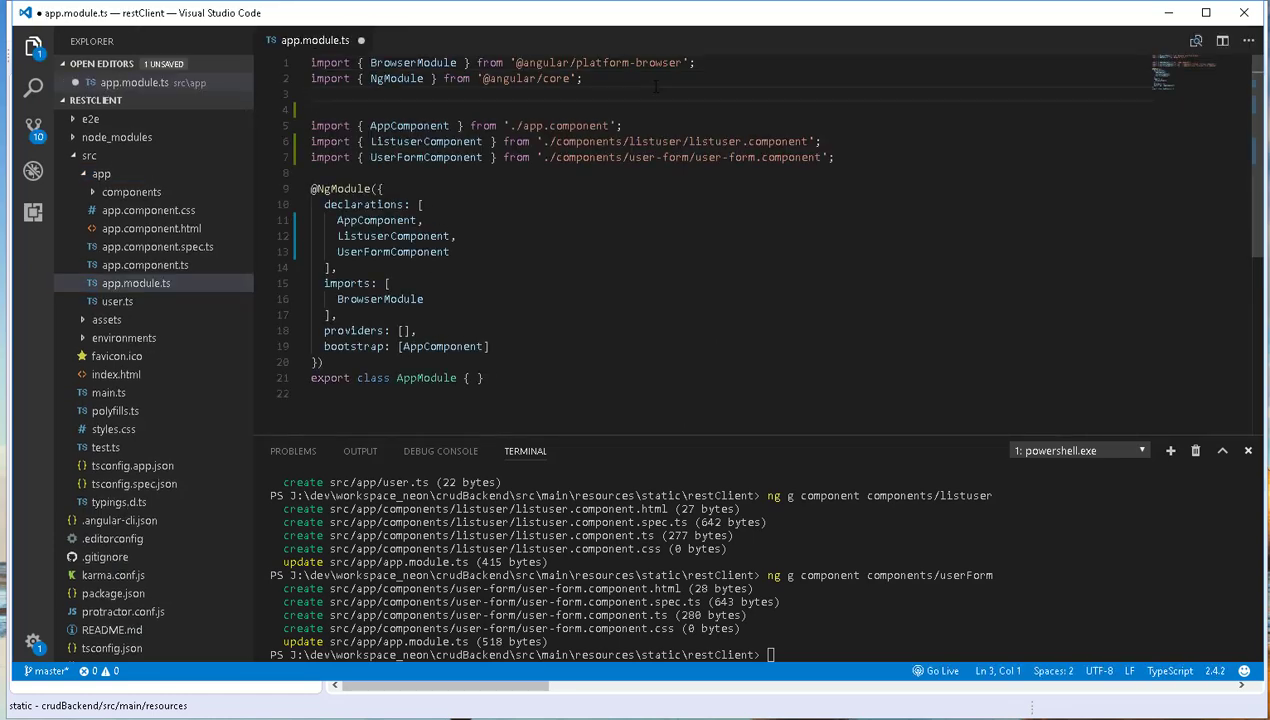
pyautogui.write('import{')
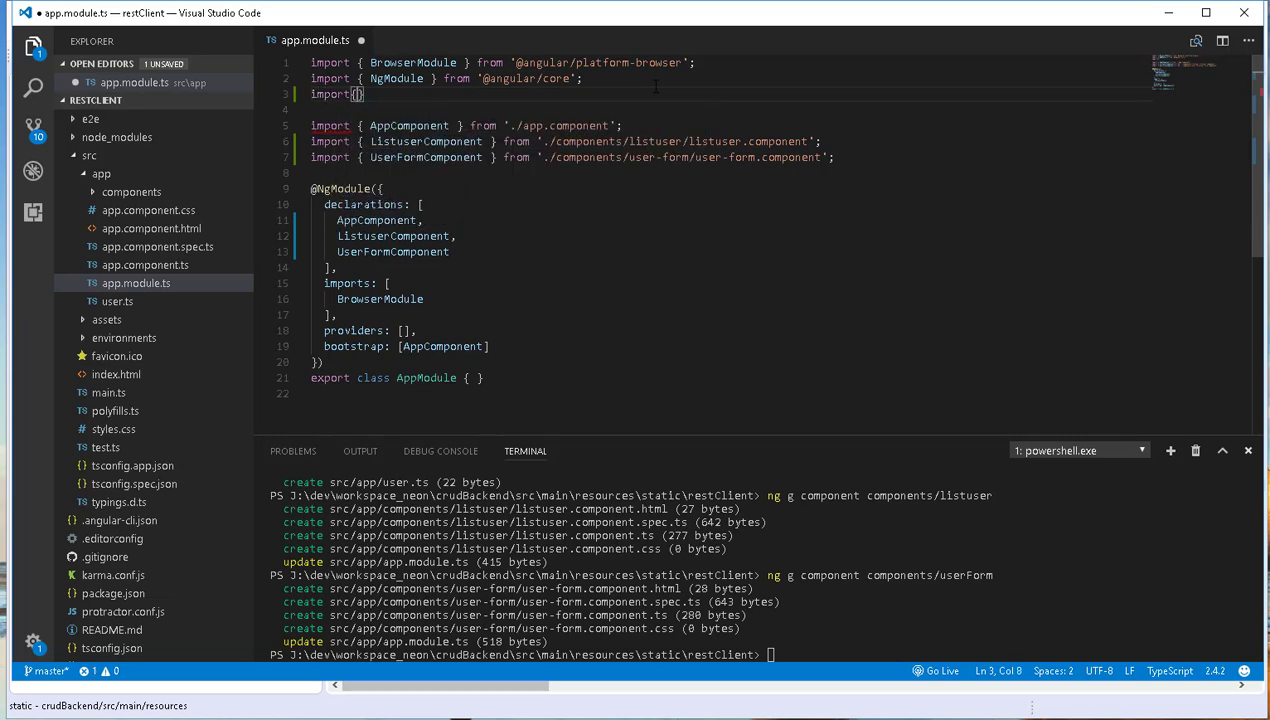
pyautogui.write('Routes')
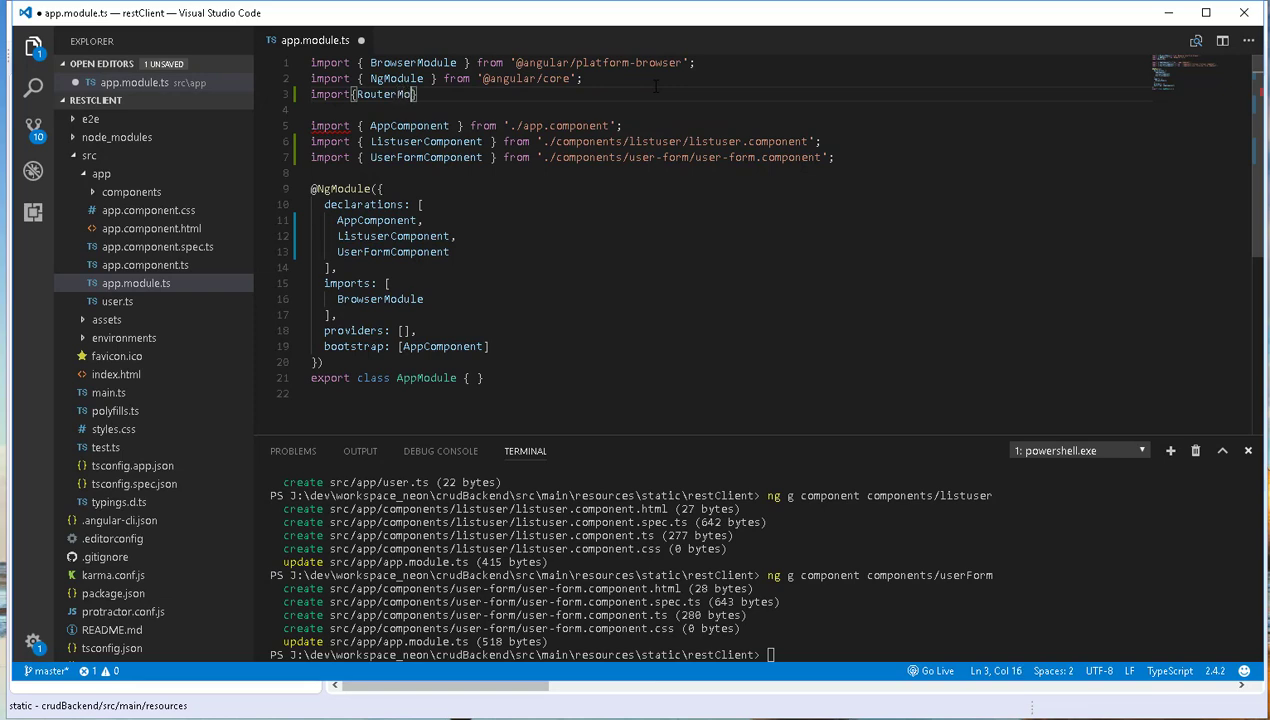
pyautogui.write('dule}')
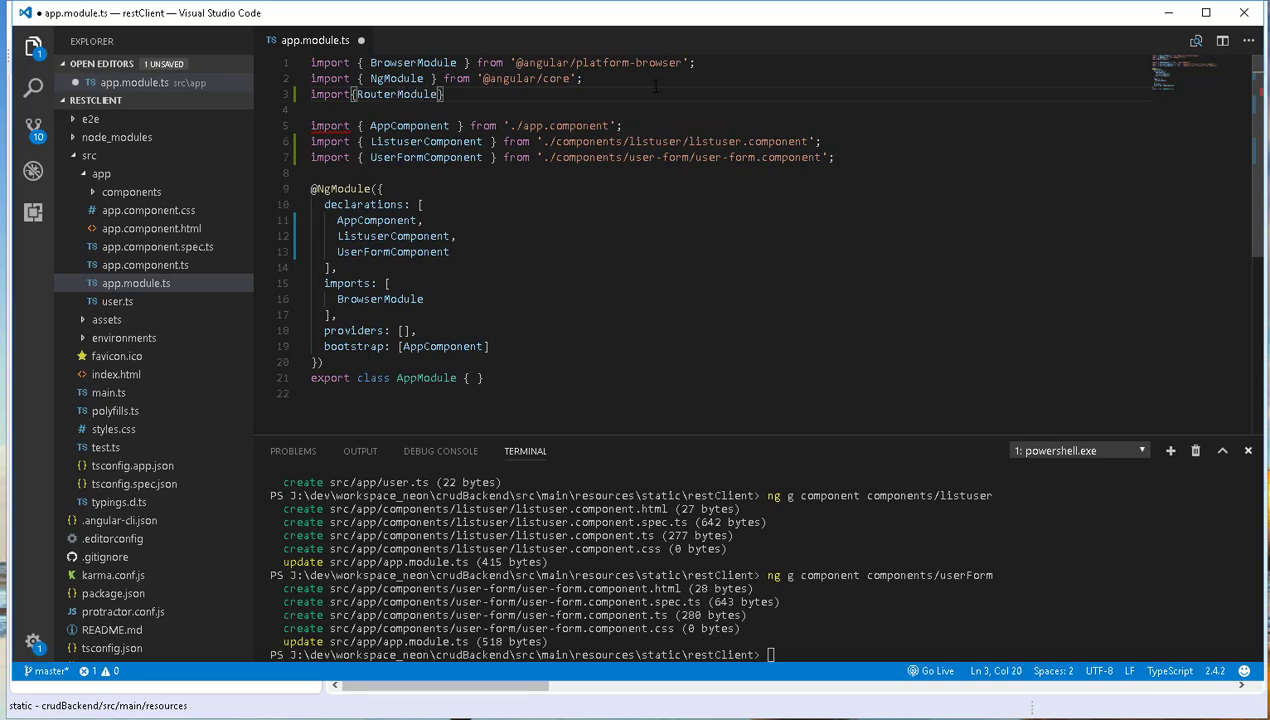
pyautogui.write(', Routes')
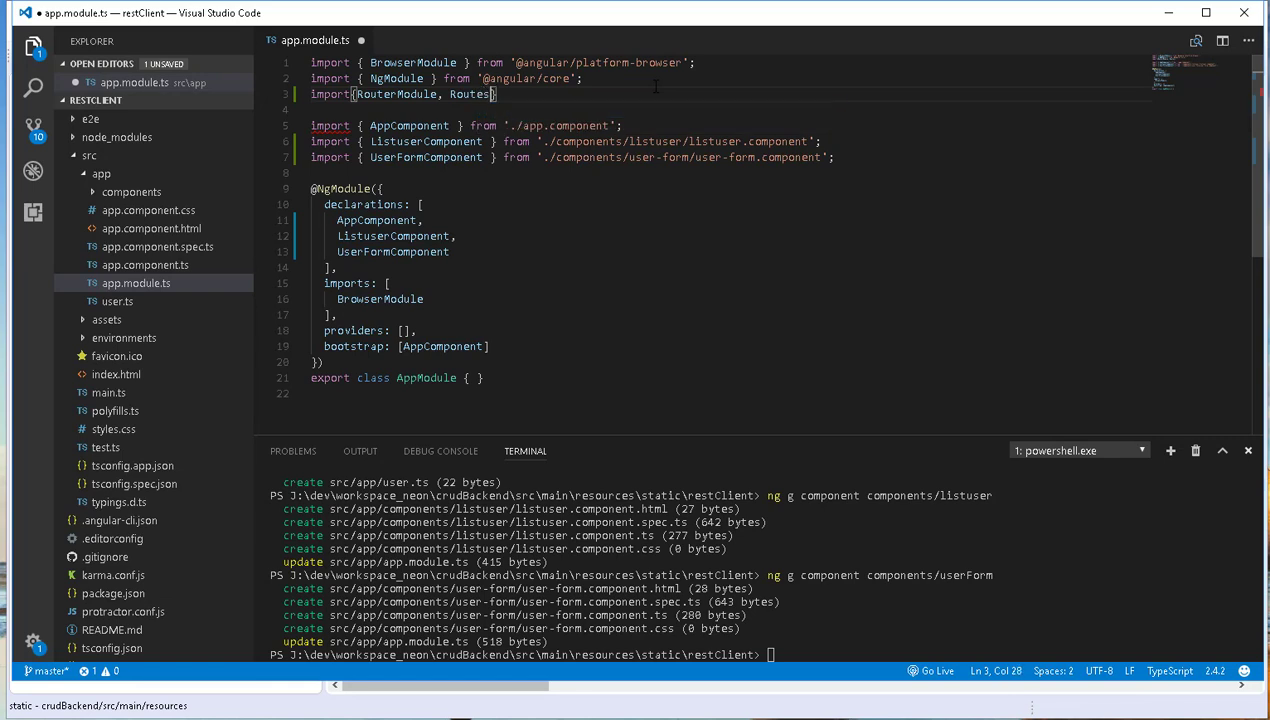
pyautogui.write('from')
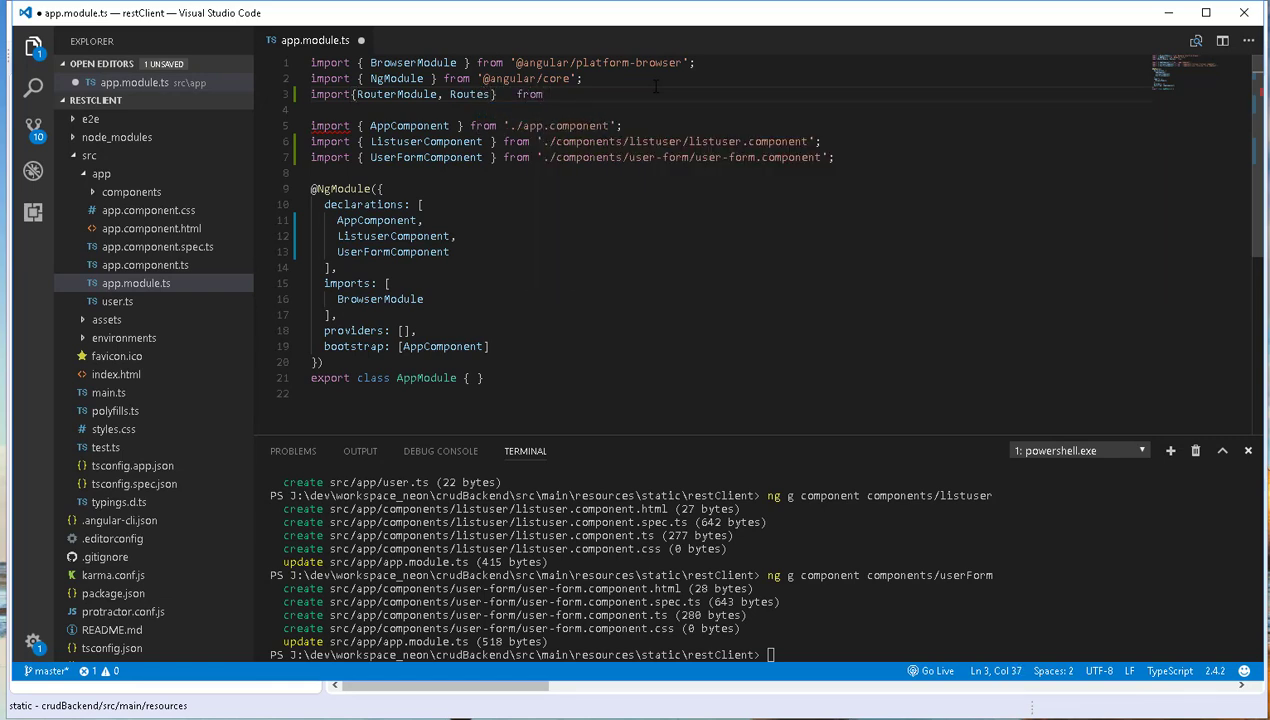
pyautogui.write("'")
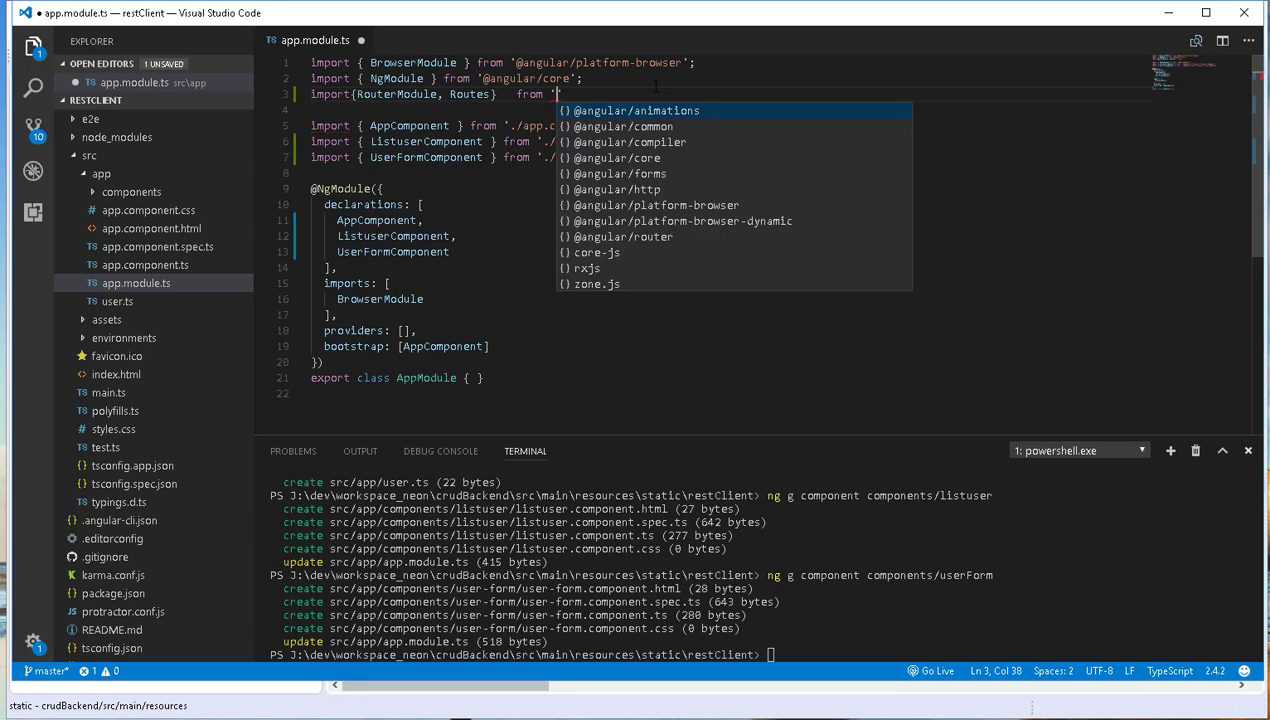
pyautogui.moveTo(648, 236)
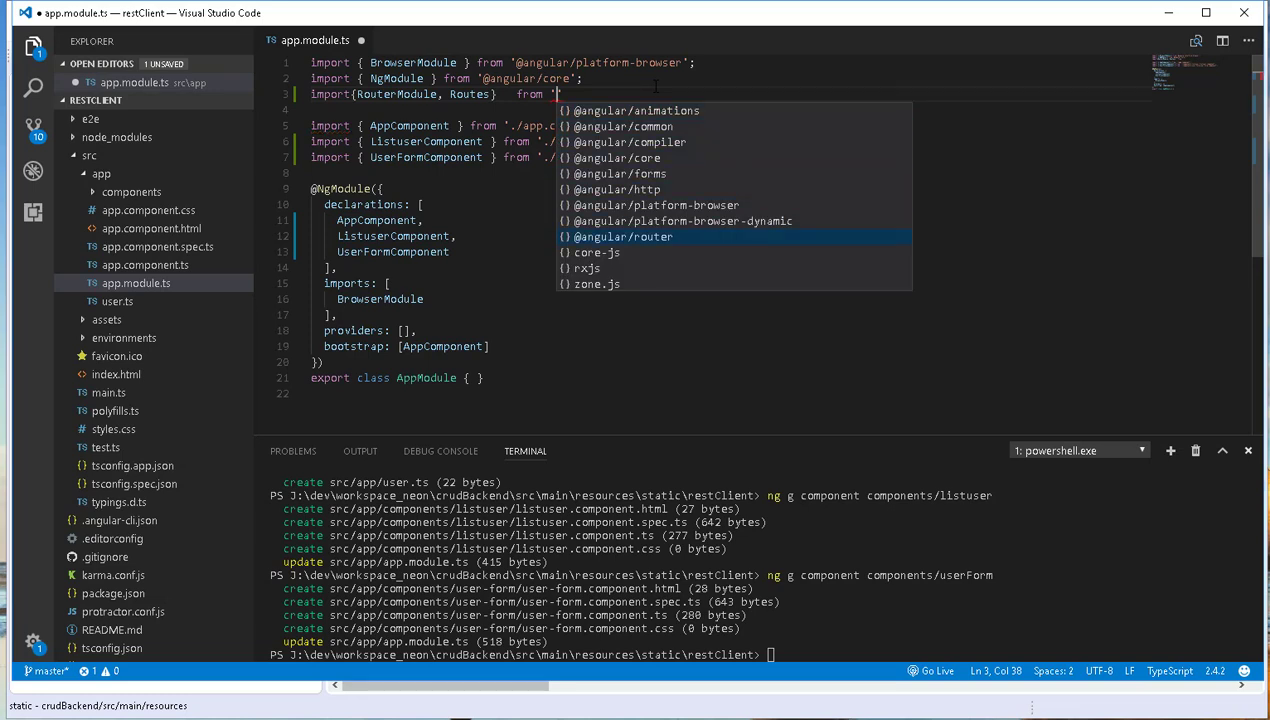
pyautogui.click(624, 236)
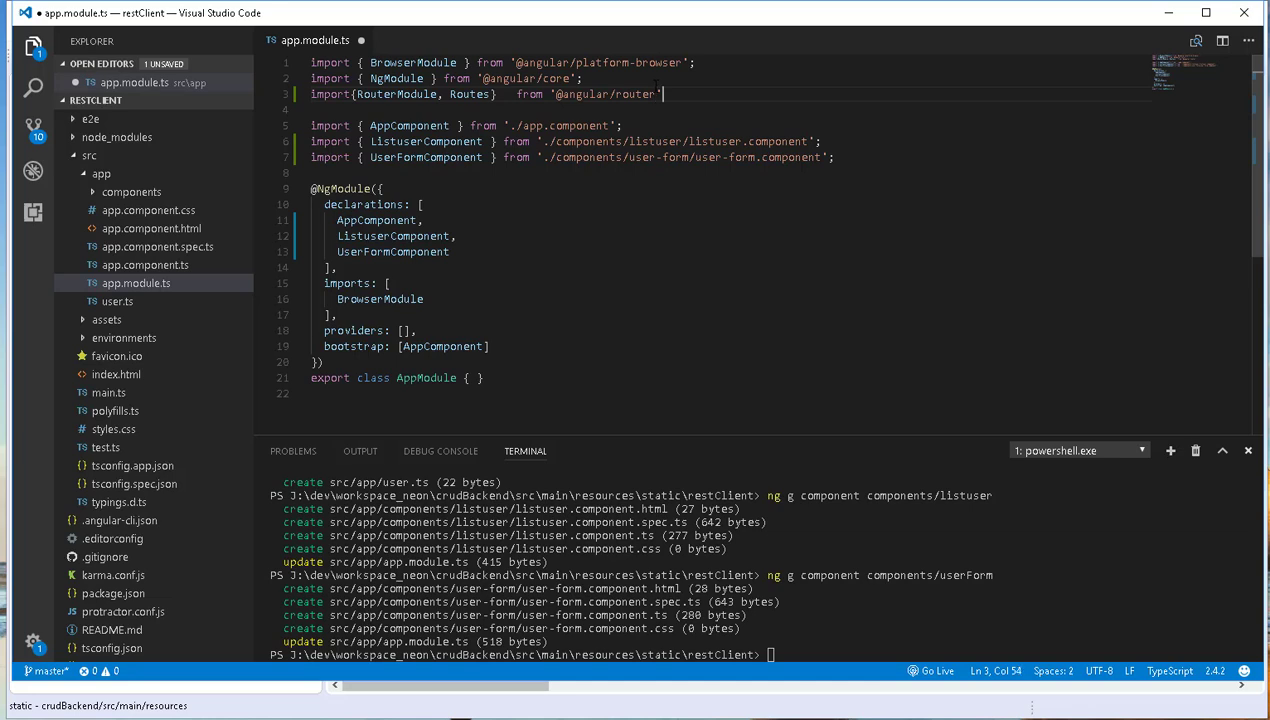
pyautogui.write(';')
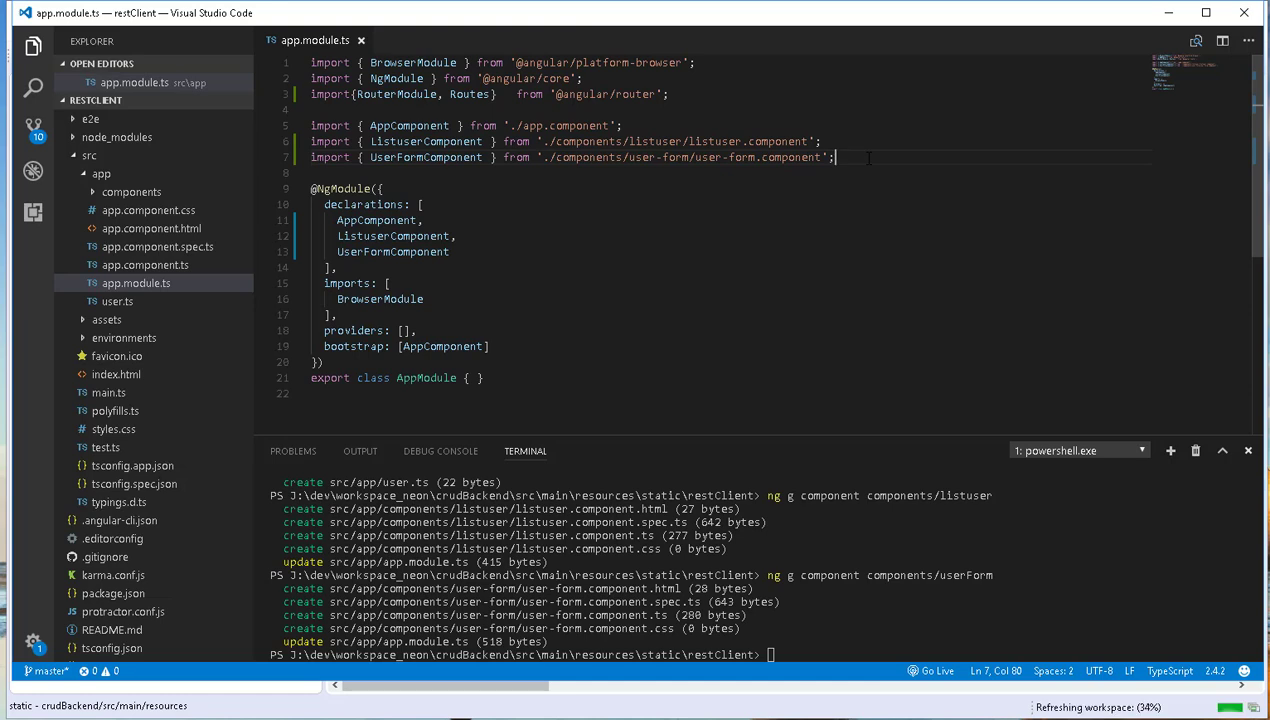
# Declare const appRoutes: Routes as an empty routes array
pyautogui.write('c')
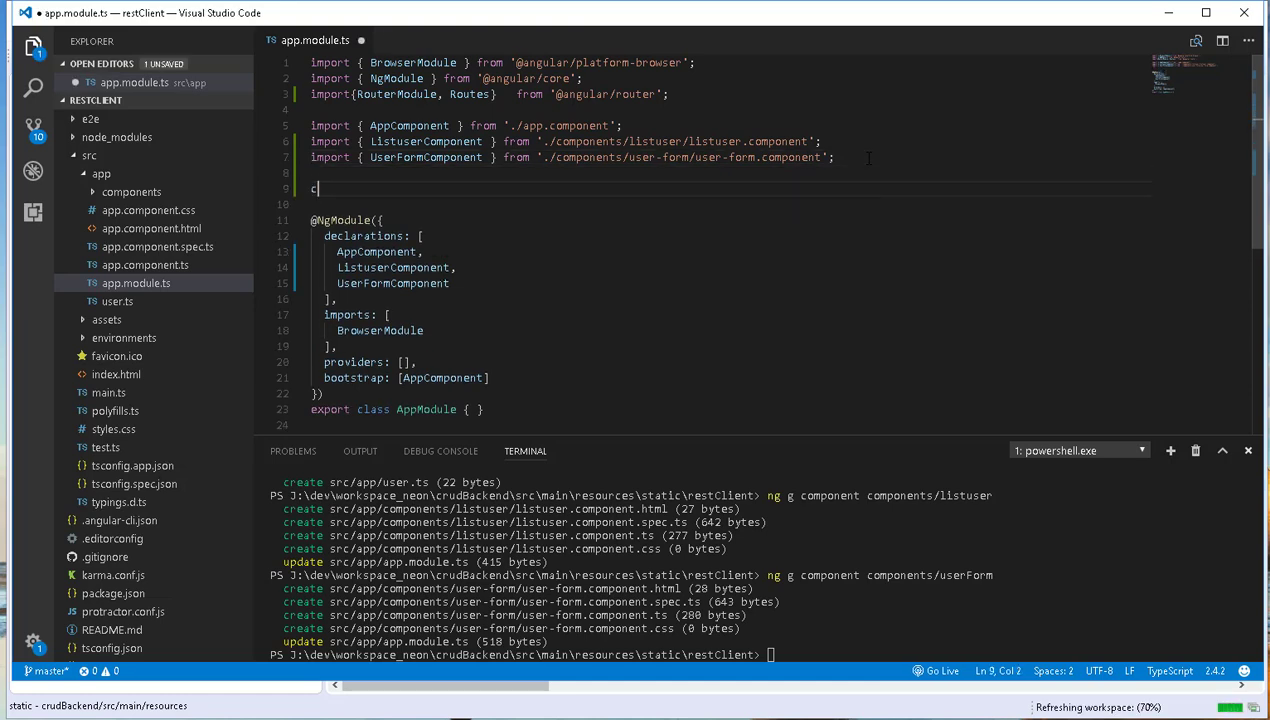
pyautogui.write('onst')
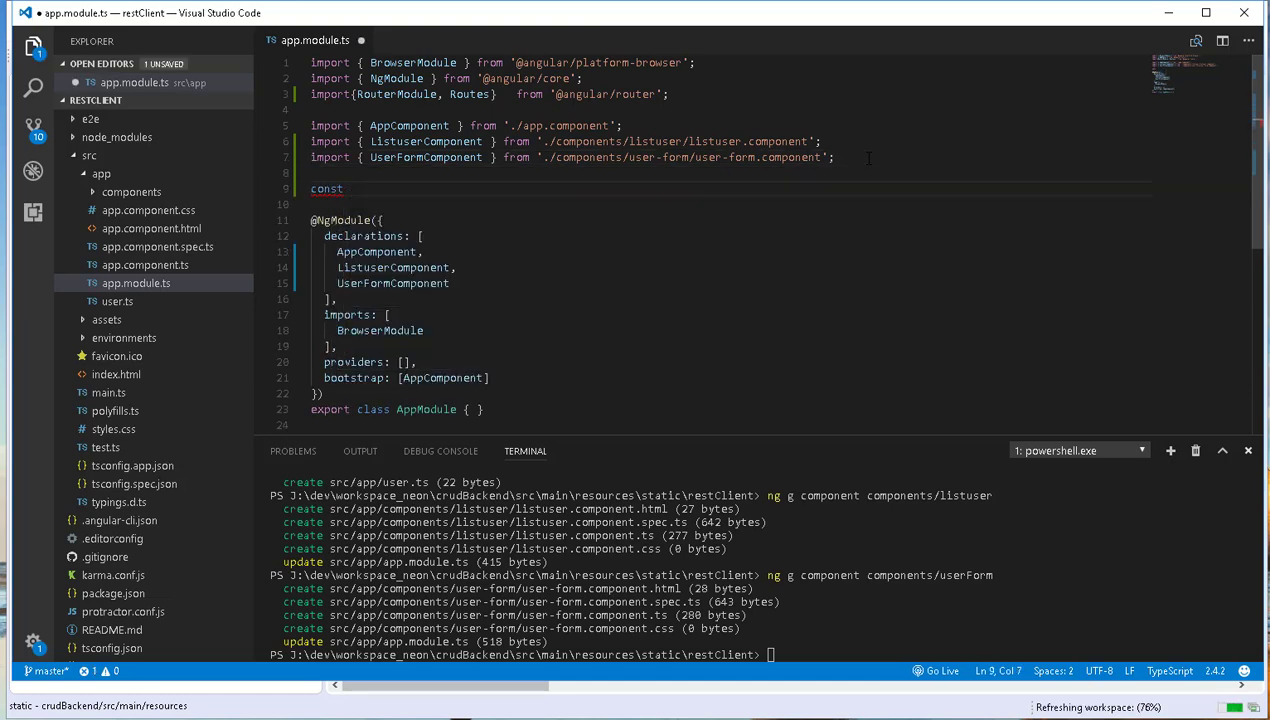
pyautogui.write('app')
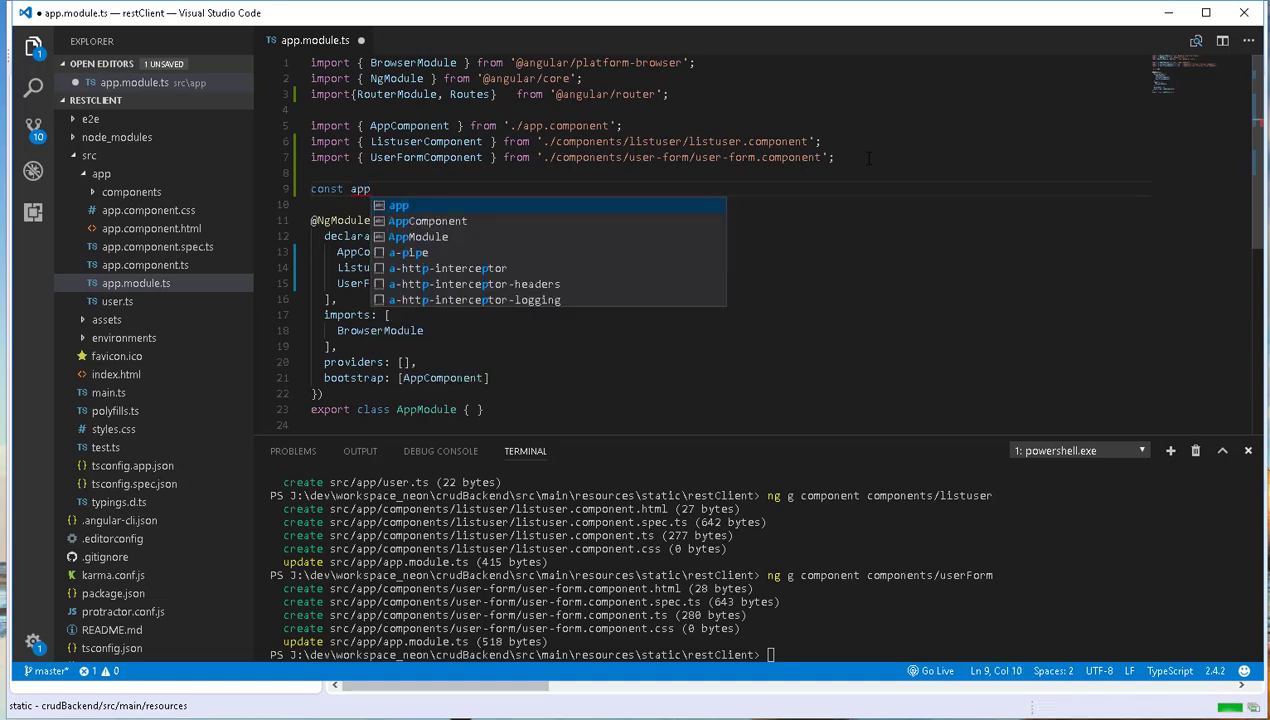
pyautogui.write('Routes')
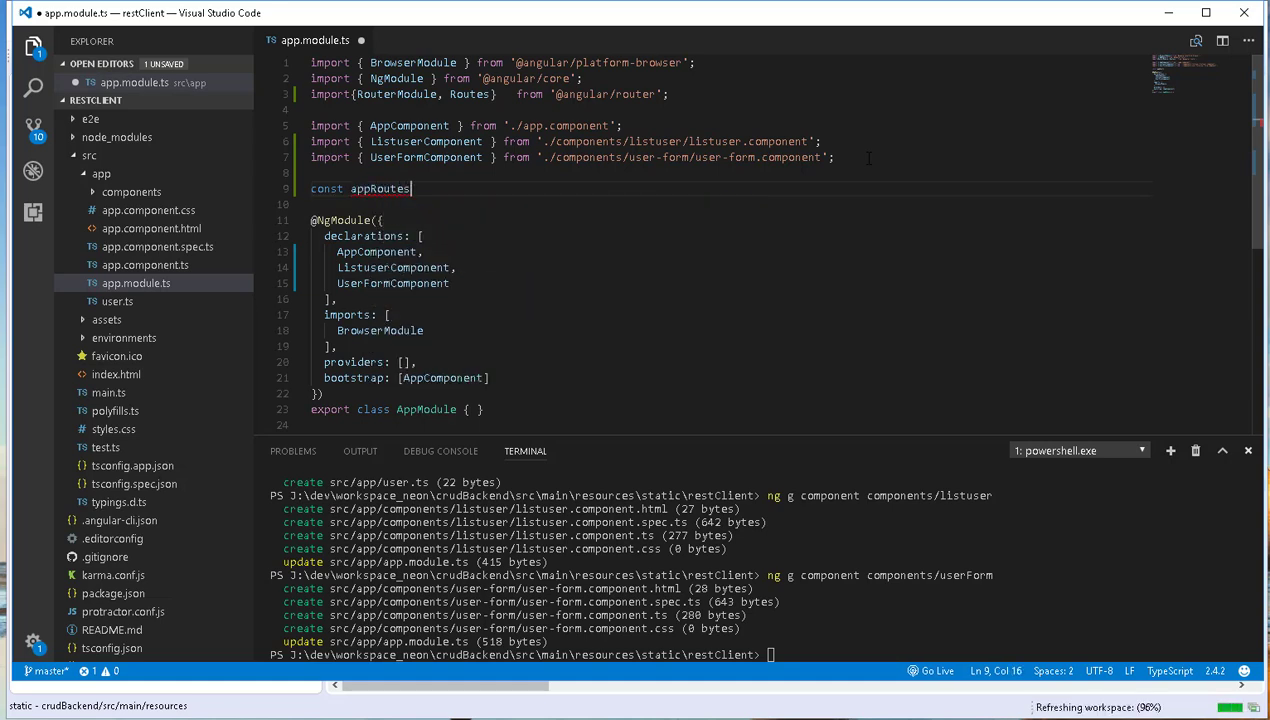
pyautogui.write(':')
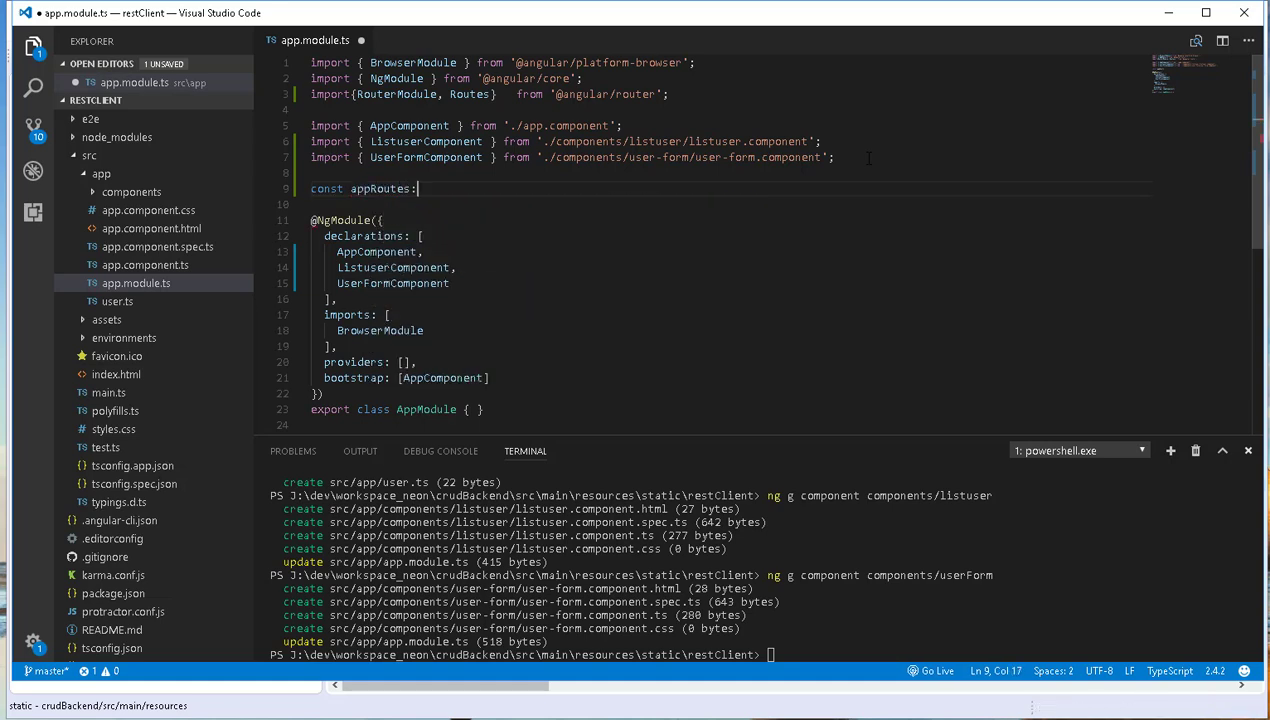
pyautogui.write('Routes=')
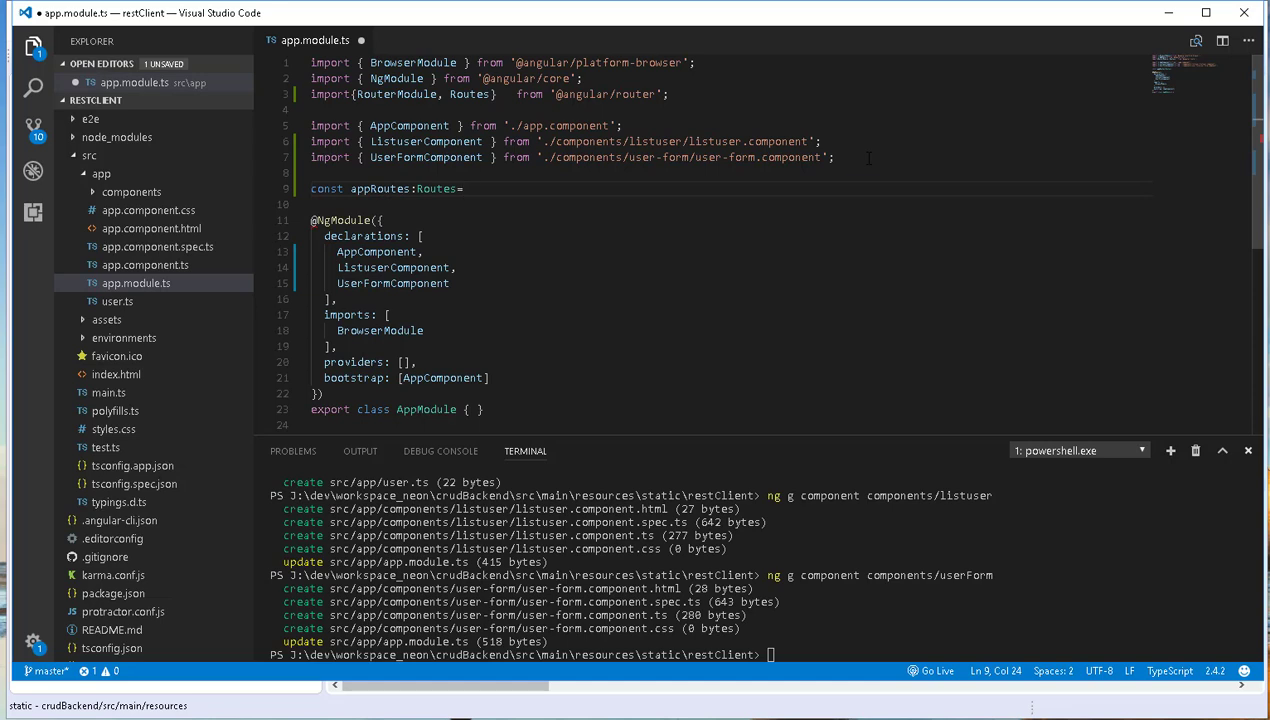
pyautogui.press('Enter')
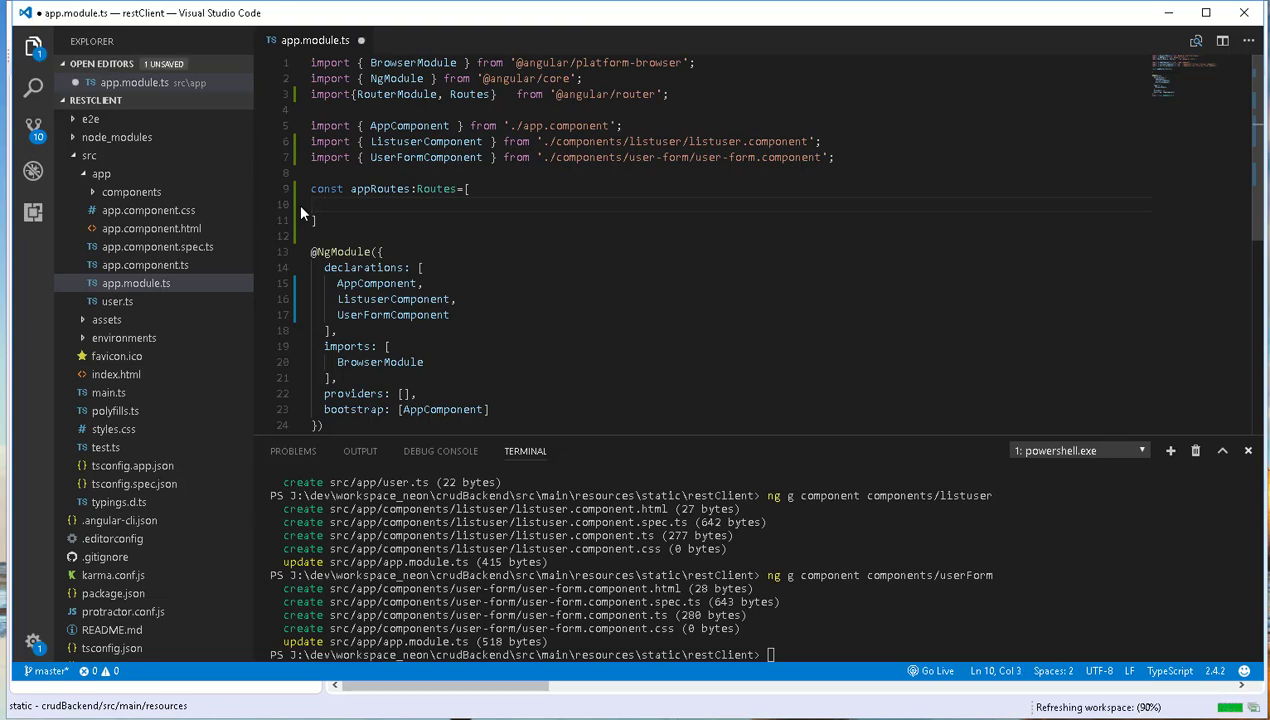
# Add routes mapping '' to ListuserComponent and 'op' to UserFormComponent
pyautogui.write('{path:')
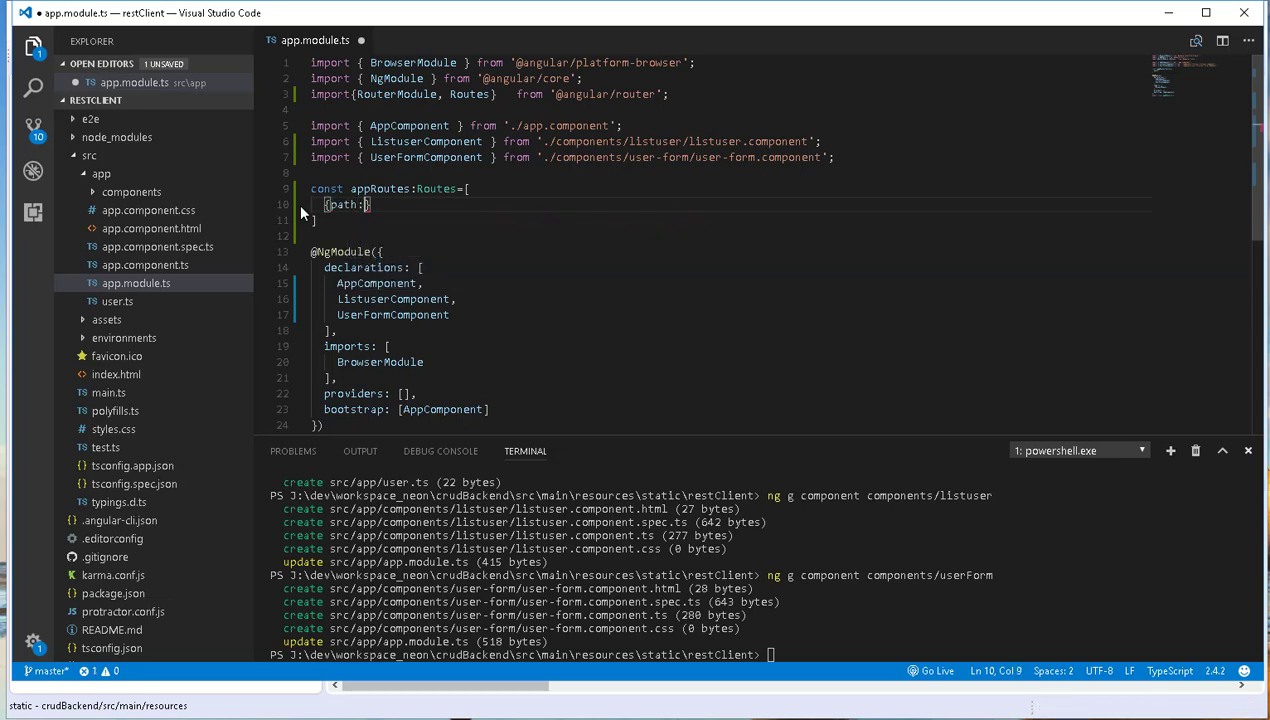
pyautogui.write("''")
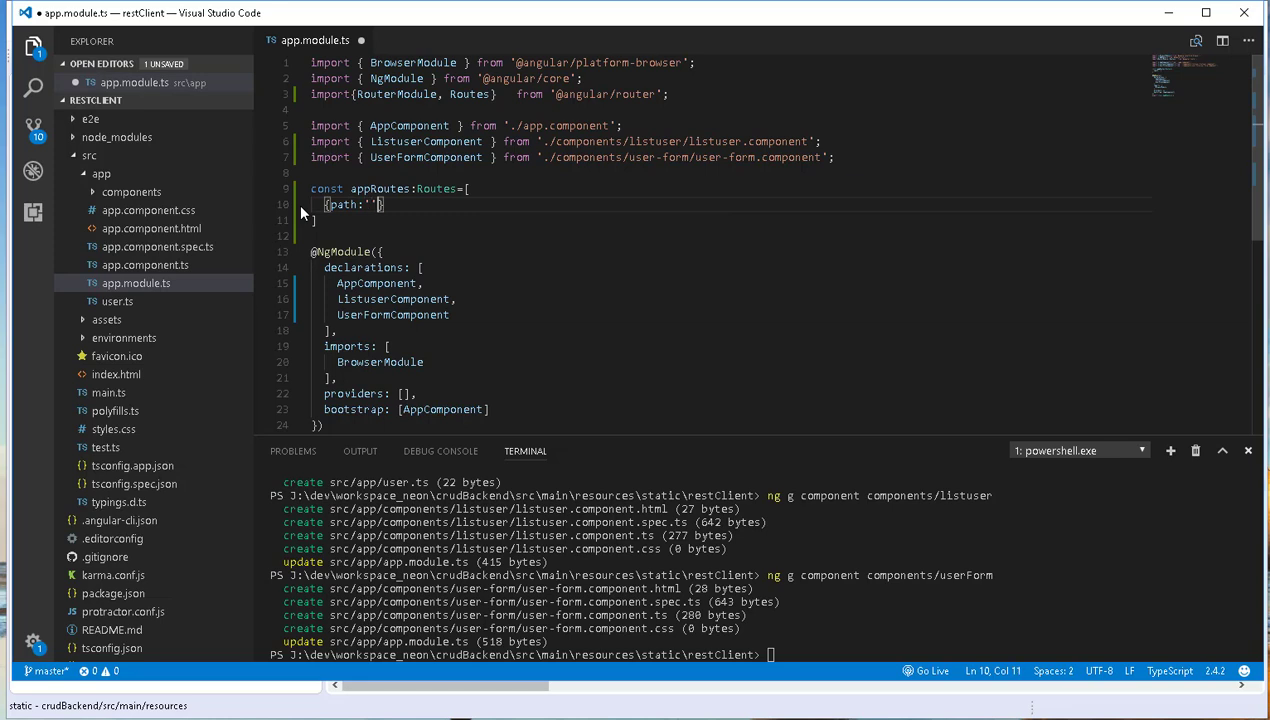
pyautogui.write(',')
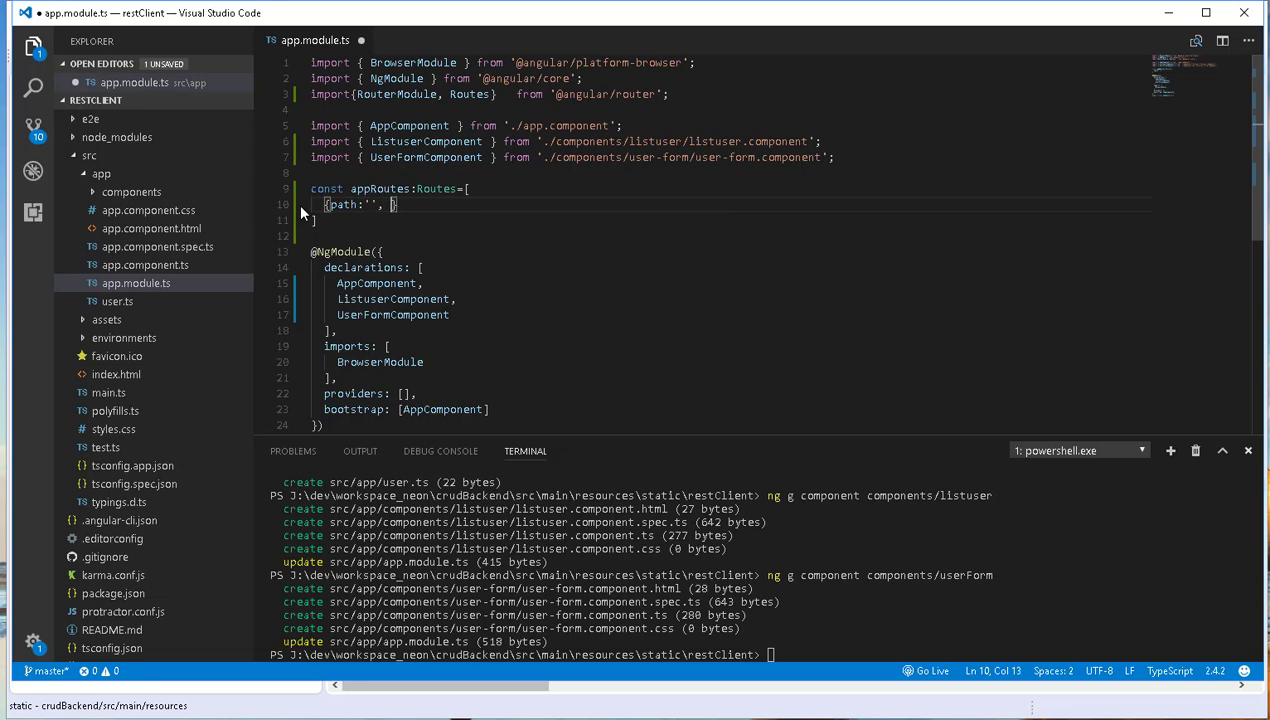
pyautogui.write('component:')
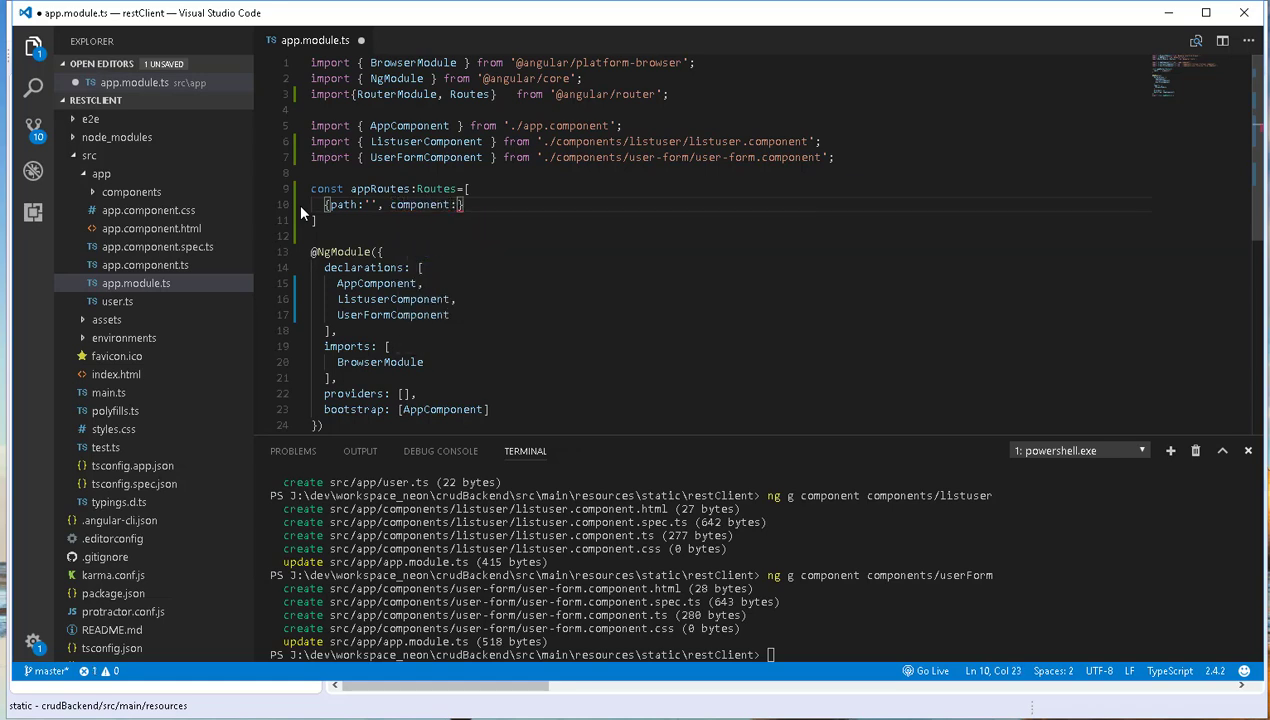
pyautogui.write('ListuserComponent')
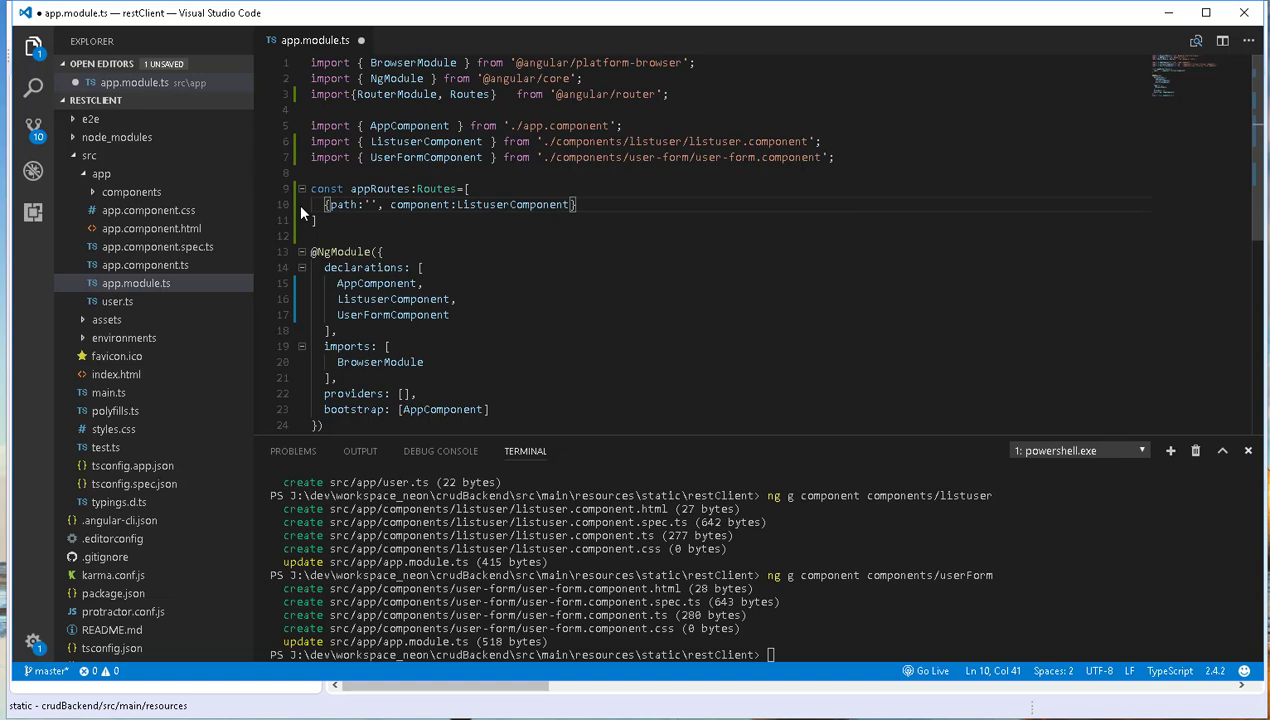
pyautogui.write(',')
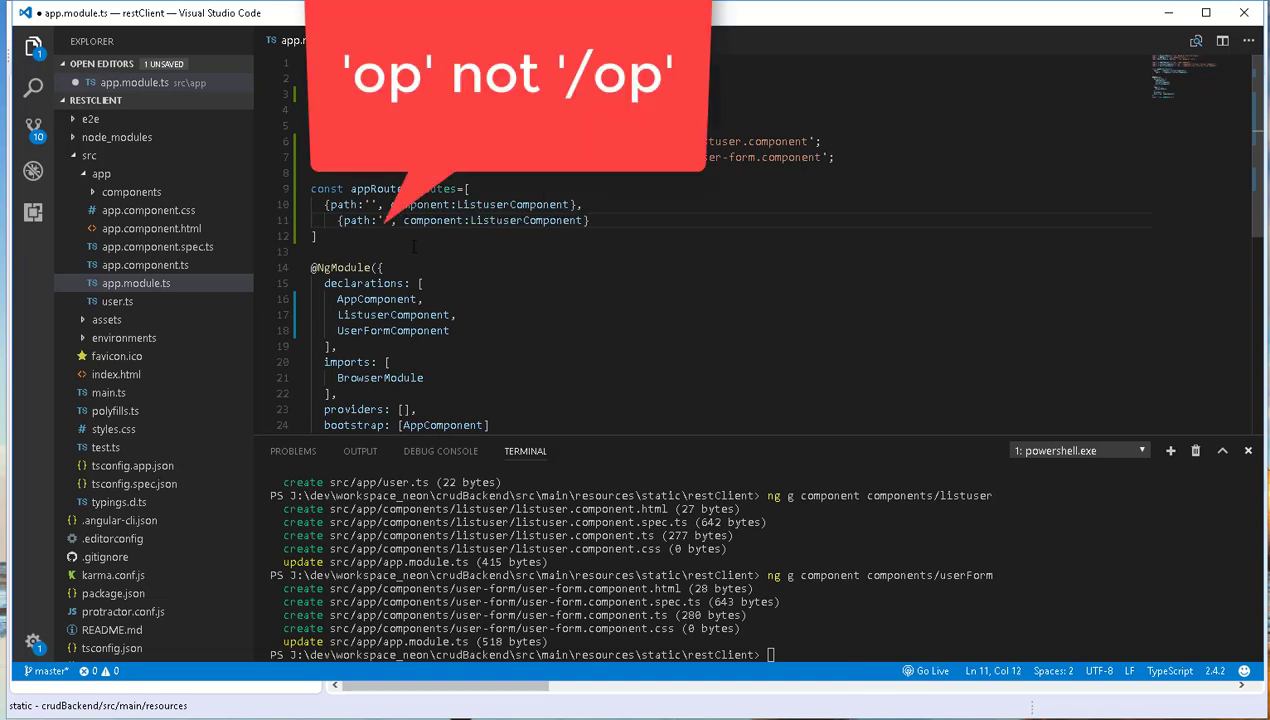
pyautogui.write('op')
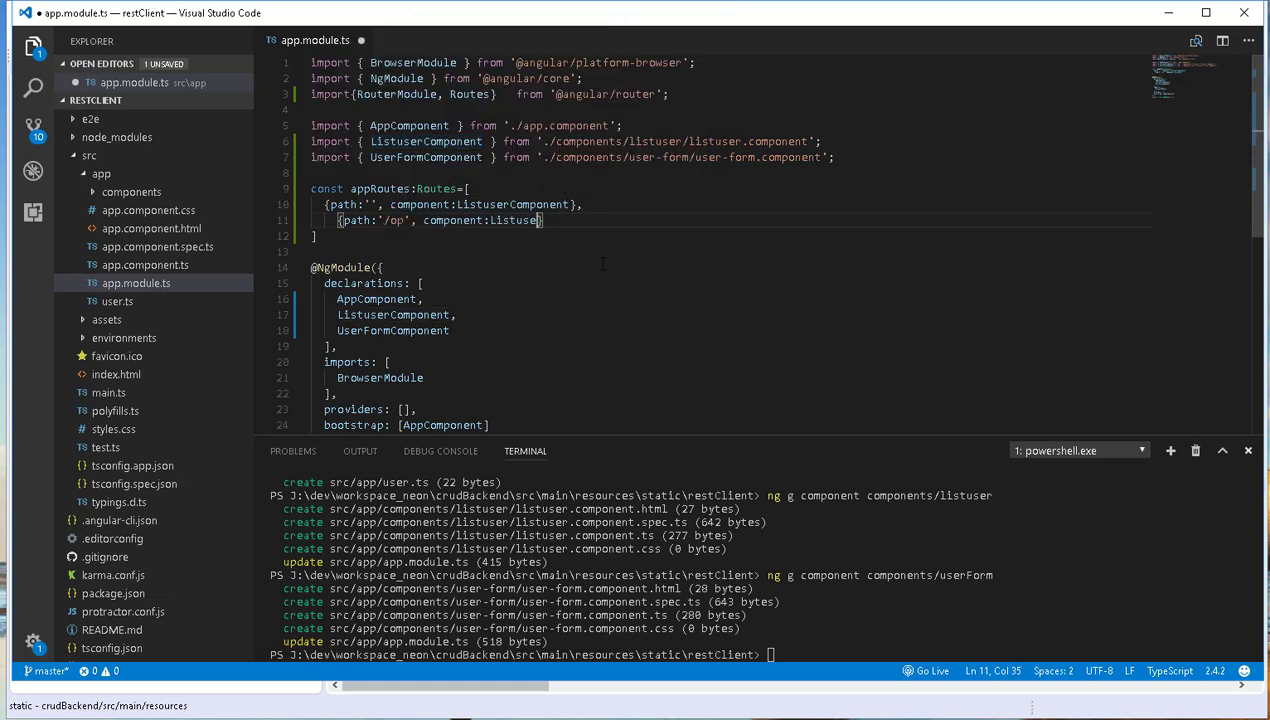
pyautogui.press('Backspace')
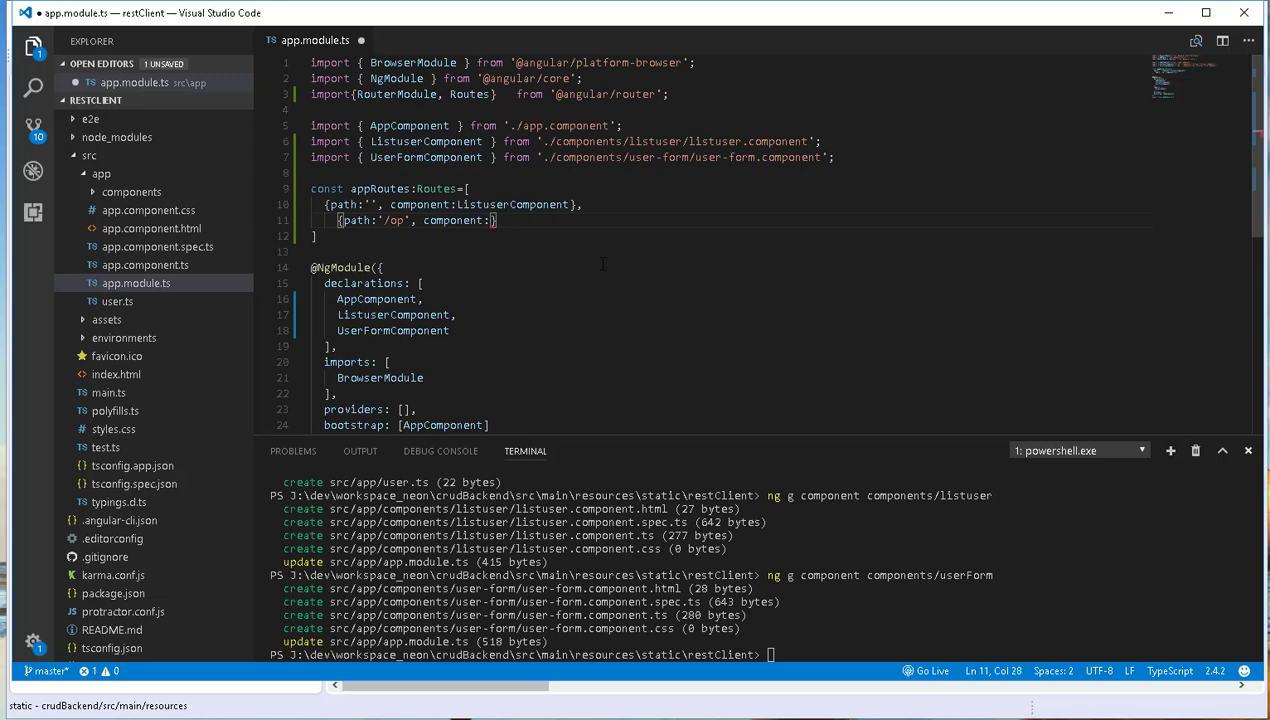
pyautogui.write('UserFormComponent')
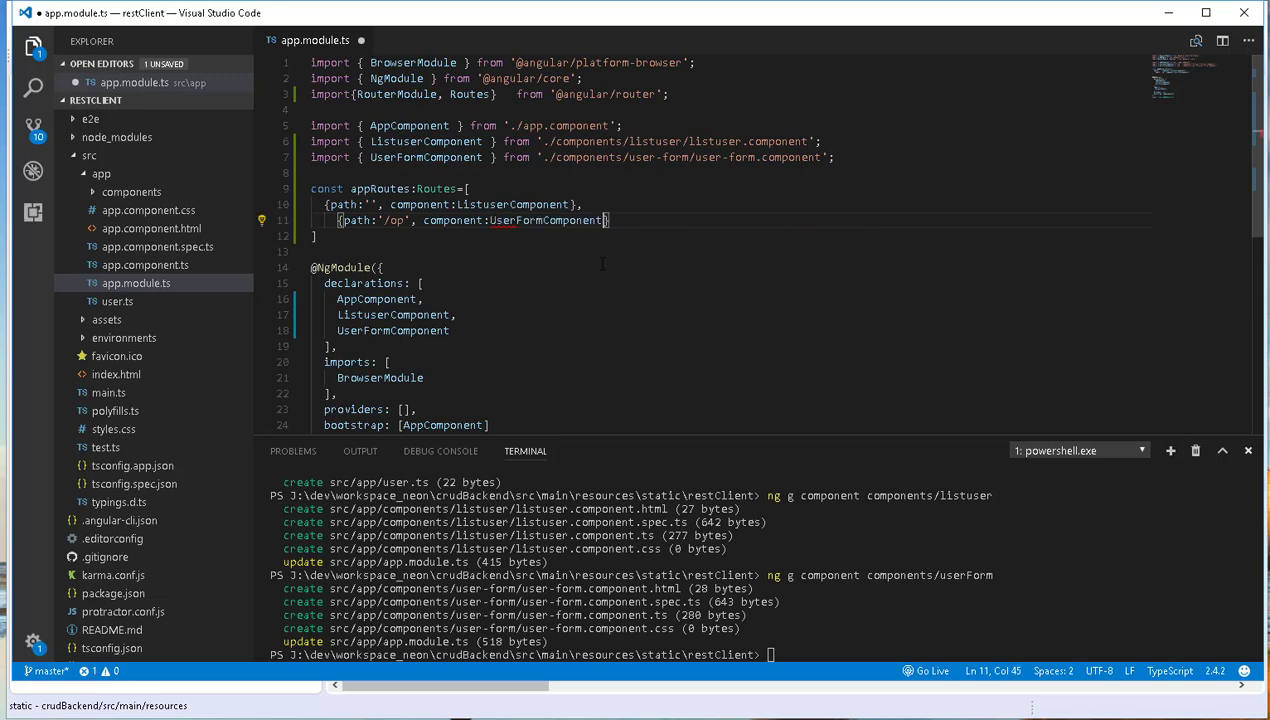
# Add RouterModule.forRoot(appRoutes) to the NgModule imports array
pyautogui.click(32, 88)
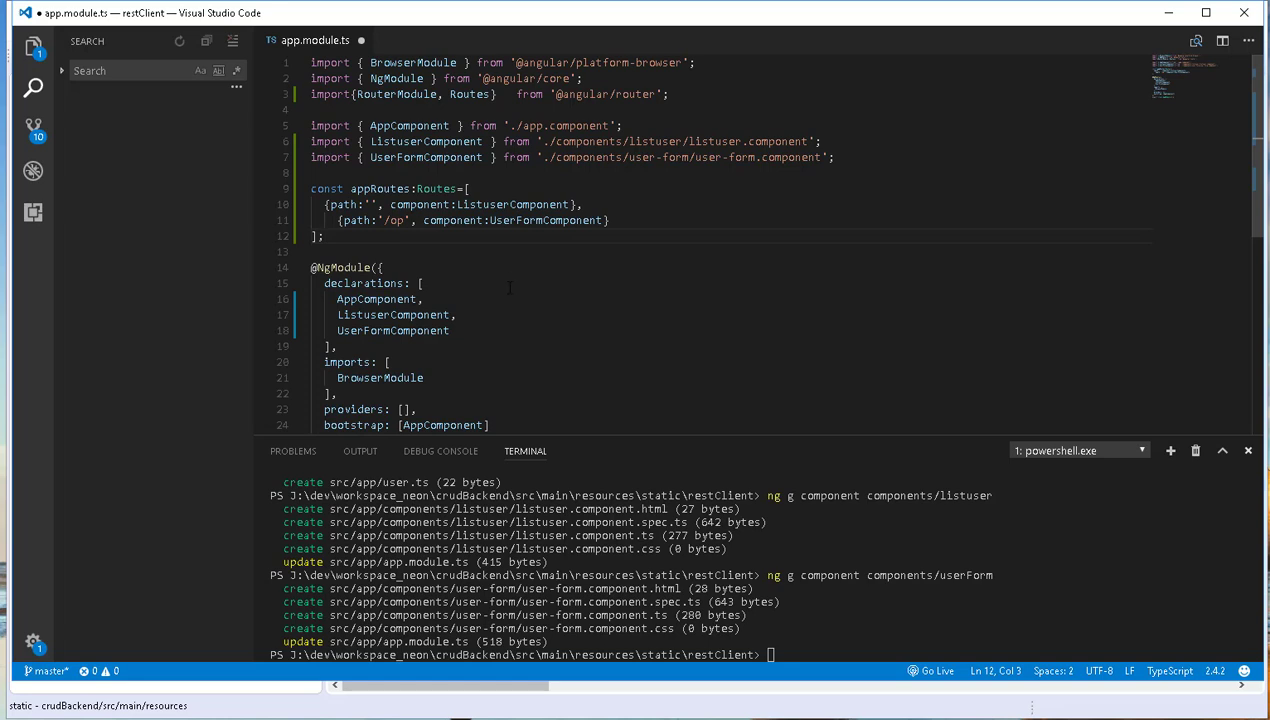
pyautogui.doubleClick(396, 94)
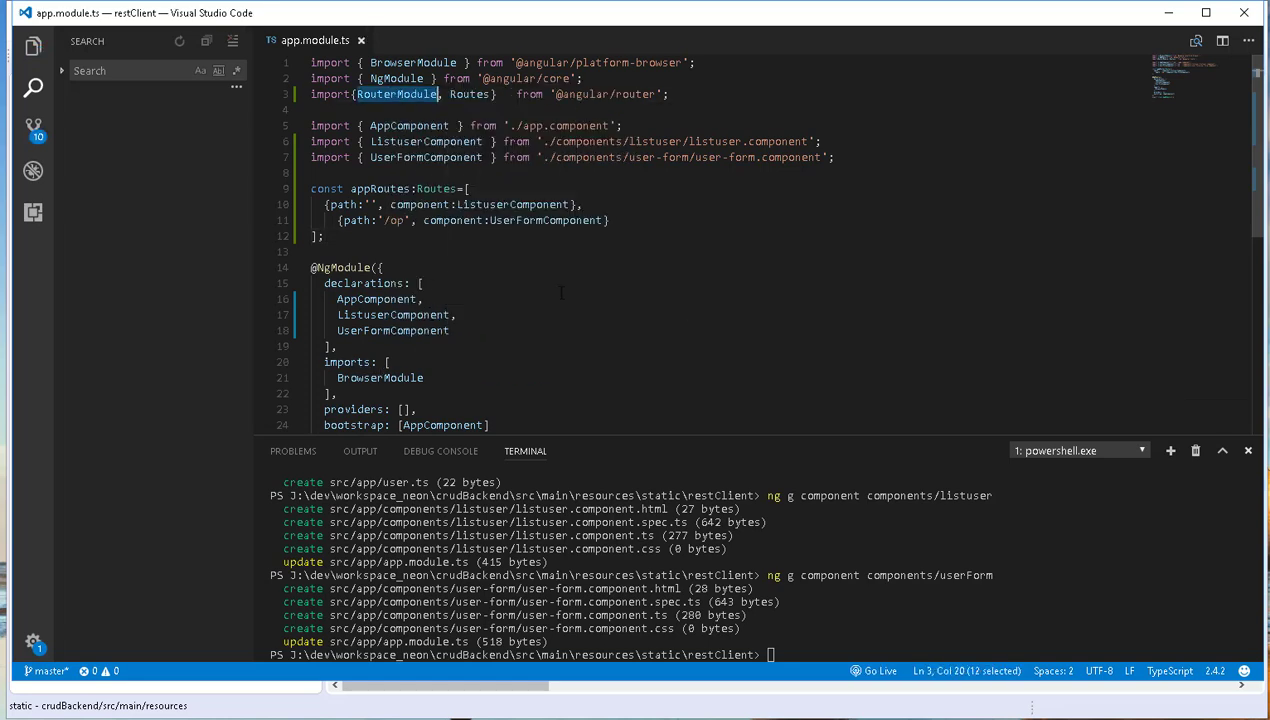
pyautogui.scroll(-3)
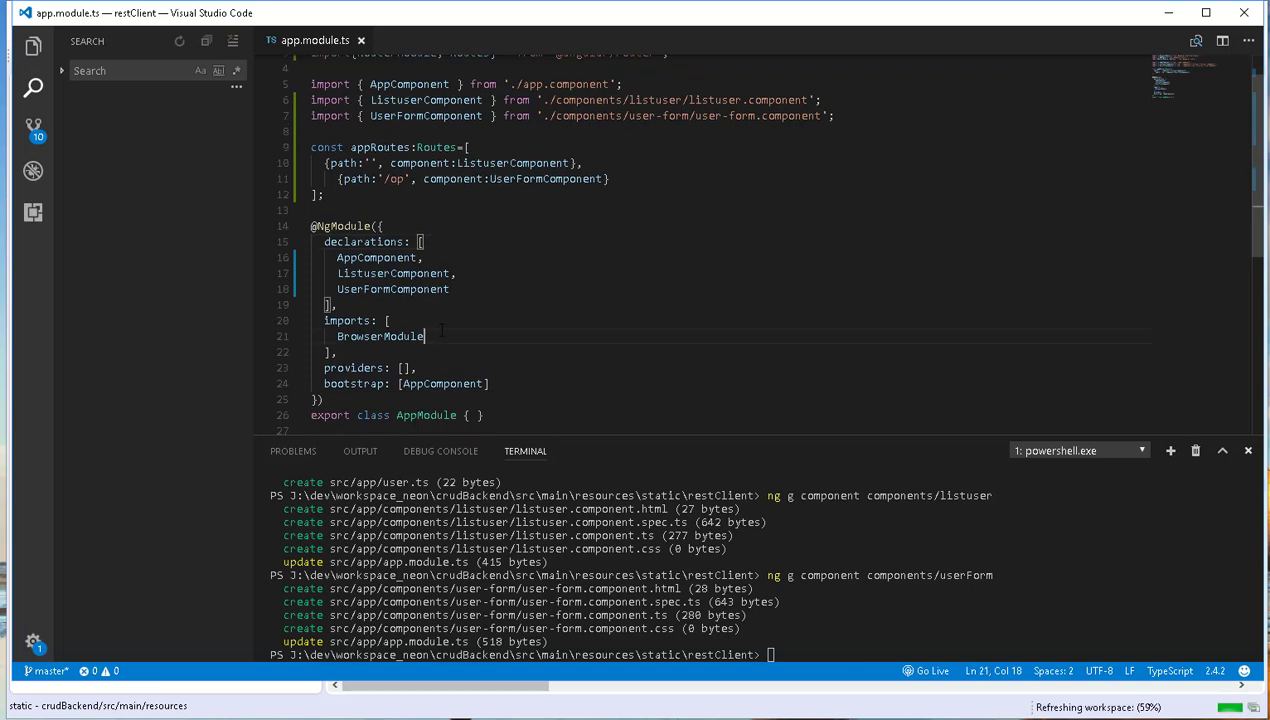
pyautogui.write(',')
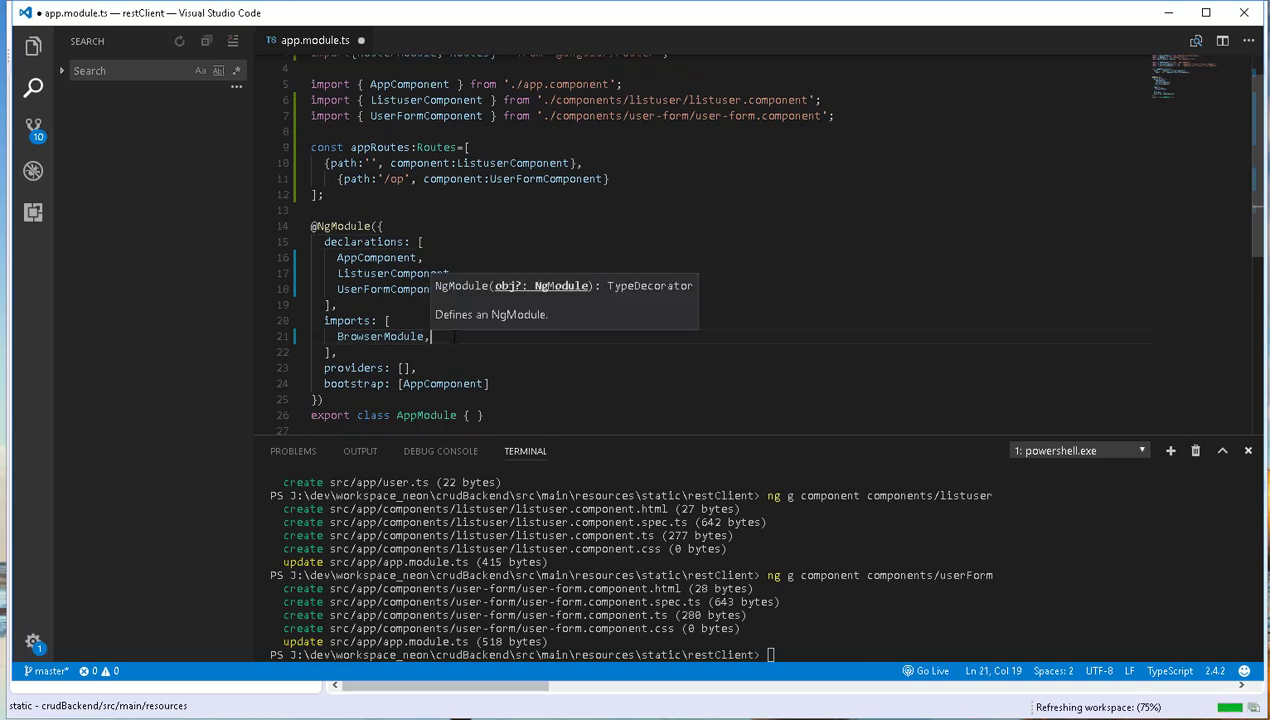
pyautogui.write('RouterModule')
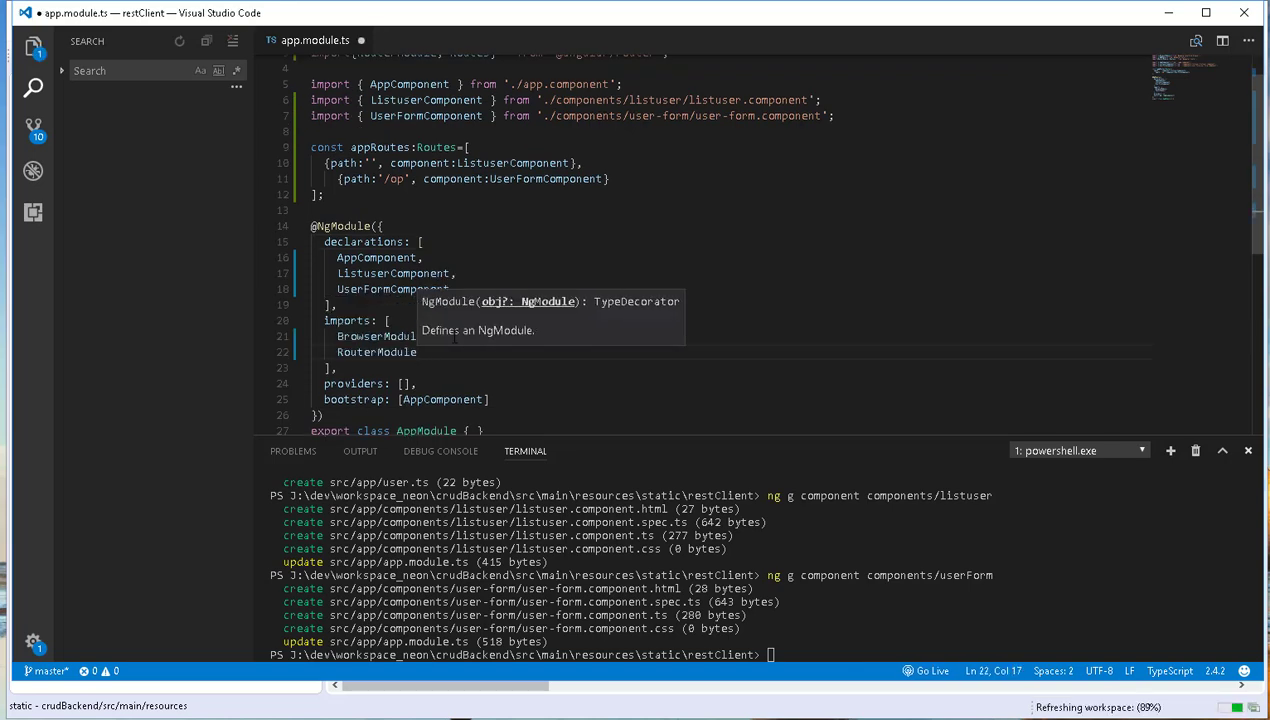
pyautogui.write('.')
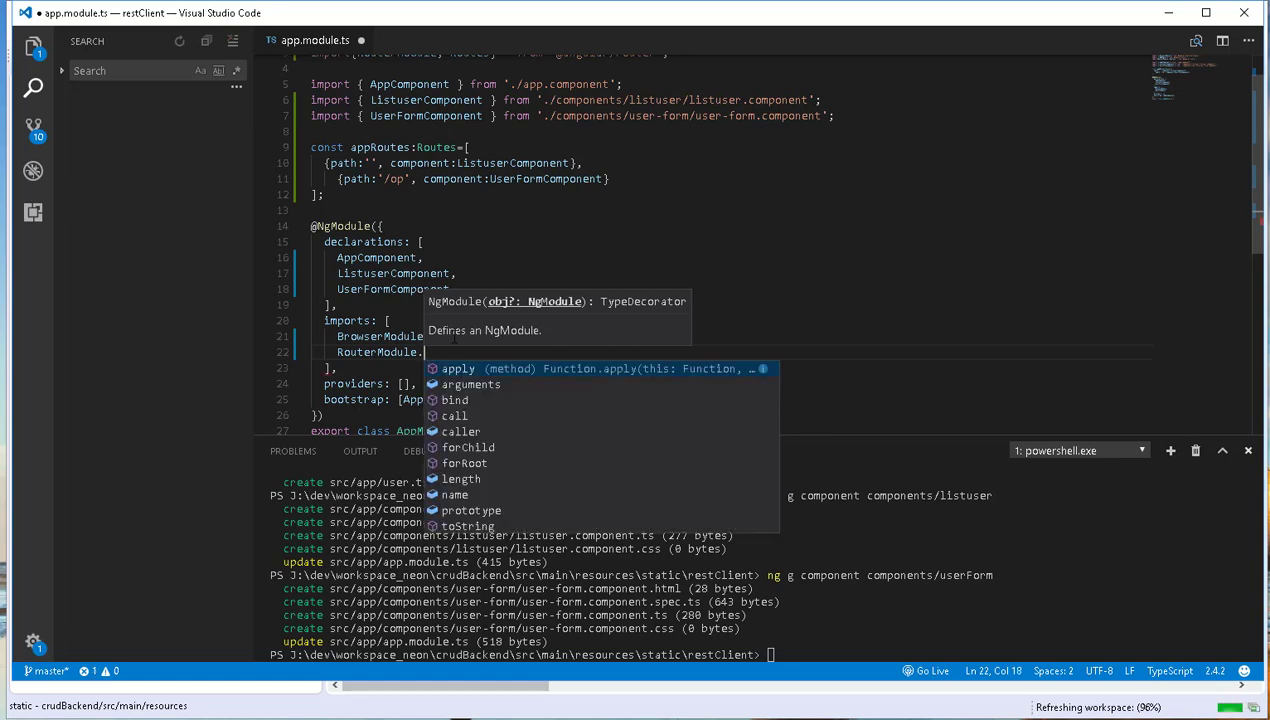
pyautogui.write('forRoot(')
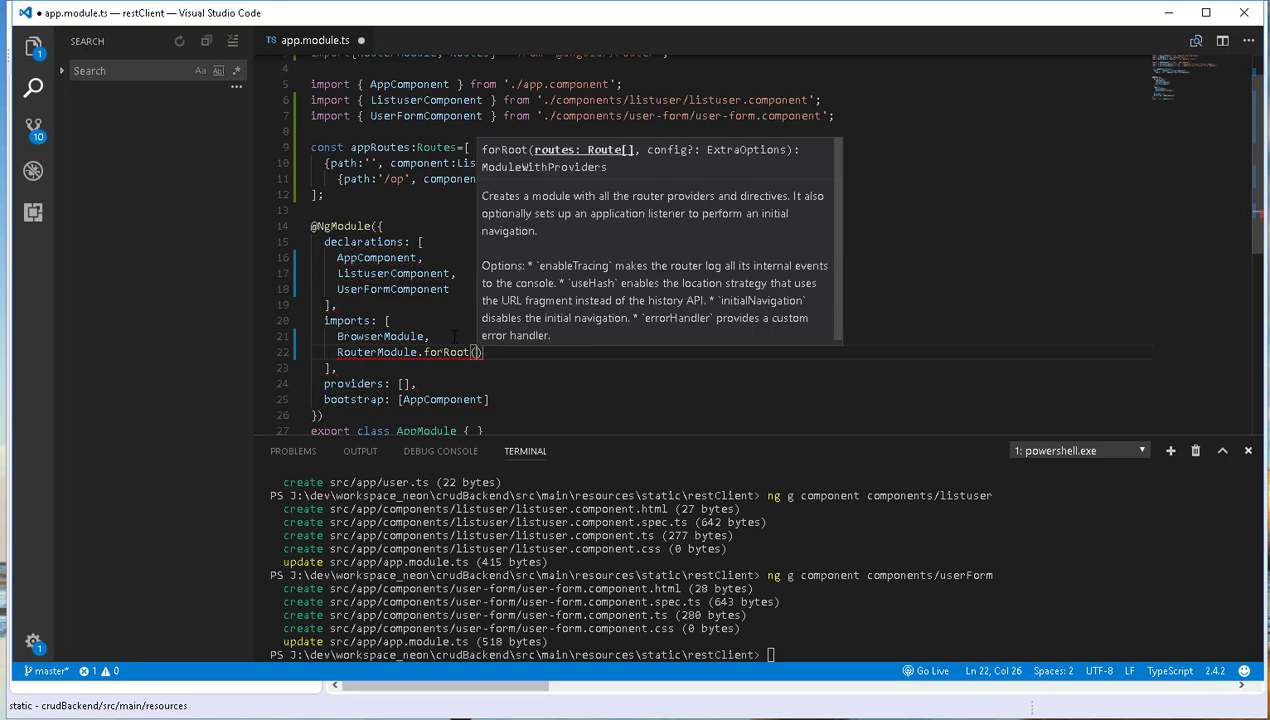
pyautogui.write('app')
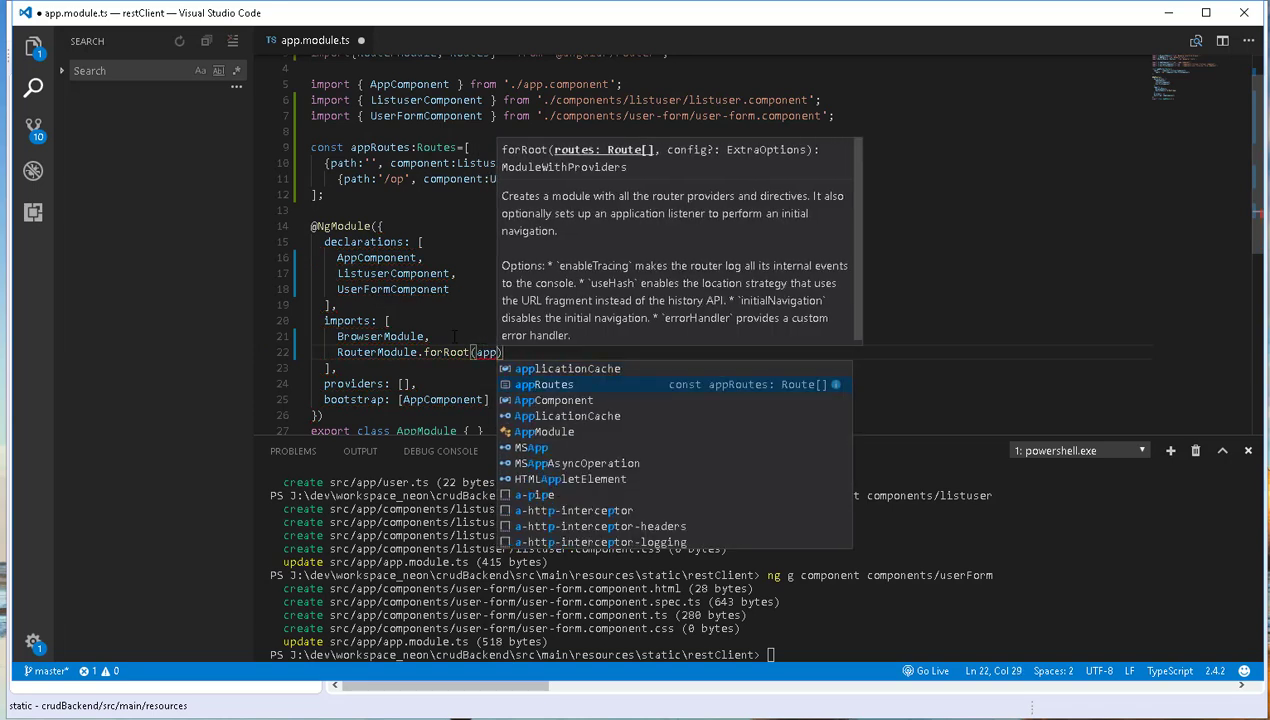
pyautogui.click(32, 46)
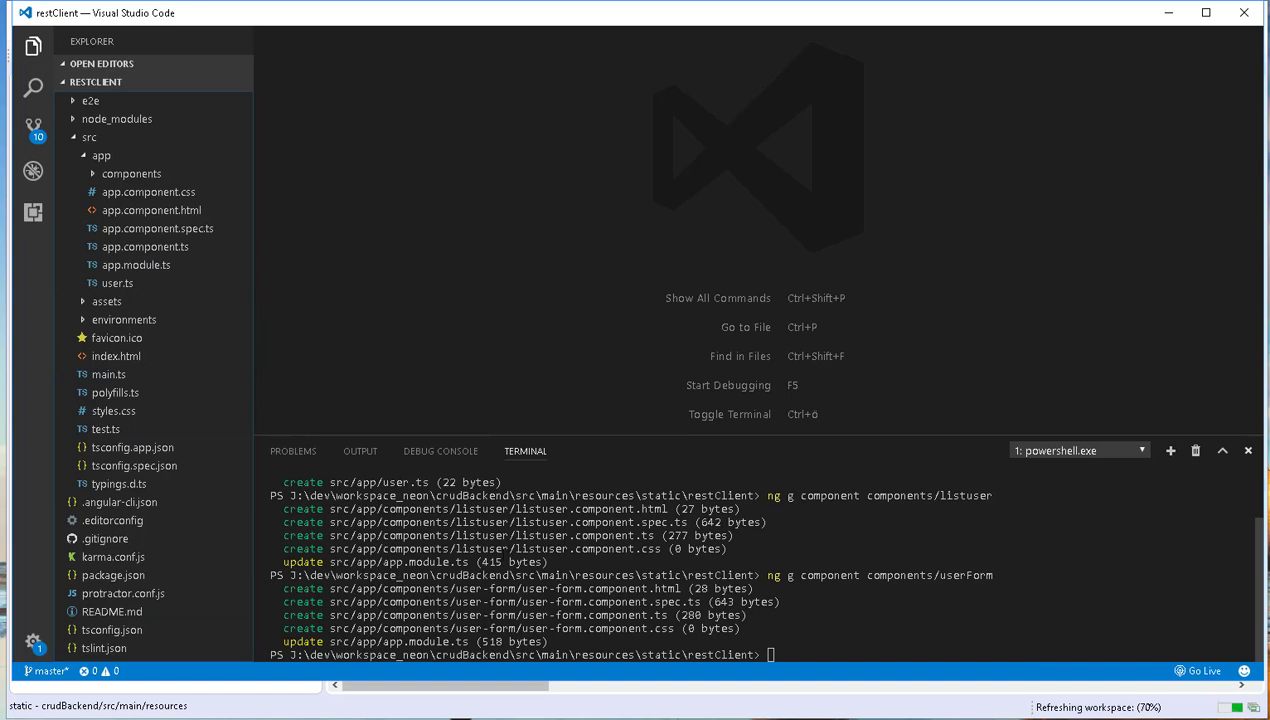
pyautogui.moveTo(172, 380)
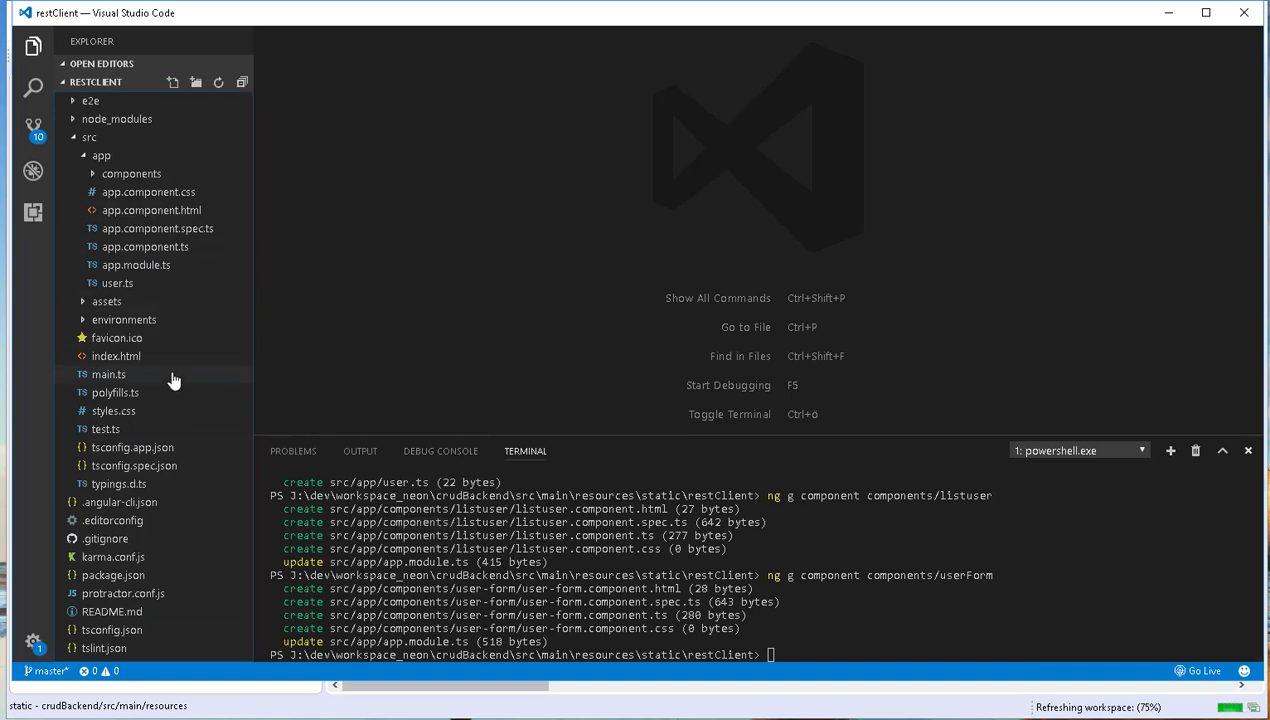
pyautogui.moveTo(210, 288)
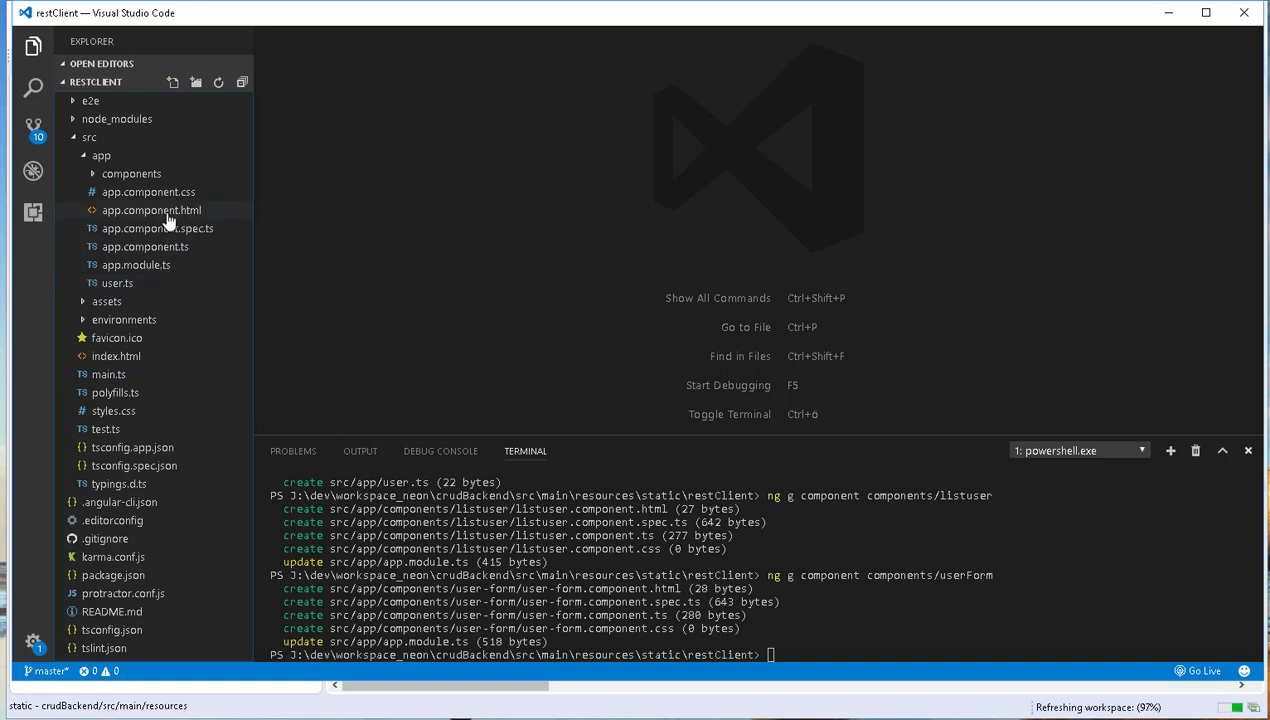
# Rewrite app.component.html as a div.container wrapping <router-outlet></router-outlet> and save it
pyautogui.click(150, 228)
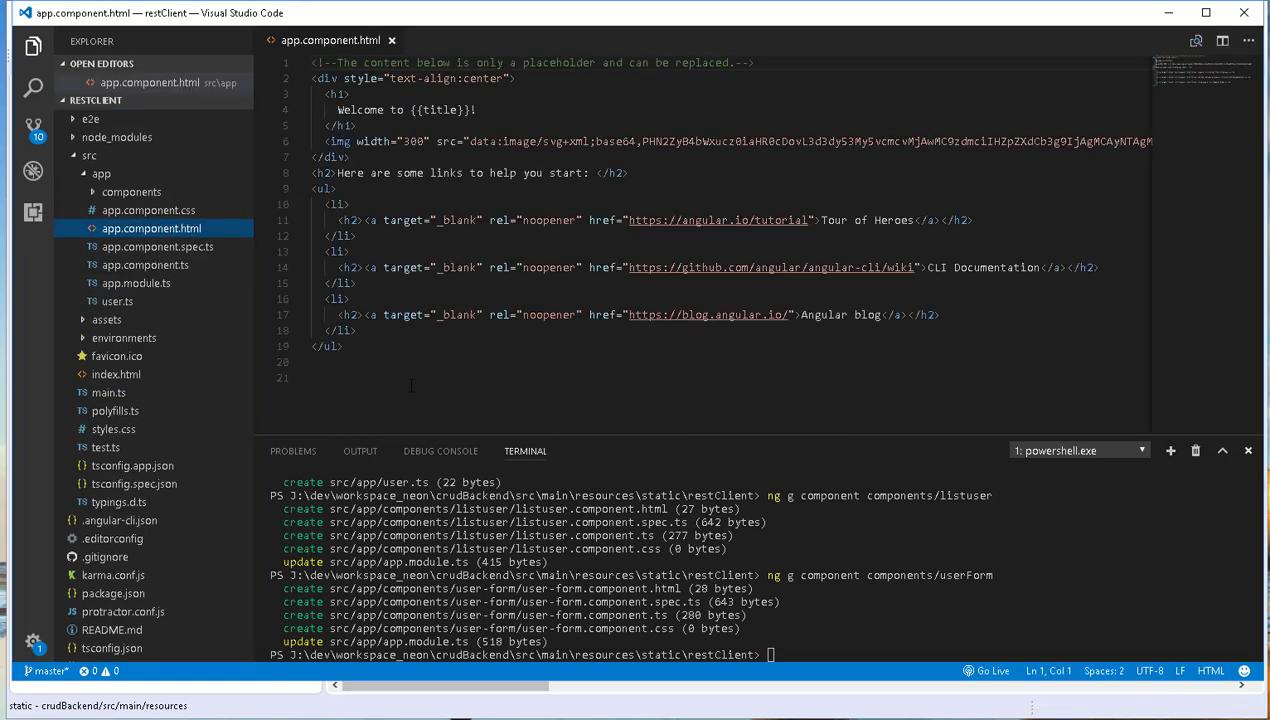
pyautogui.press('ctrl+a')
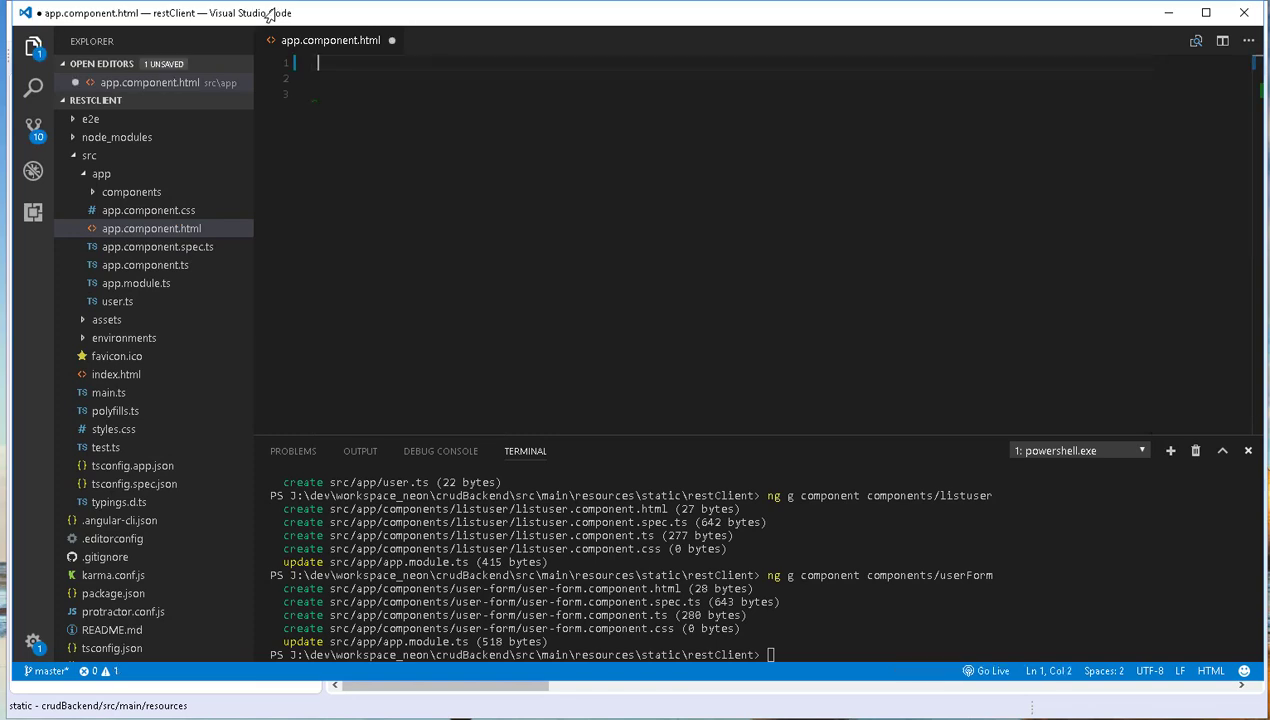
pyautogui.write('div.con')
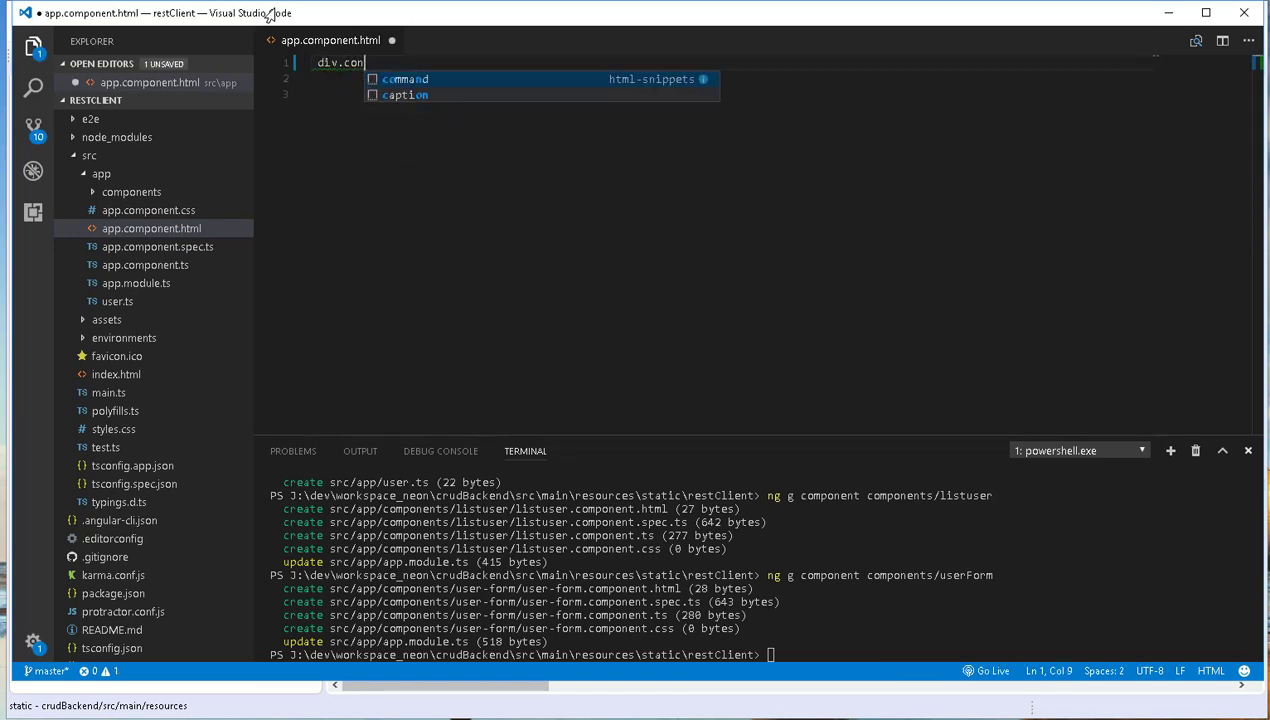
pyautogui.write('tainer">')
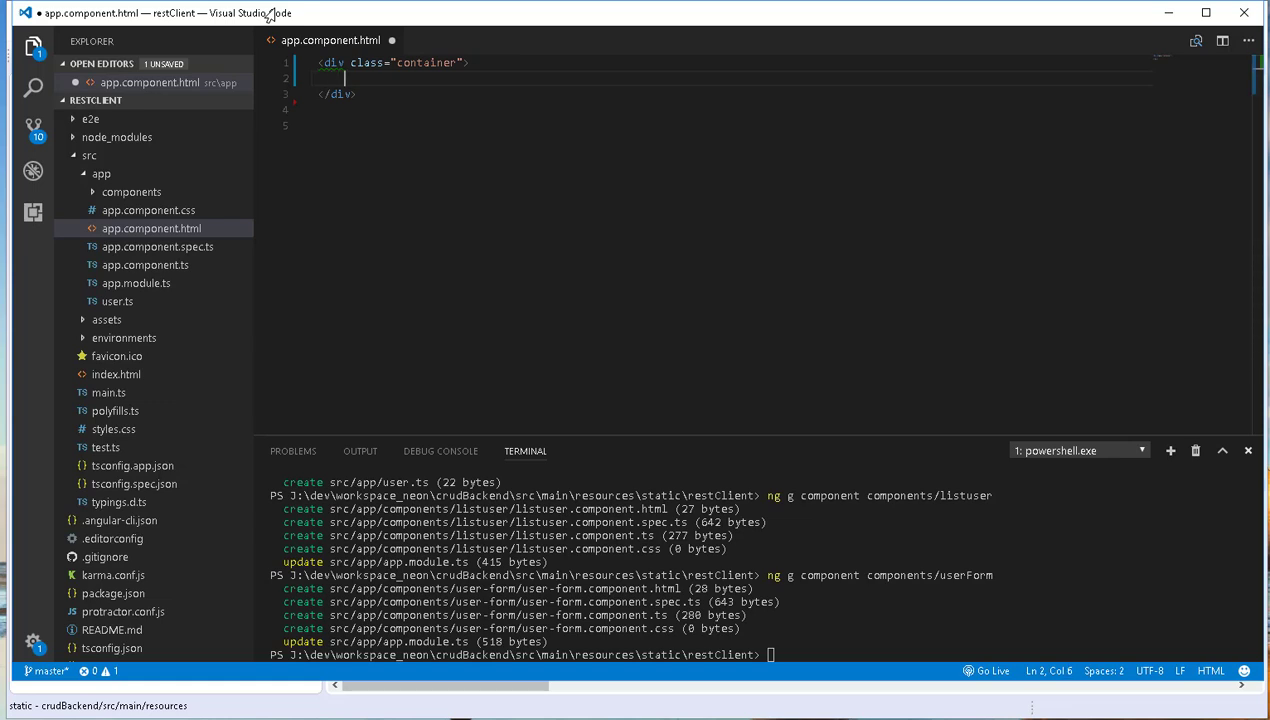
pyautogui.write('<rou')
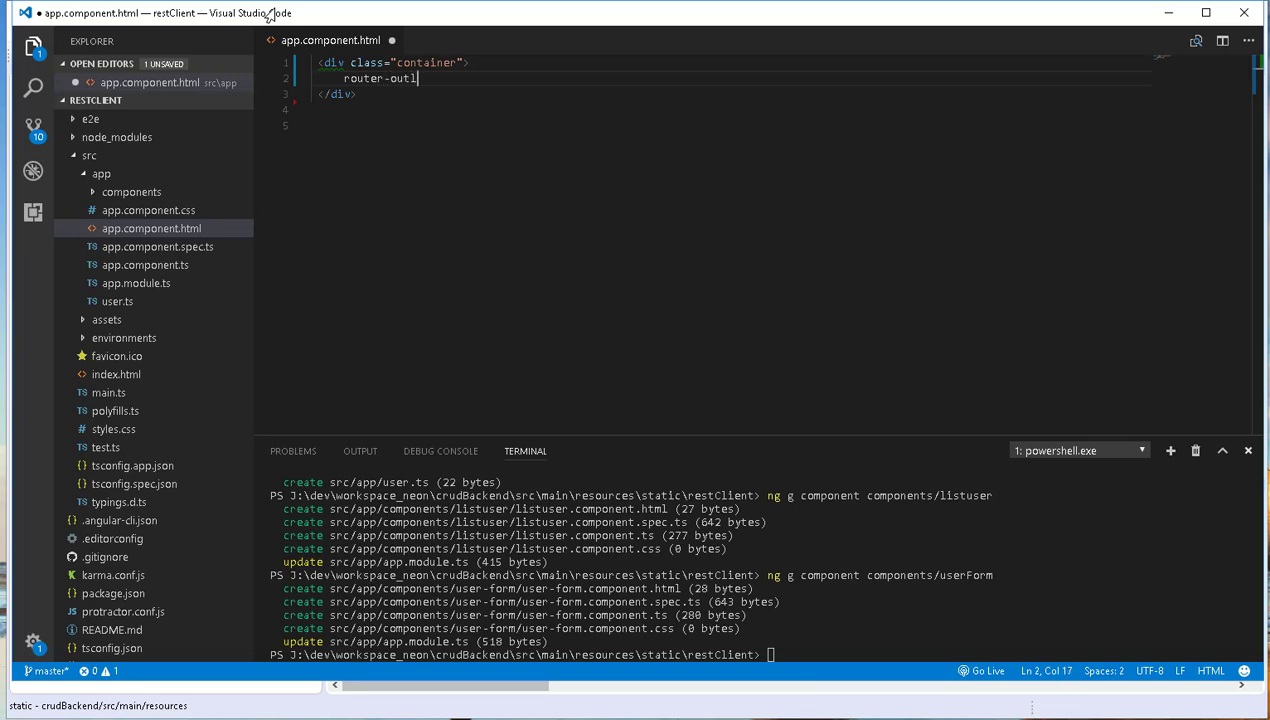
pyautogui.write('et></router-outlet>')
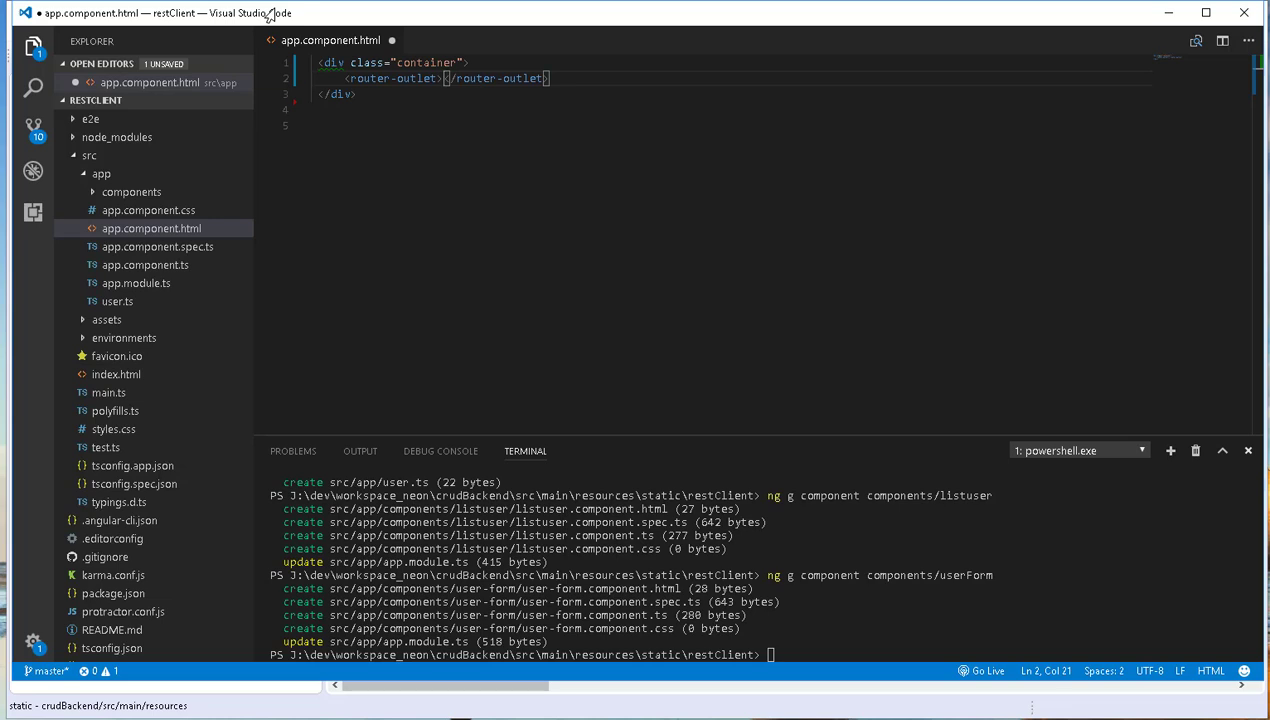
pyautogui.press('ctrl+s')
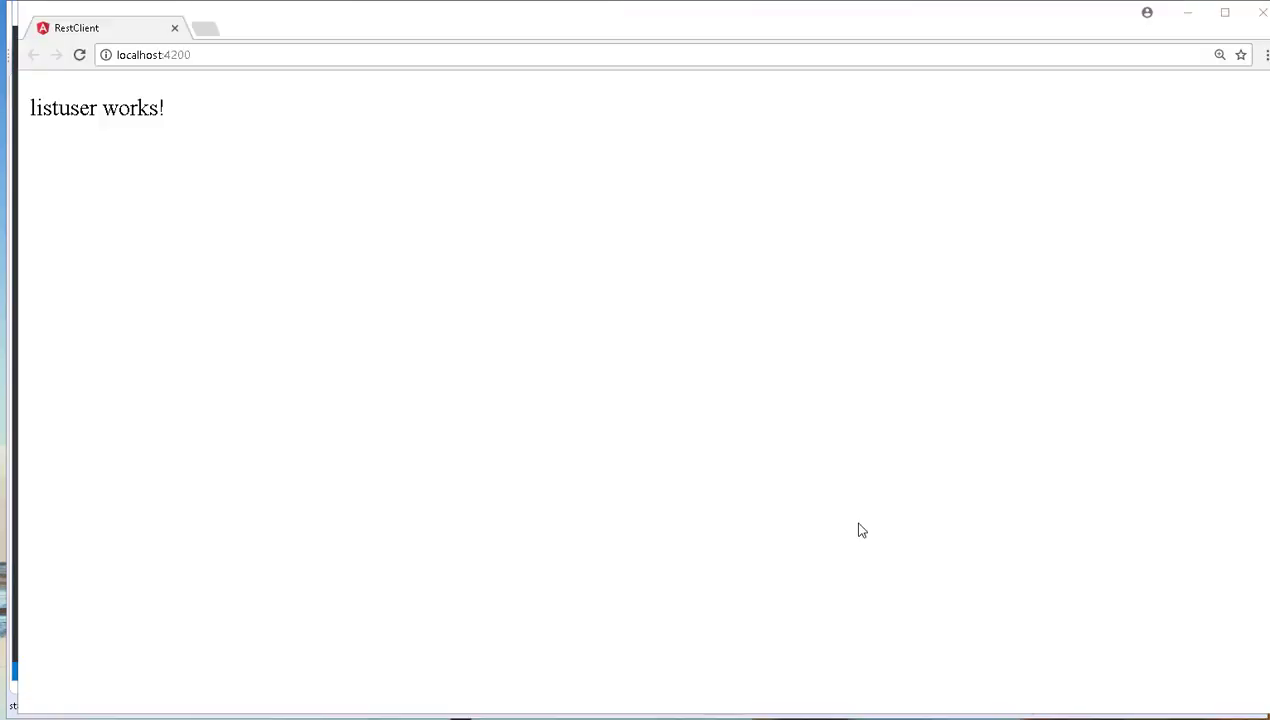
pyautogui.moveTo(488, 236)
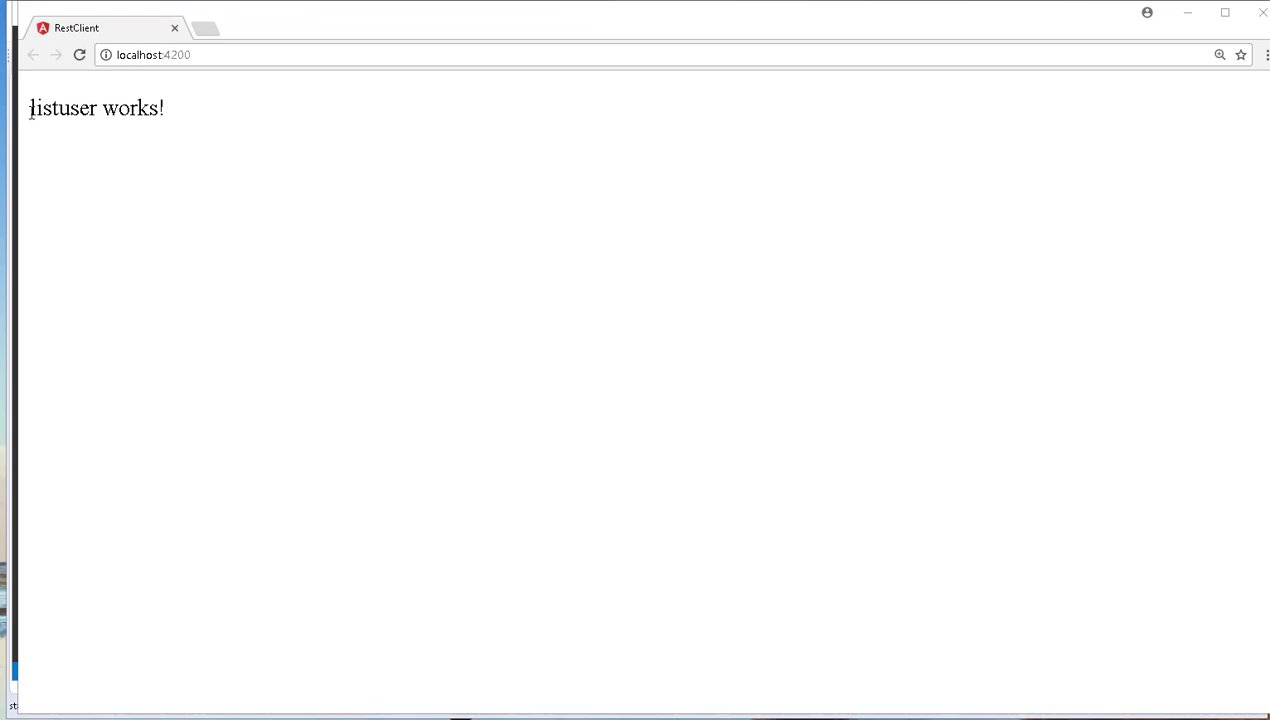
# Select the 'listuser works!' text shown at localhost:4200 to confirm the root route renders
pyautogui.tripleClick(96, 108)
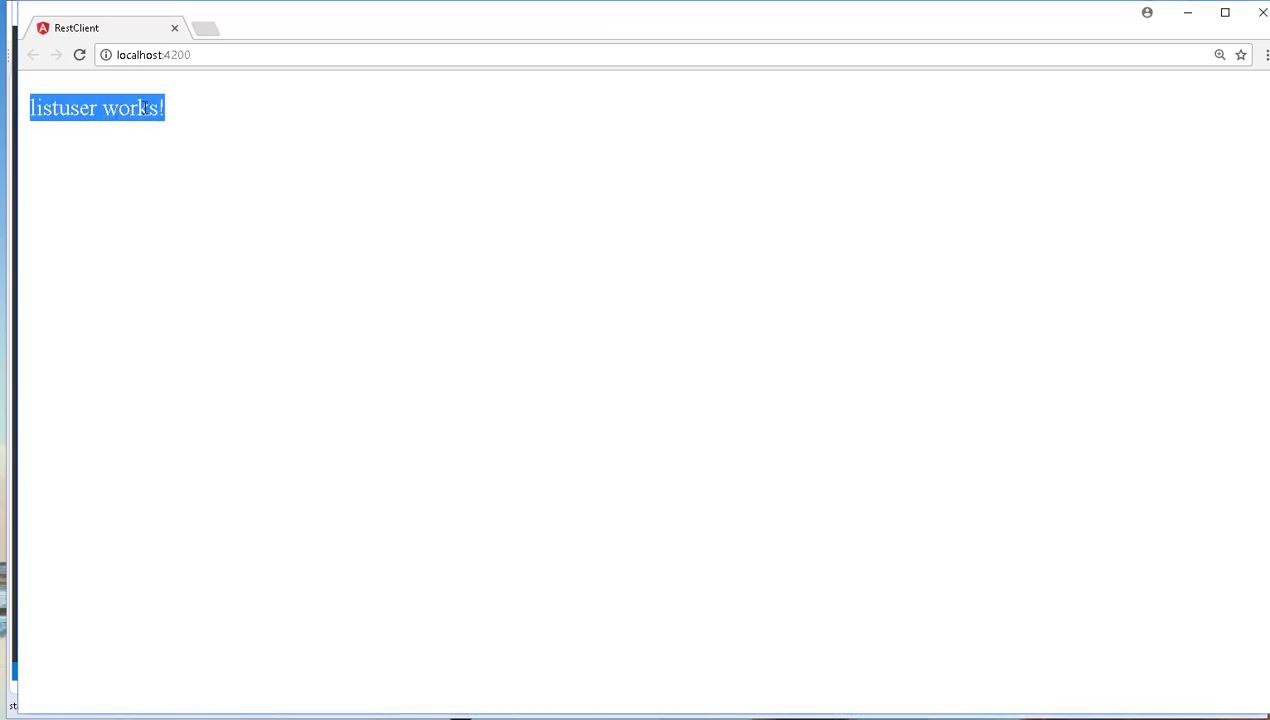
pyautogui.moveTo(732, 428)
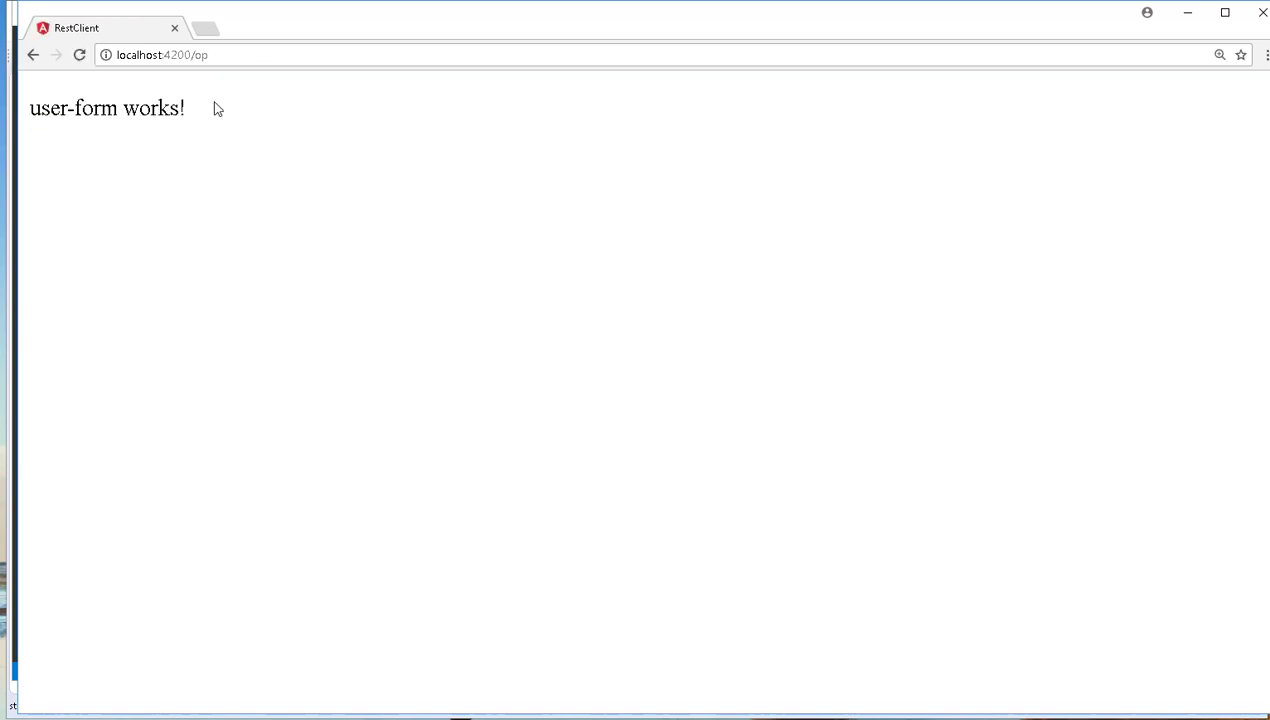
pyautogui.moveTo(64, 156)
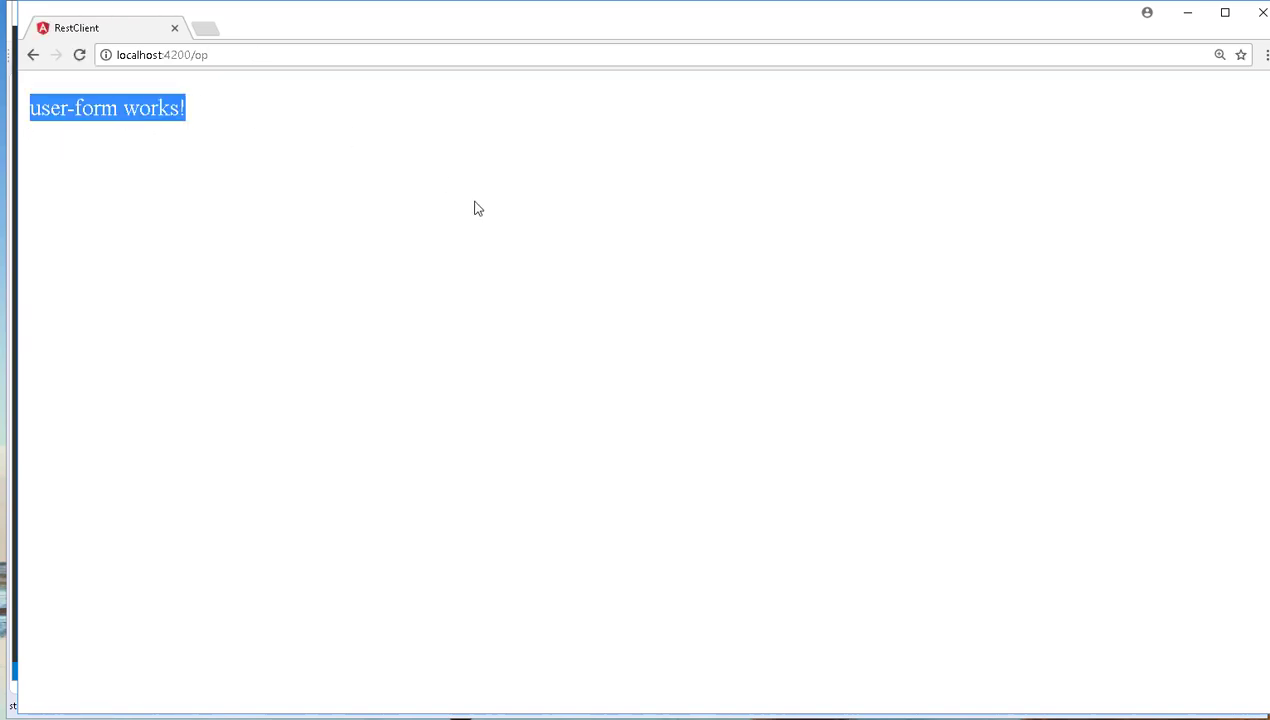
pyautogui.moveTo(450, 220)
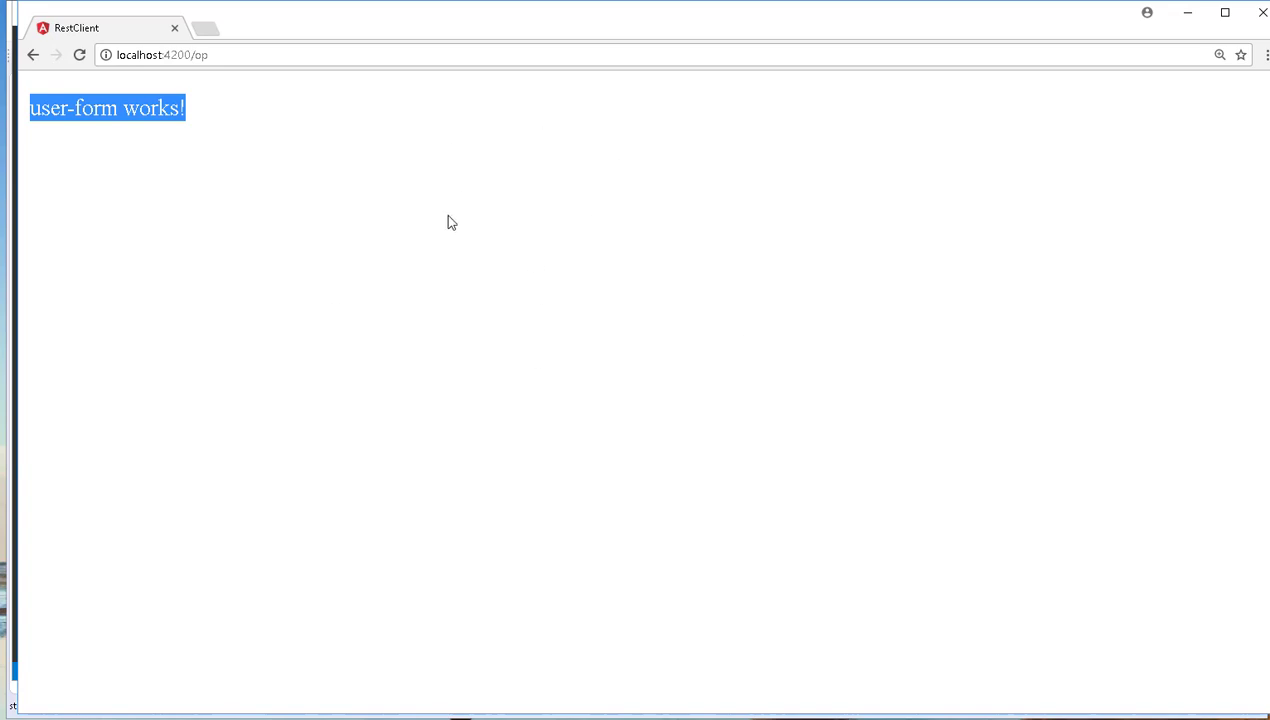